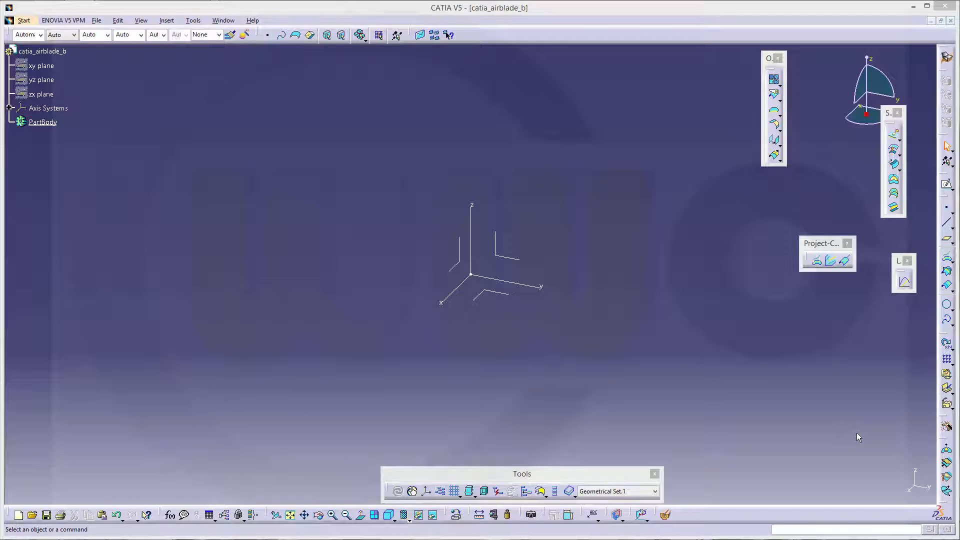
pyautogui.moveTo(854, 431)
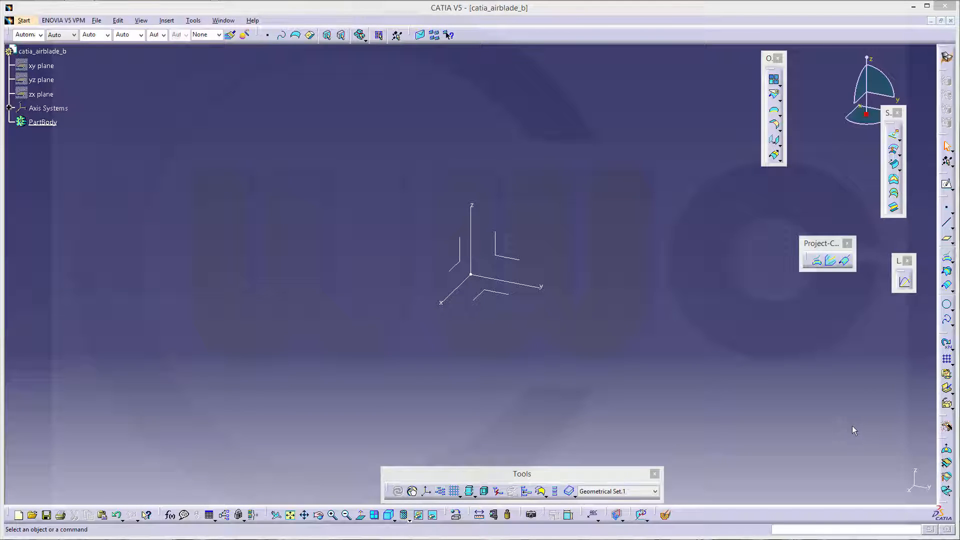
pyautogui.moveTo(815, 408)
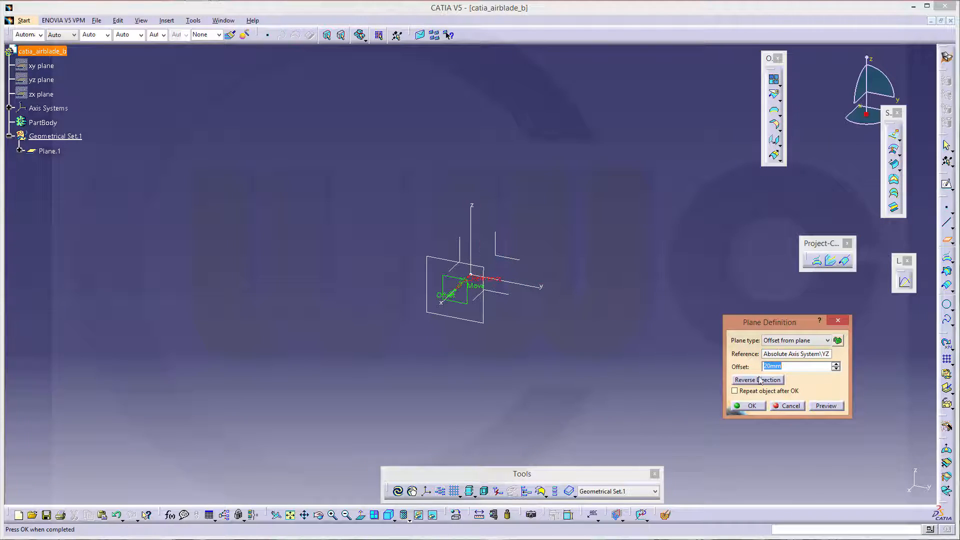
# Create Plane.1–Plane.4 offset from the YZ plane, starting with an offset of 7.
pyautogui.write('7,')
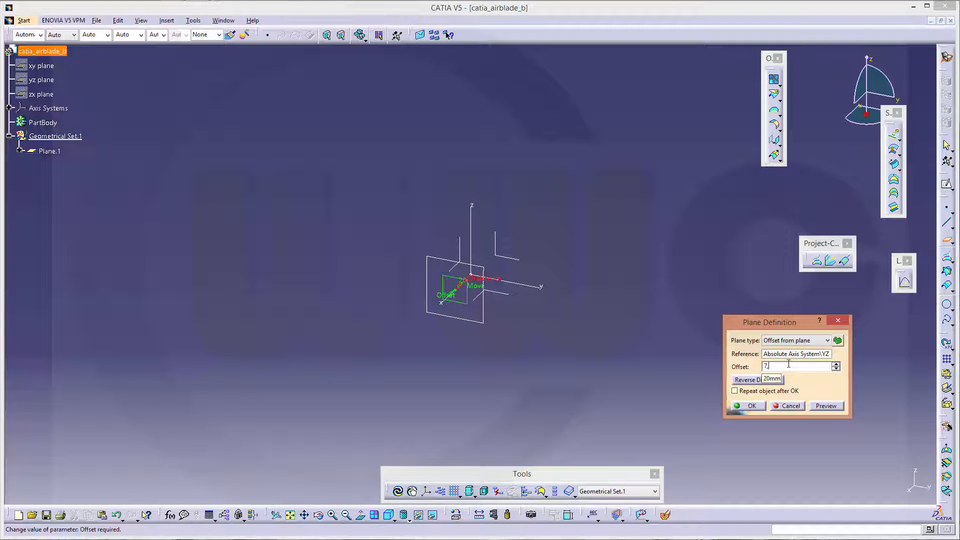
pyautogui.click(791, 405)
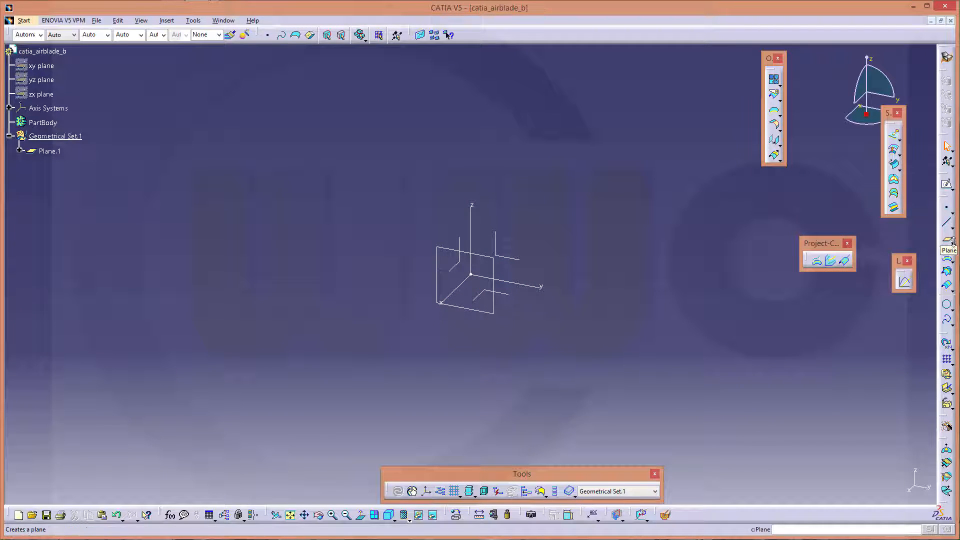
pyautogui.click(949, 240)
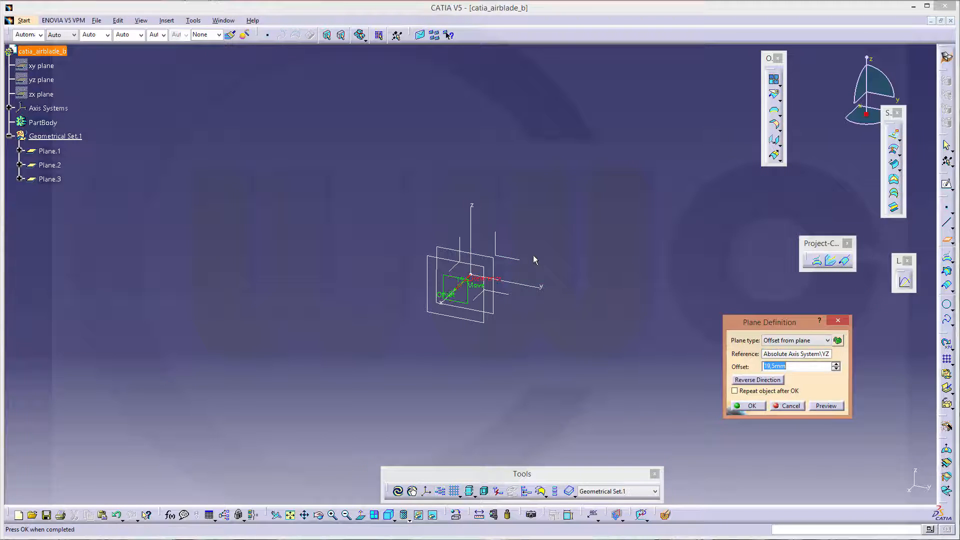
pyautogui.click(751, 405)
pyautogui.write('14')
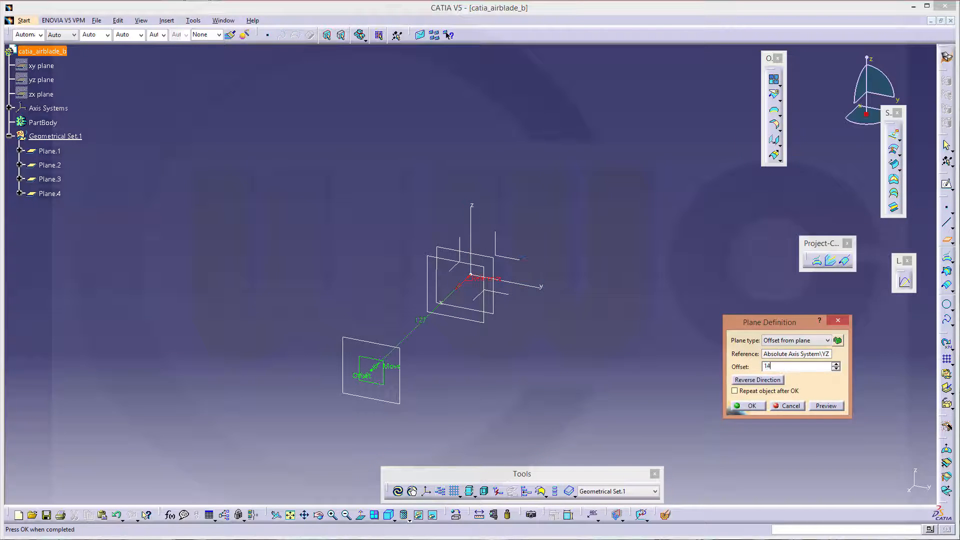
pyautogui.click(751, 405)
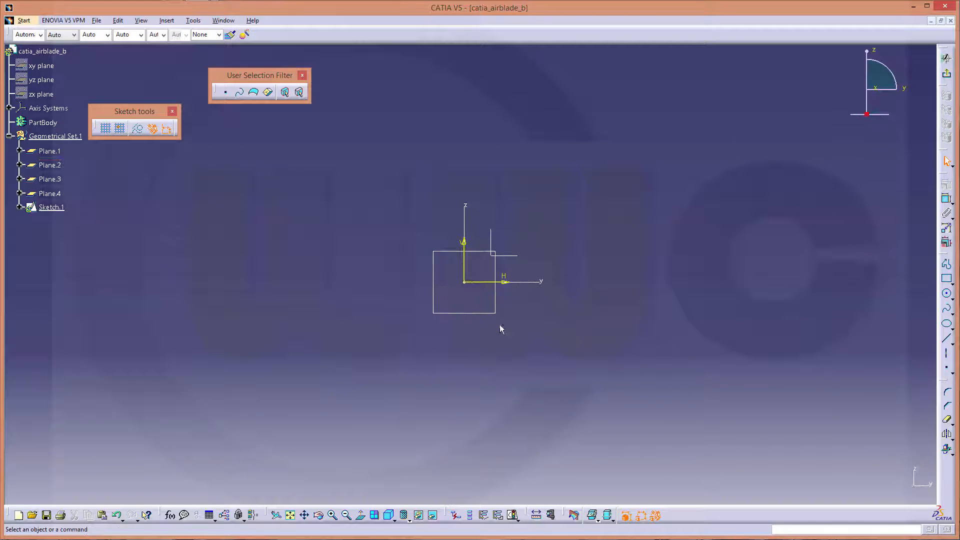
# Draw a rectangle in a new sketch and show its roughly 33 mm width constraint.
pyautogui.click(51, 207)
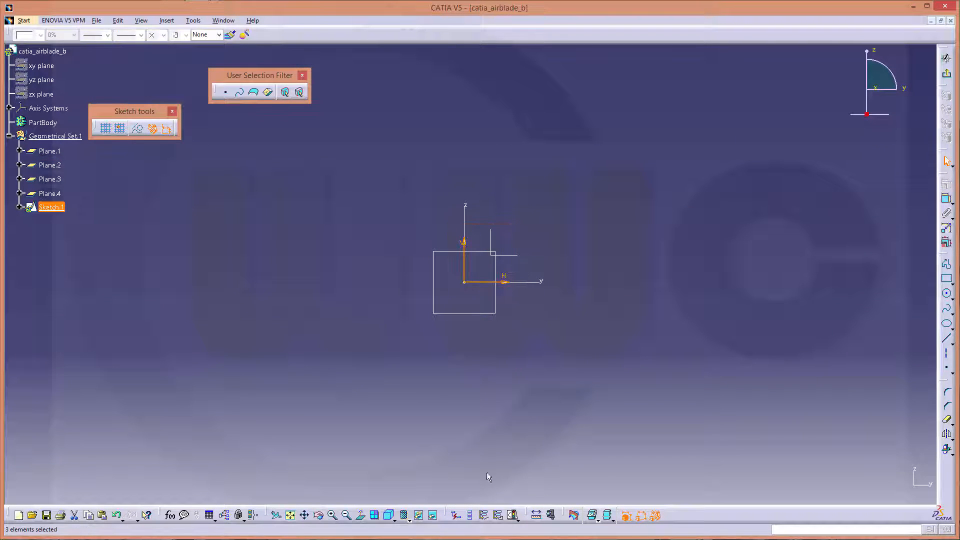
pyautogui.click(404, 232)
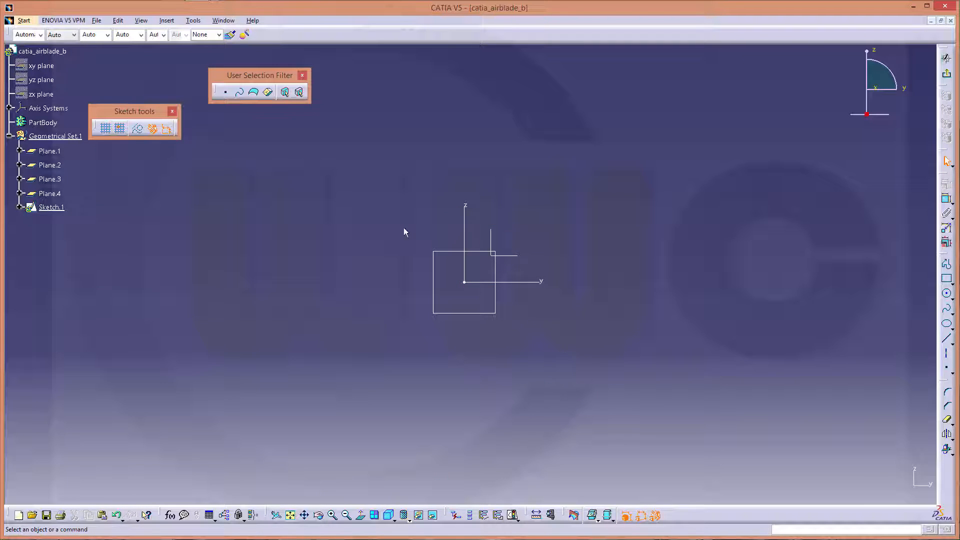
pyautogui.click(946, 283)
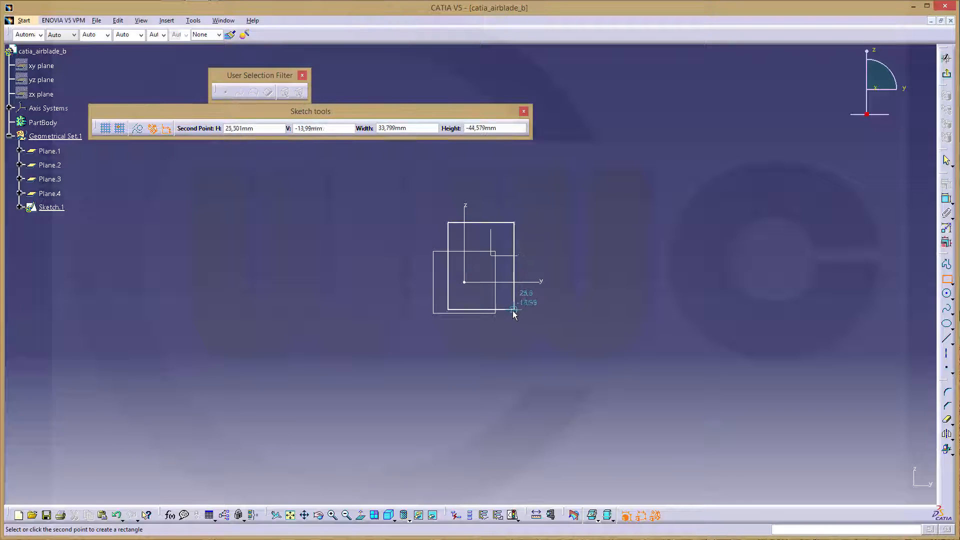
pyautogui.click(513, 312)
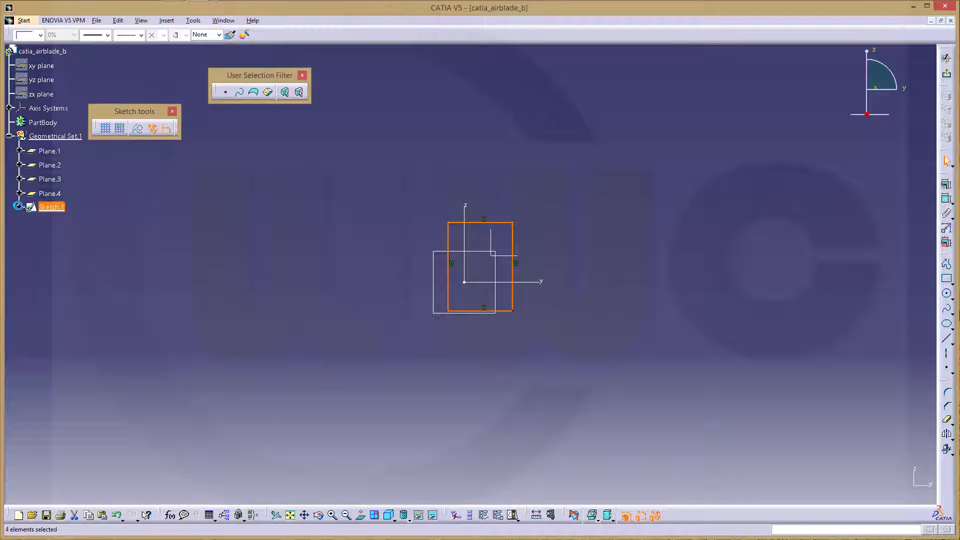
pyautogui.click(20, 207)
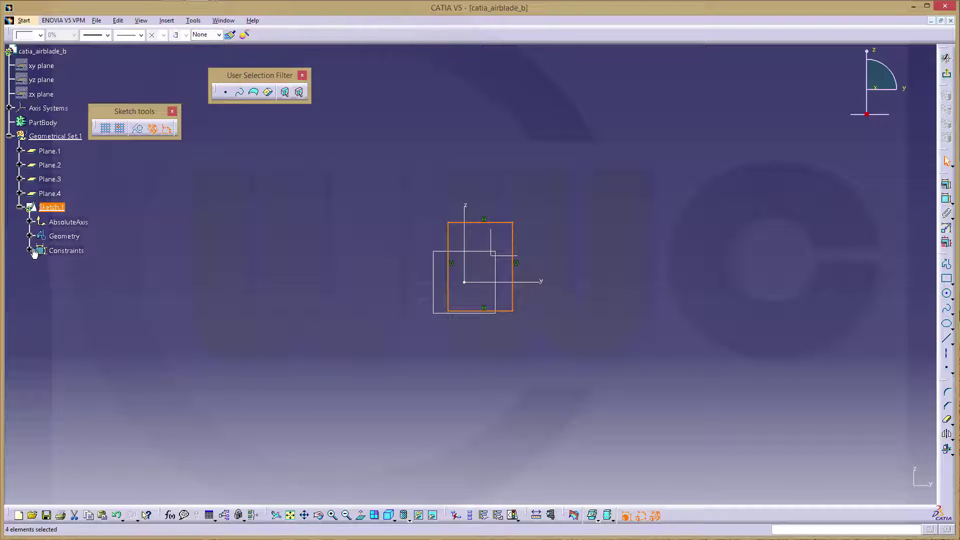
pyautogui.click(34, 250)
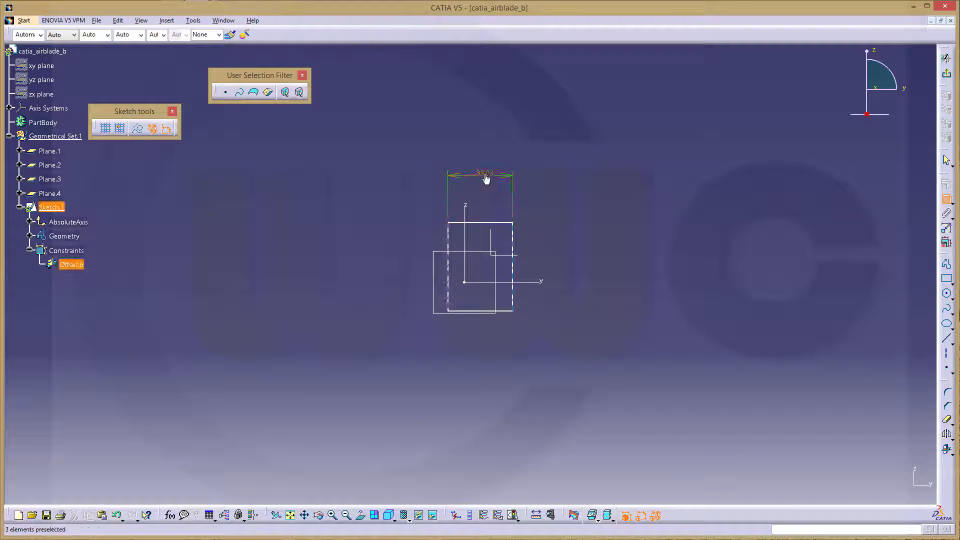
# Set the rectangle's width dimension to 13.2 and confirm its height dimension.
pyautogui.doubleClick(485, 174)
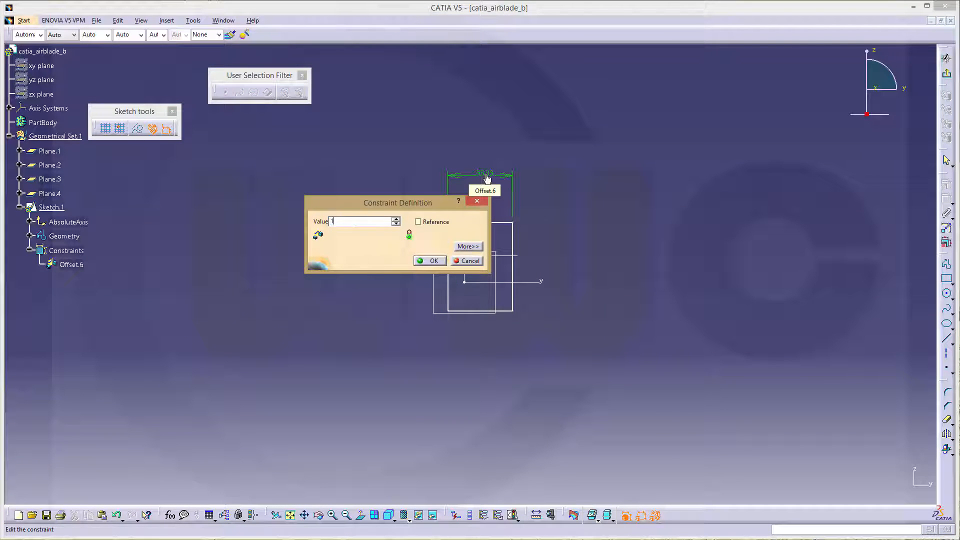
pyautogui.write('13,2')
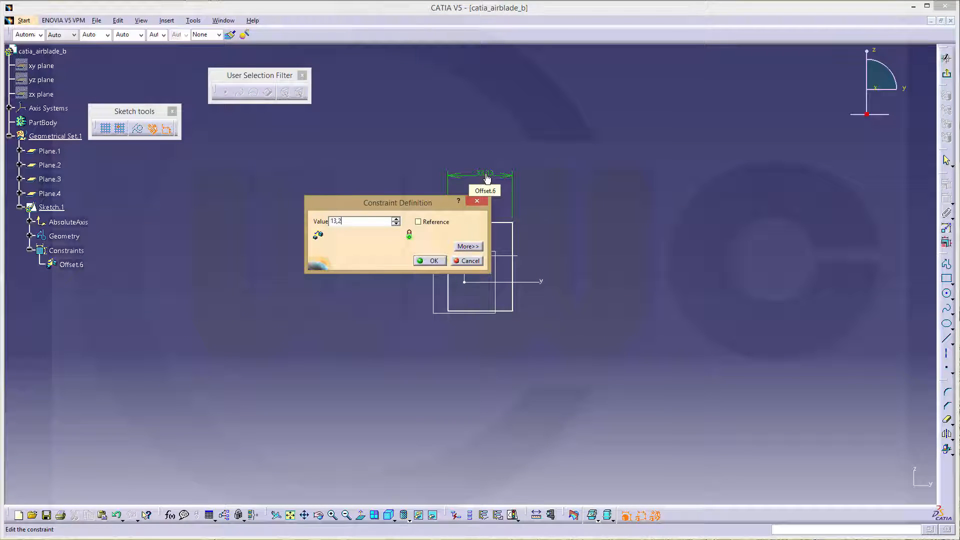
pyautogui.click(430, 260)
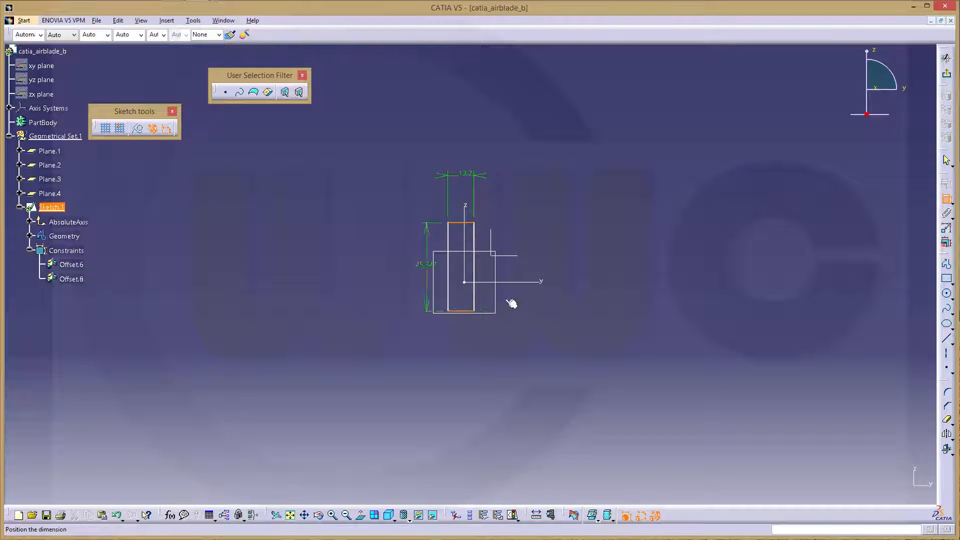
pyautogui.doubleClick(425, 264)
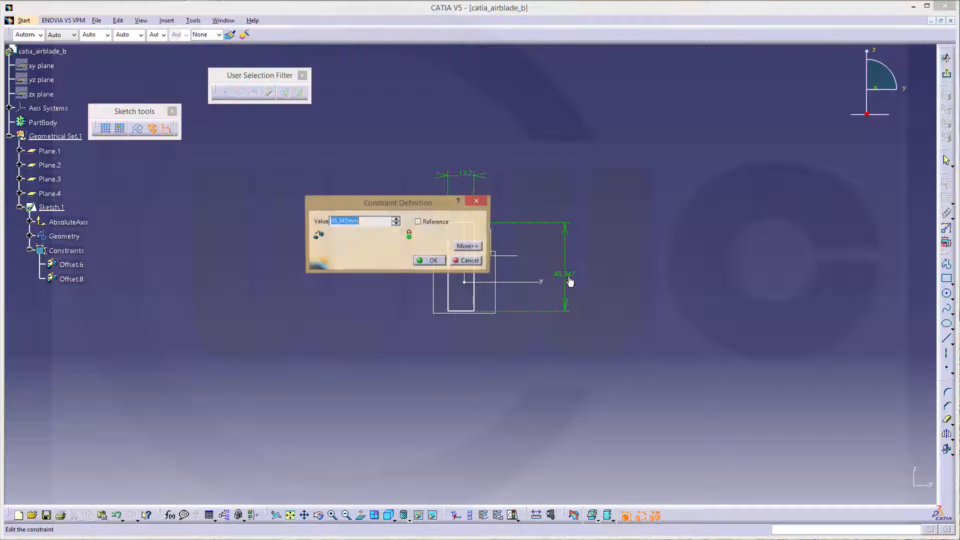
pyautogui.click(429, 260)
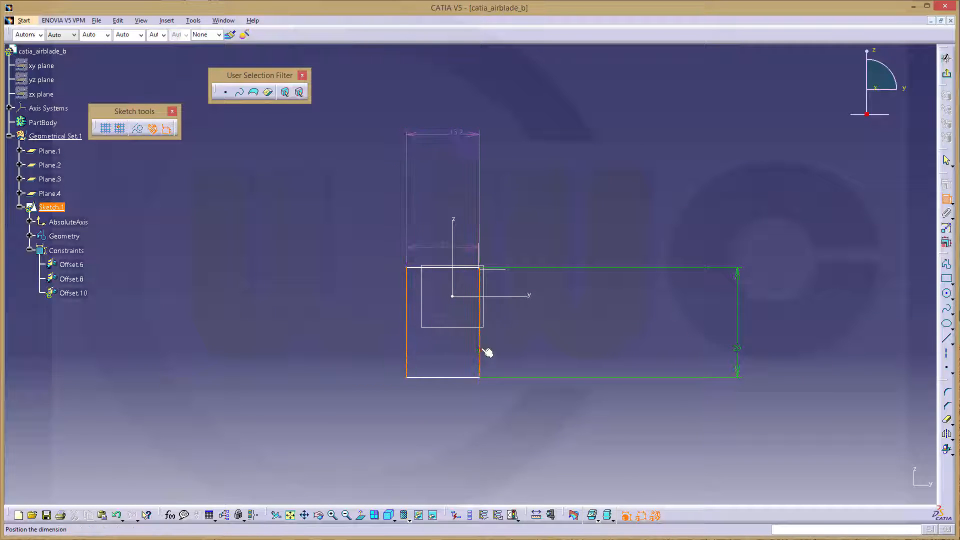
# Centre the rectangle with symmetry constraints about the vertical and horizontal axes.
pyautogui.rightClick(477, 352)
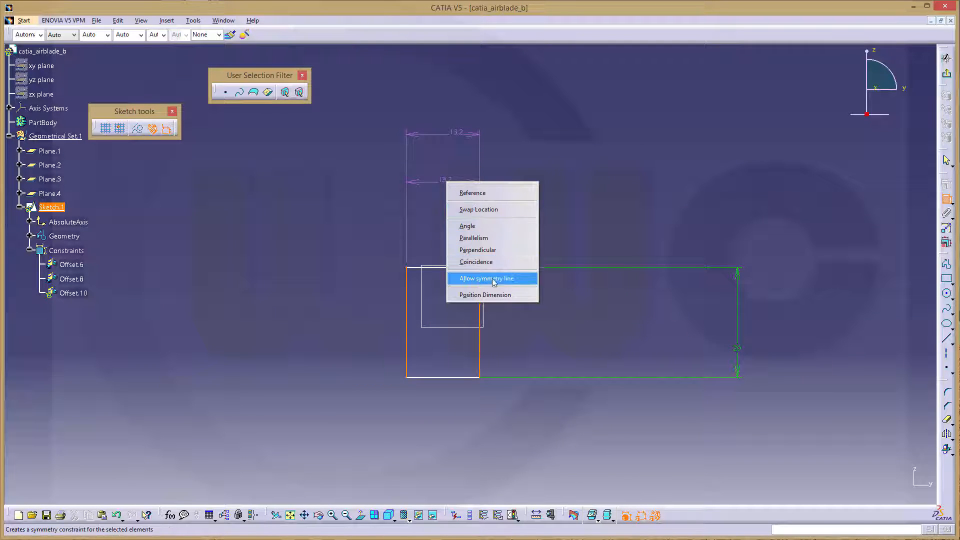
pyautogui.click(485, 278)
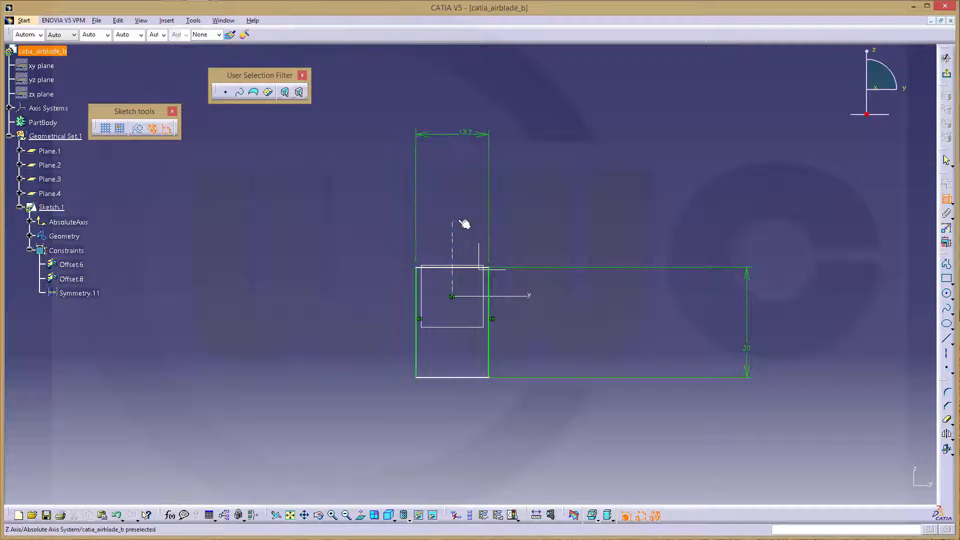
pyautogui.click(450, 269)
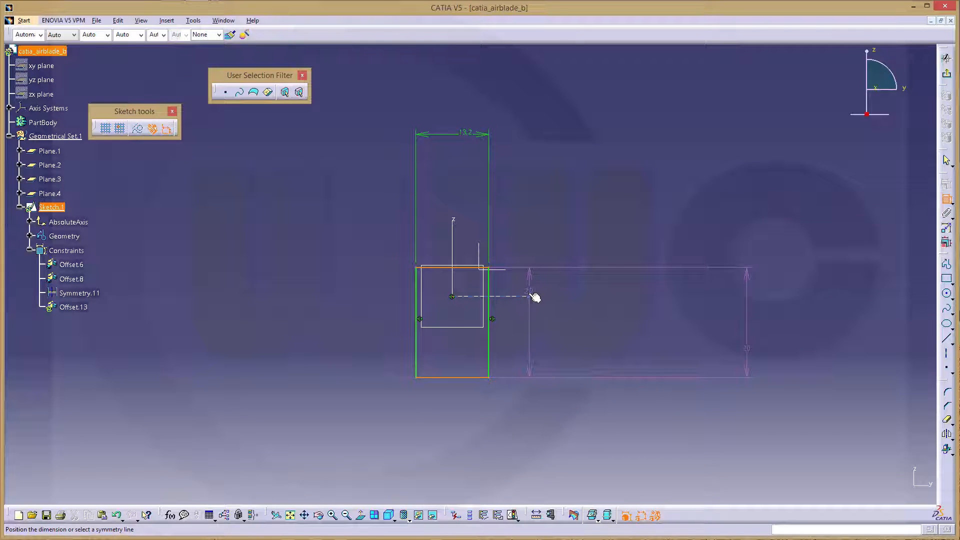
pyautogui.click(530, 294)
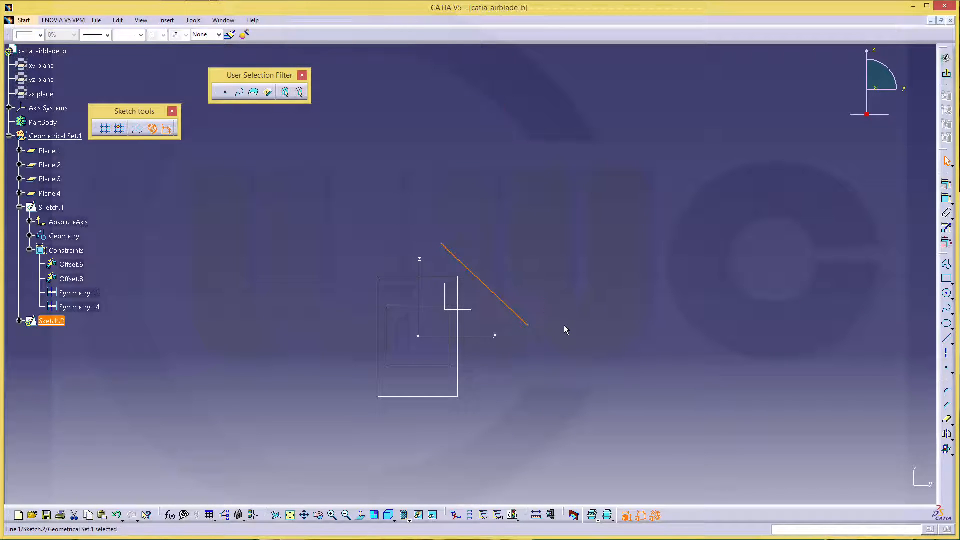
# Constrain the line through the origin to 24 mm long at 30 degrees.
pyautogui.click(463, 196)
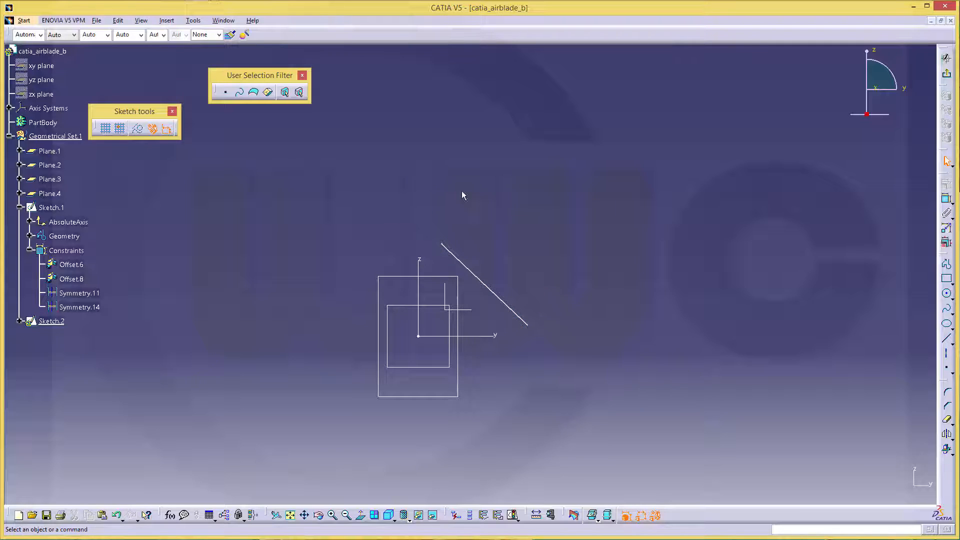
pyautogui.moveTo(640, 238)
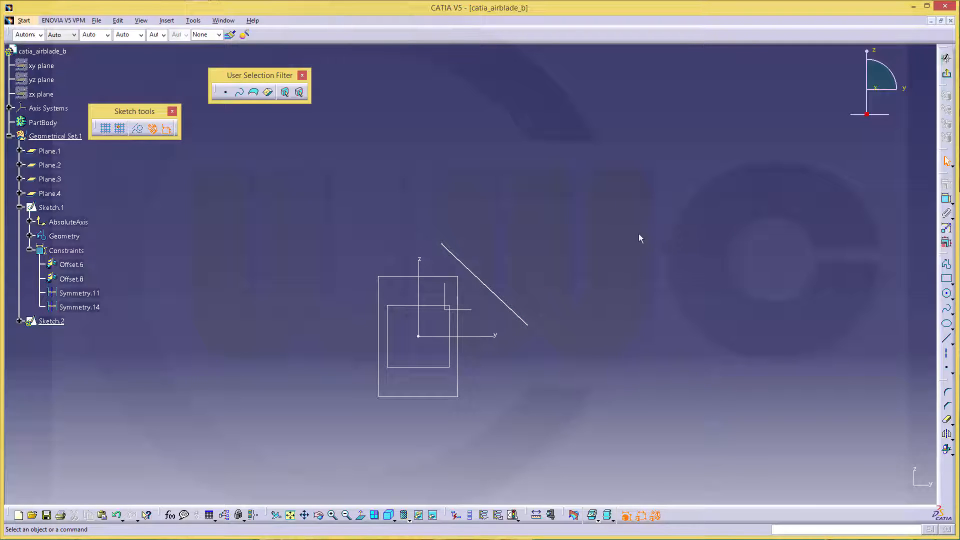
pyautogui.moveTo(542, 286)
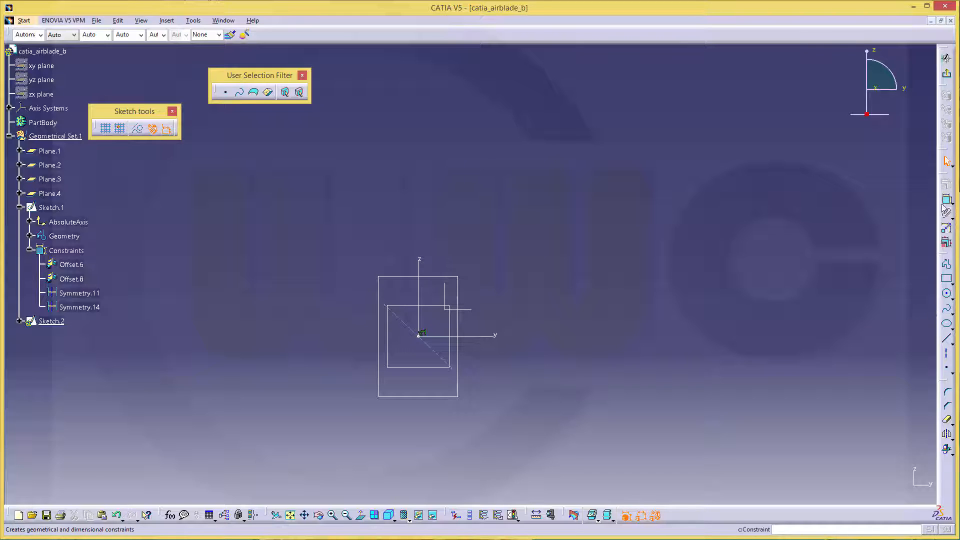
pyautogui.click(51, 321)
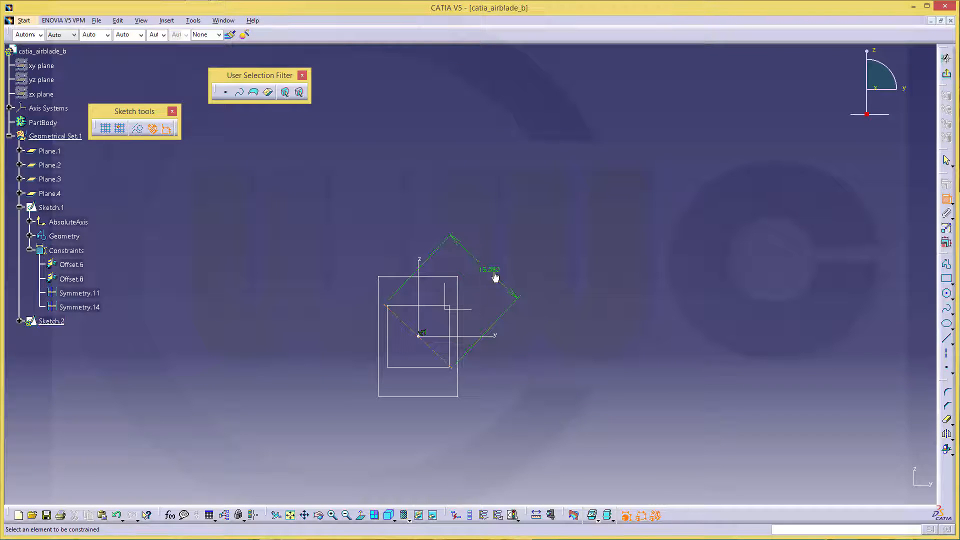
pyautogui.doubleClick(495, 276)
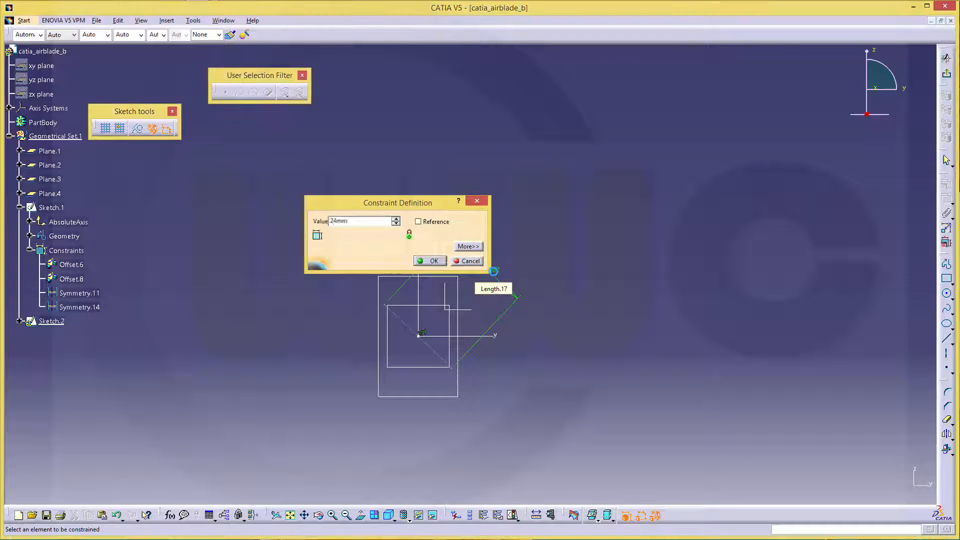
pyautogui.click(430, 260)
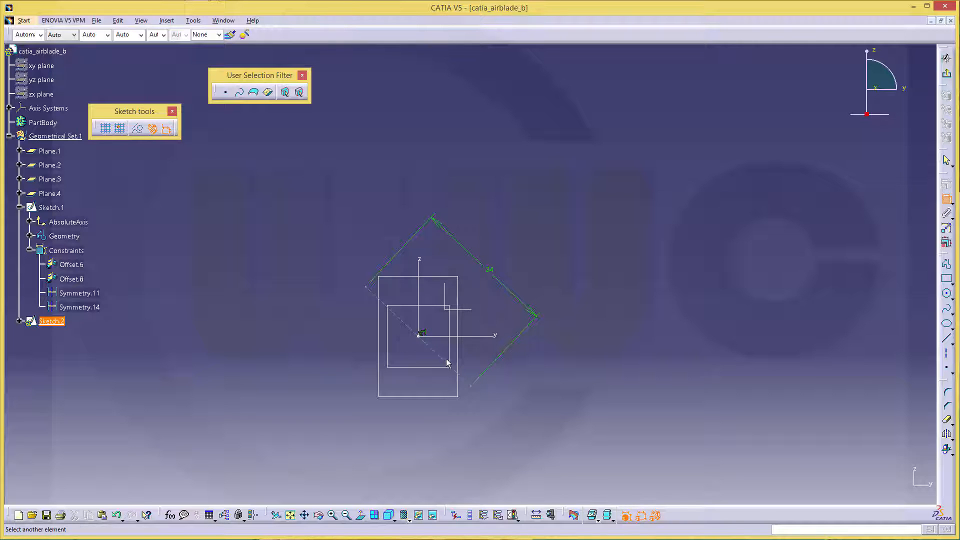
pyautogui.moveTo(458, 430)
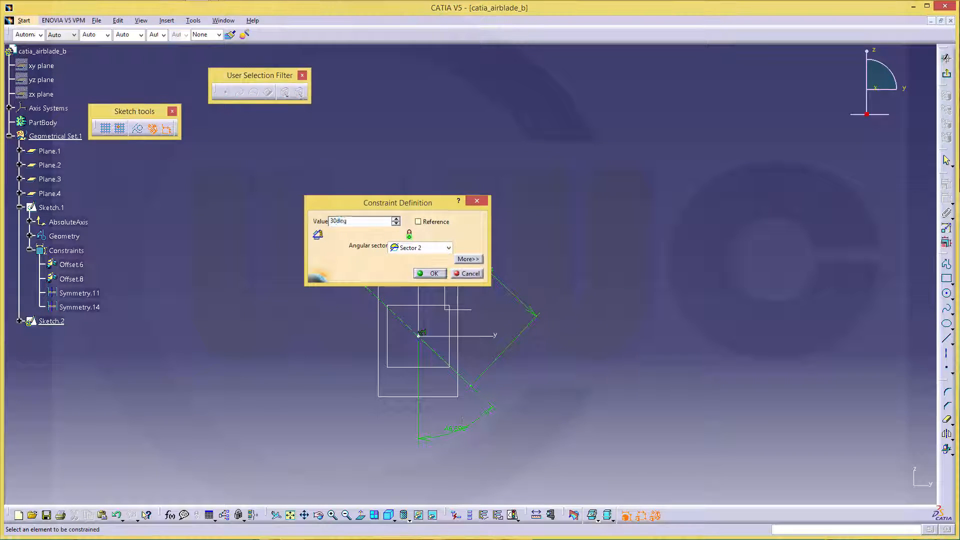
pyautogui.click(429, 273)
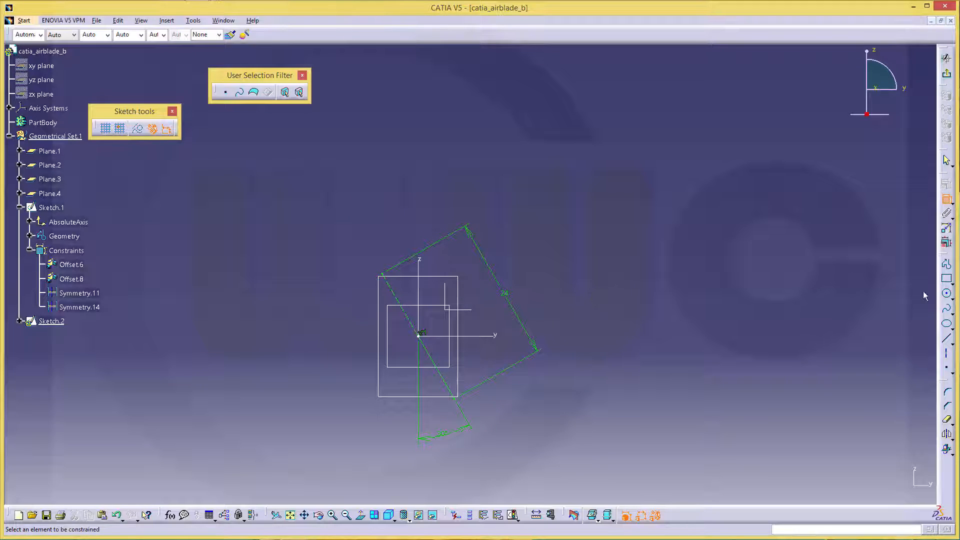
# Draw circles at both line ends, setting the upper one to diameter 1.
pyautogui.click(946, 293)
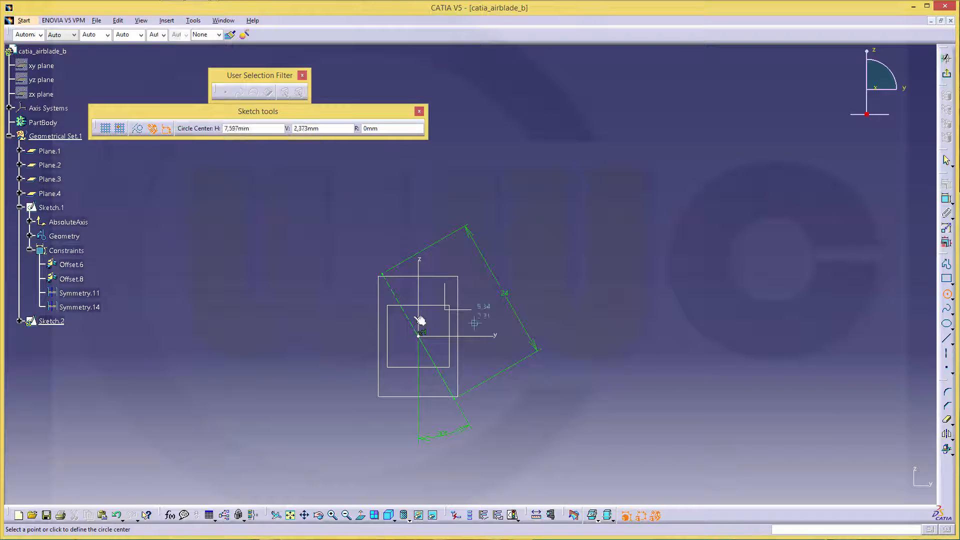
pyautogui.click(374, 266)
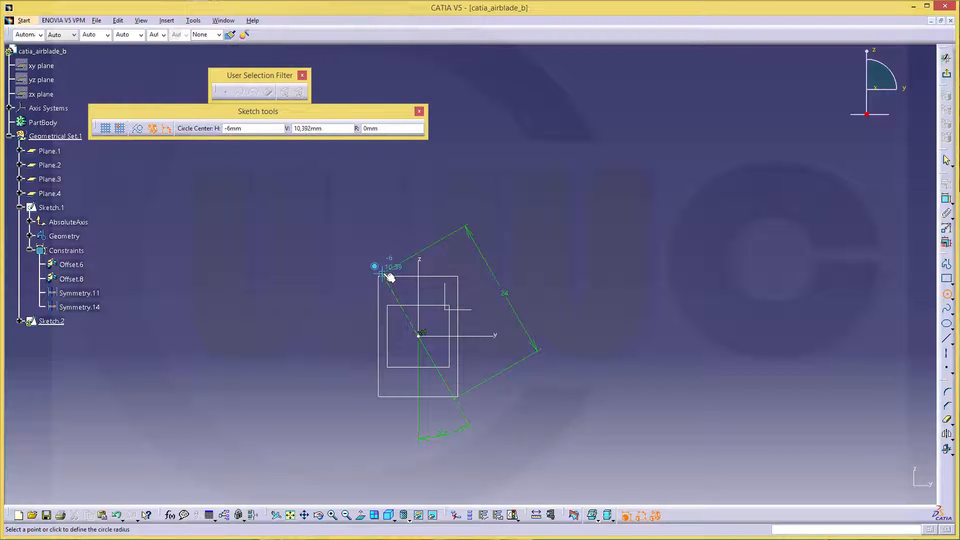
pyautogui.click(382, 267)
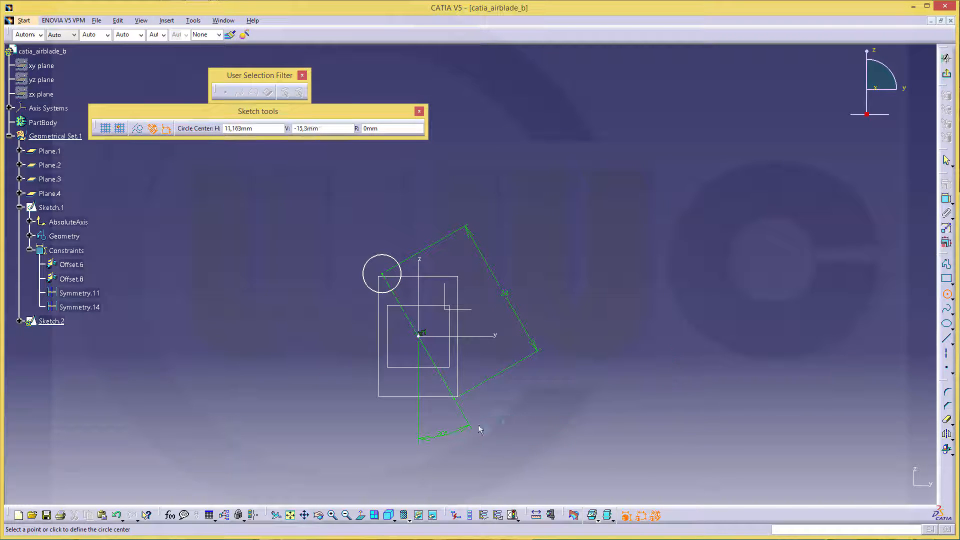
pyautogui.moveTo(459, 404)
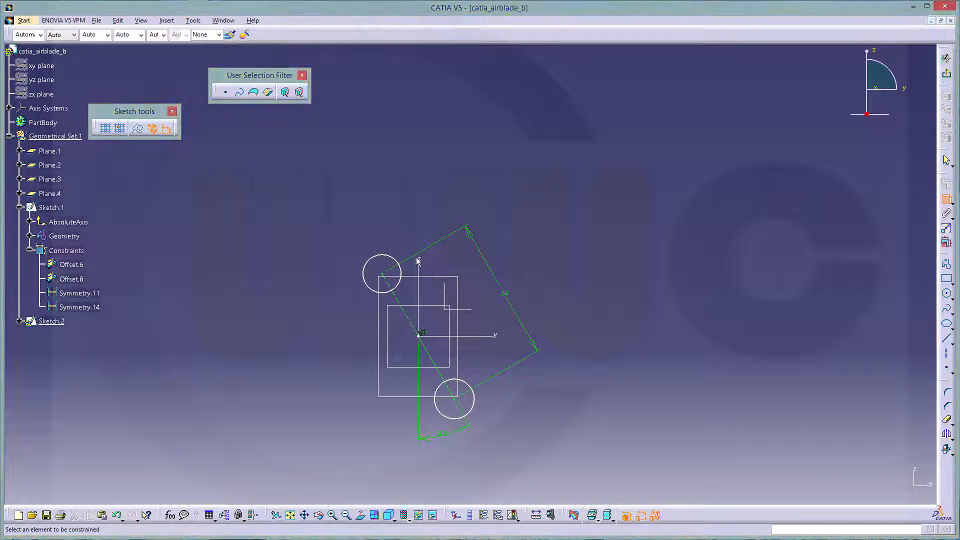
pyautogui.click(383, 274)
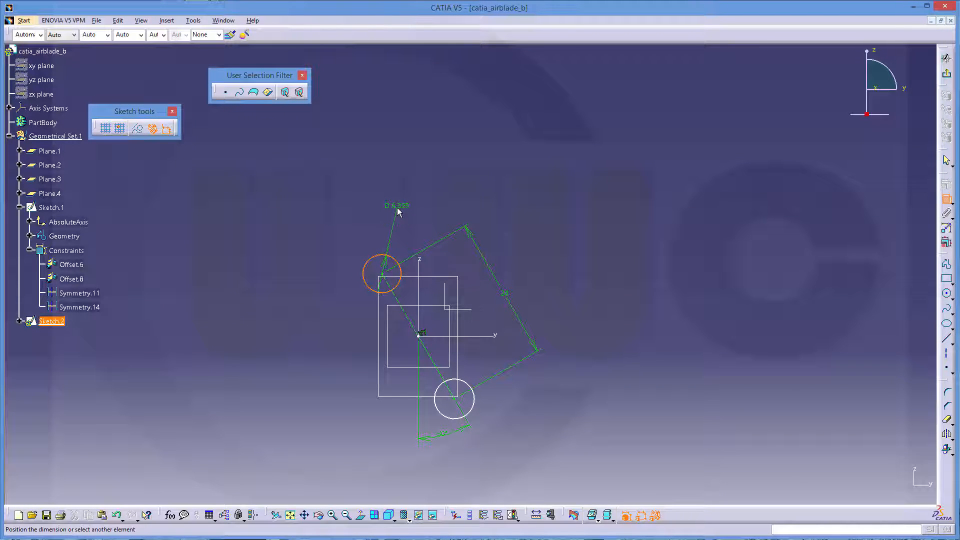
pyautogui.doubleClick(397, 205)
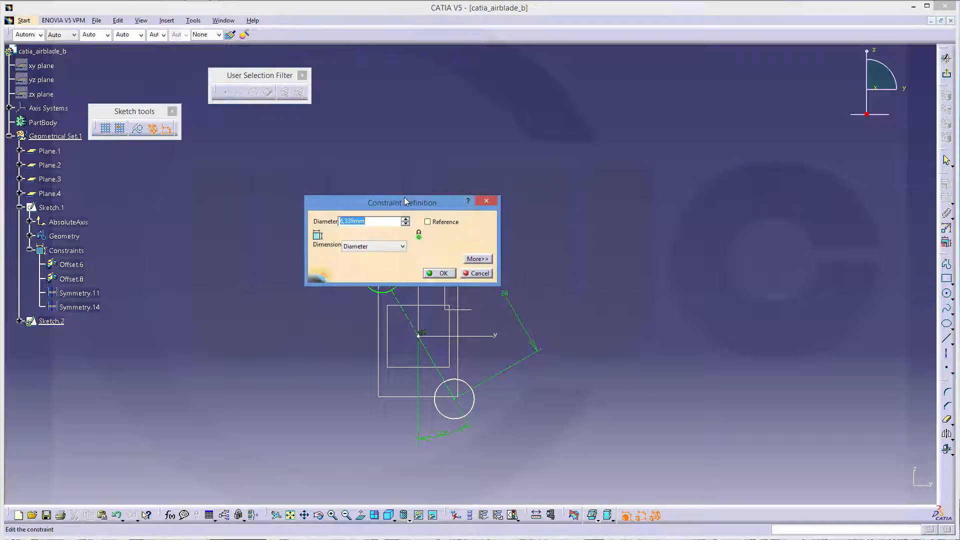
pyautogui.click(480, 273)
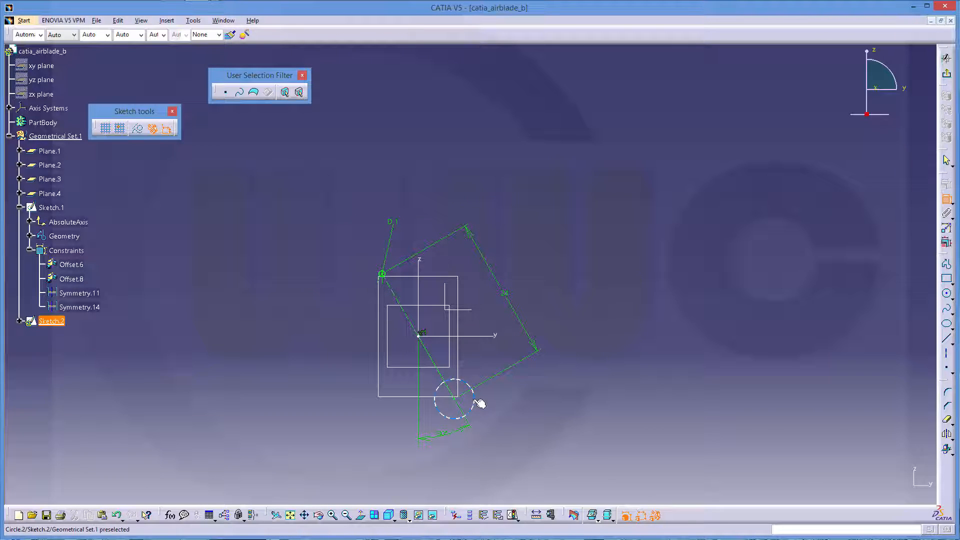
pyautogui.click(454, 401)
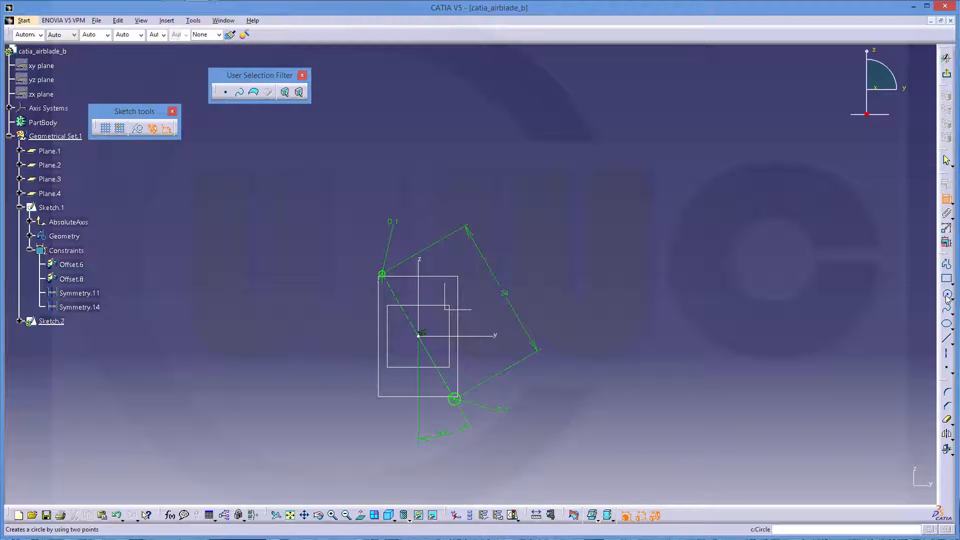
# Draw a large circle and set its diameter dimension to 50.
pyautogui.click(312, 392)
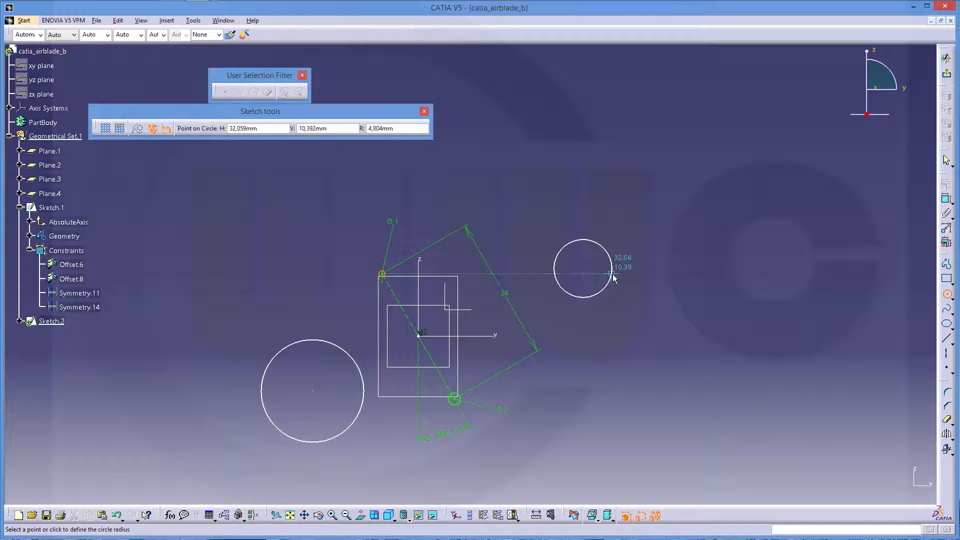
pyautogui.click(616, 278)
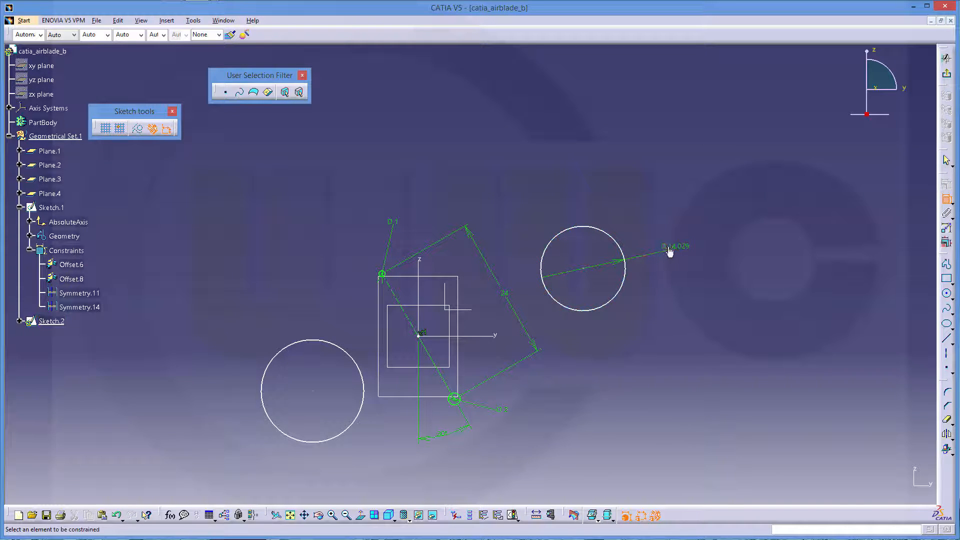
pyautogui.doubleClick(674, 245)
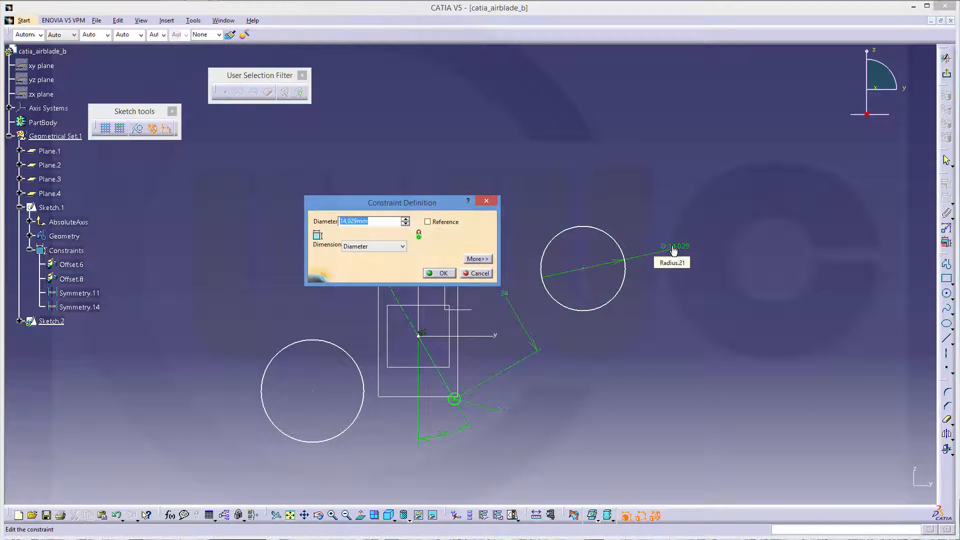
pyautogui.click(439, 273)
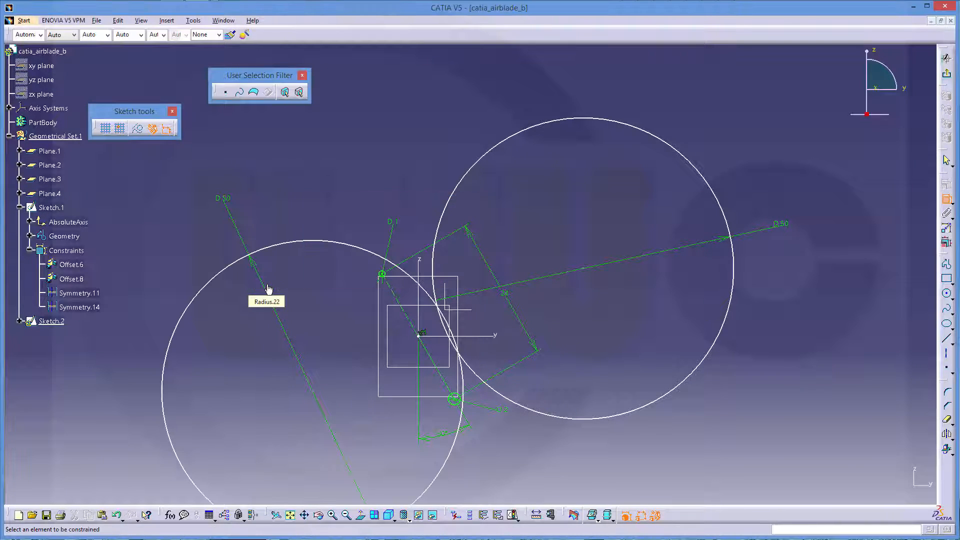
pyautogui.moveTo(581, 283)
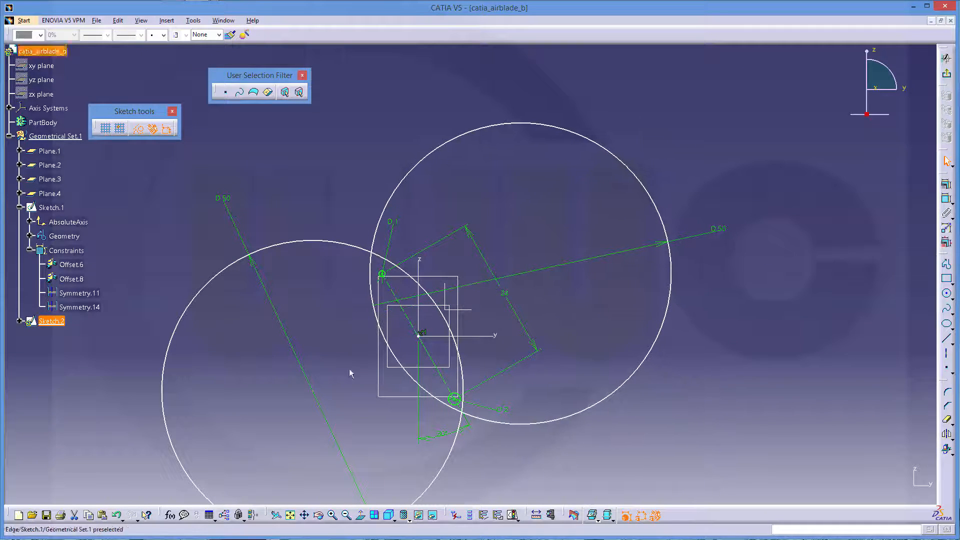
pyautogui.moveTo(314, 398)
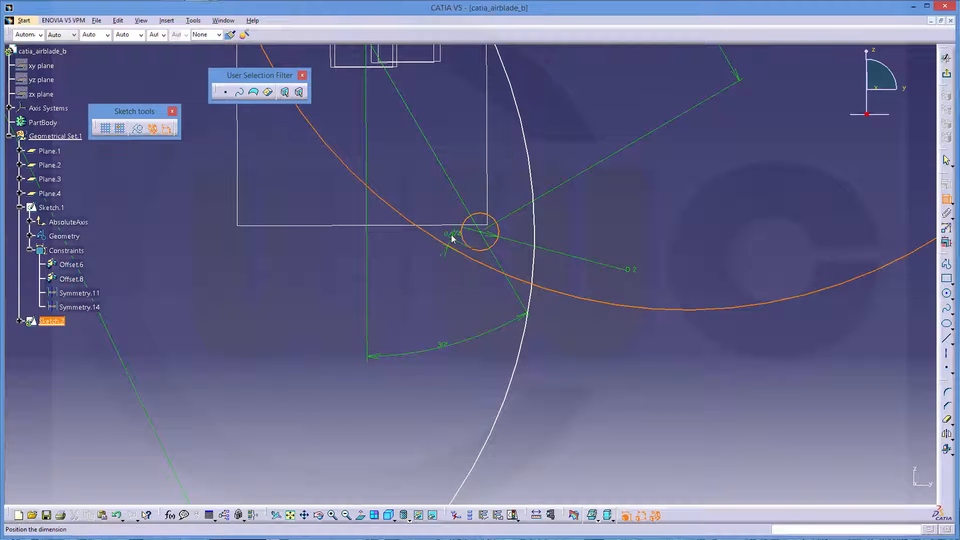
# Apply Tangency between the small tip circle and each of the two large arcs.
pyautogui.click(481, 232)
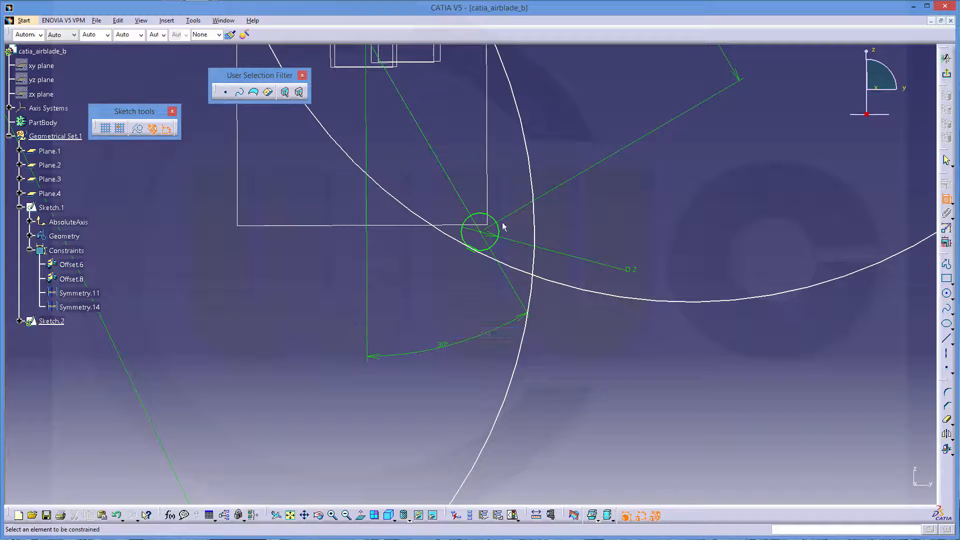
pyautogui.click(479, 231)
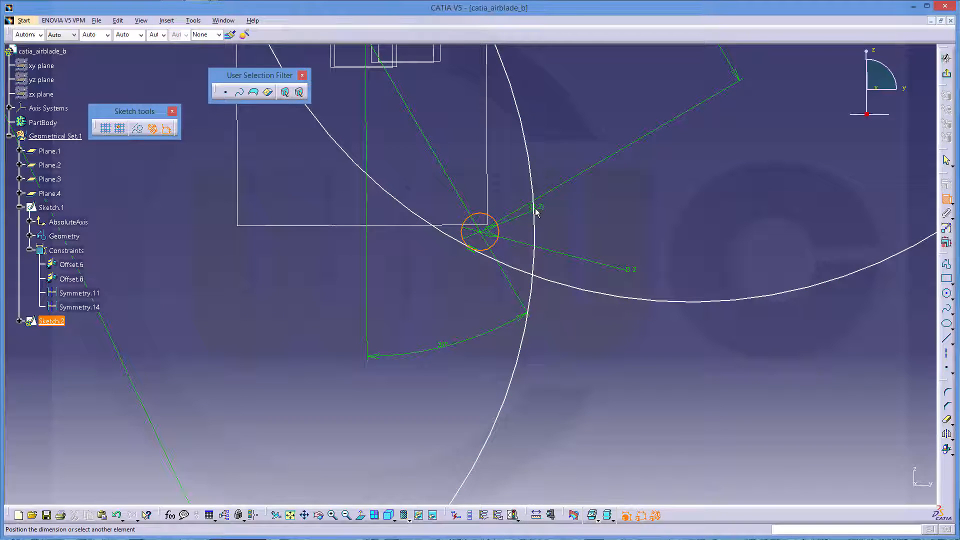
pyautogui.rightClick(536, 211)
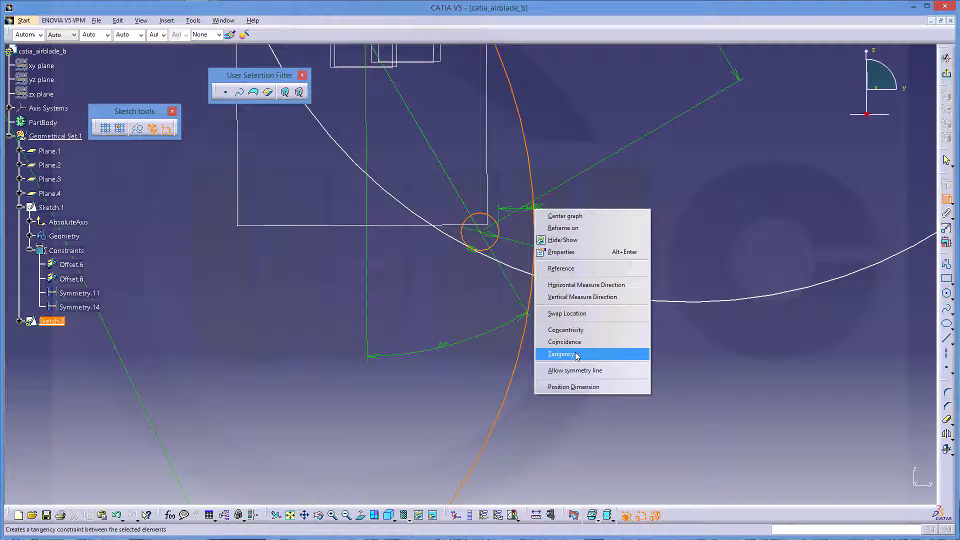
pyautogui.click(559, 354)
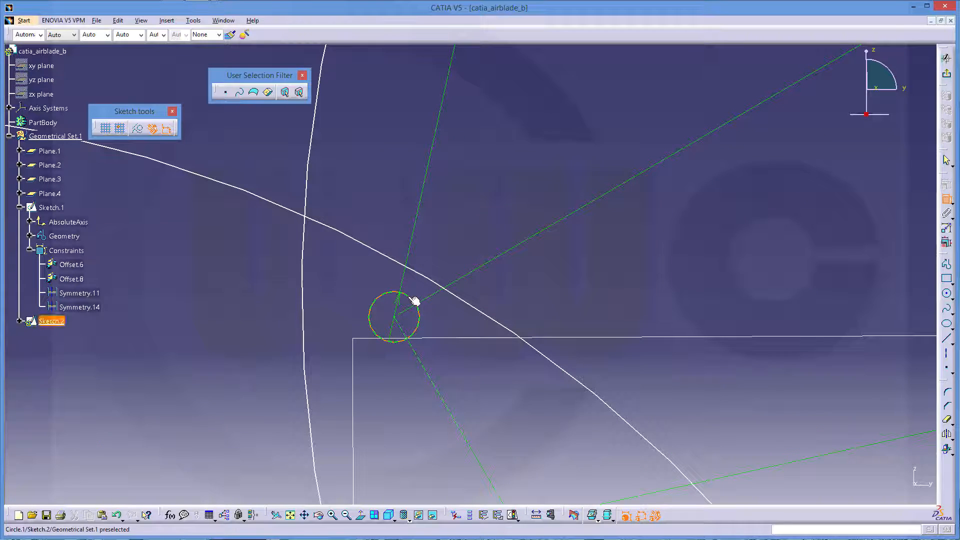
pyautogui.rightClick(395, 315)
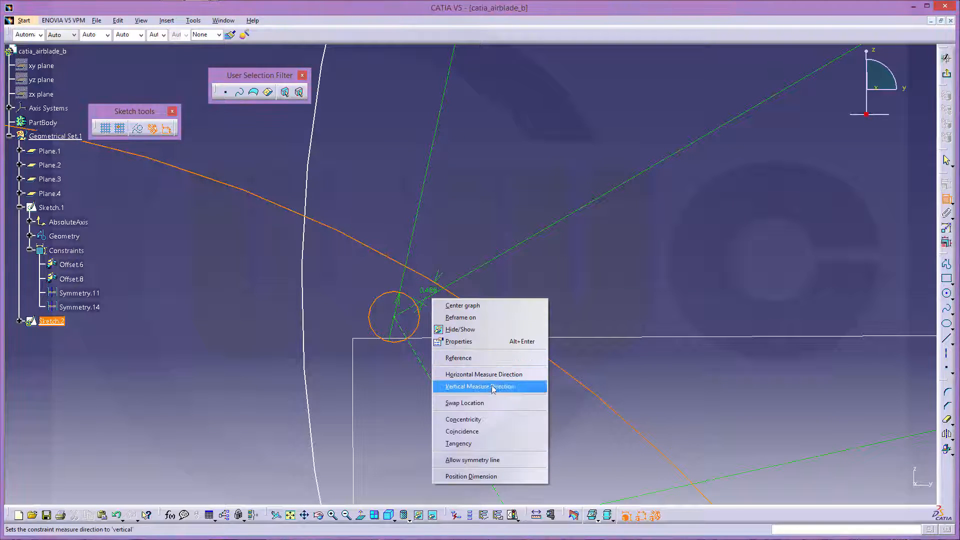
pyautogui.click(483, 385)
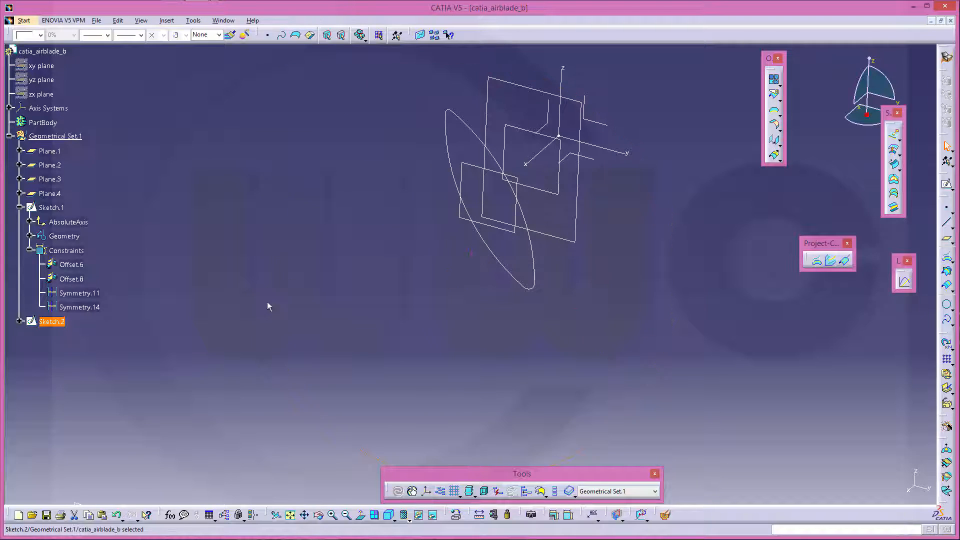
# Copy Sketch.2 from the tree and paste it as Sketch.3.
pyautogui.rightClick(51, 321)
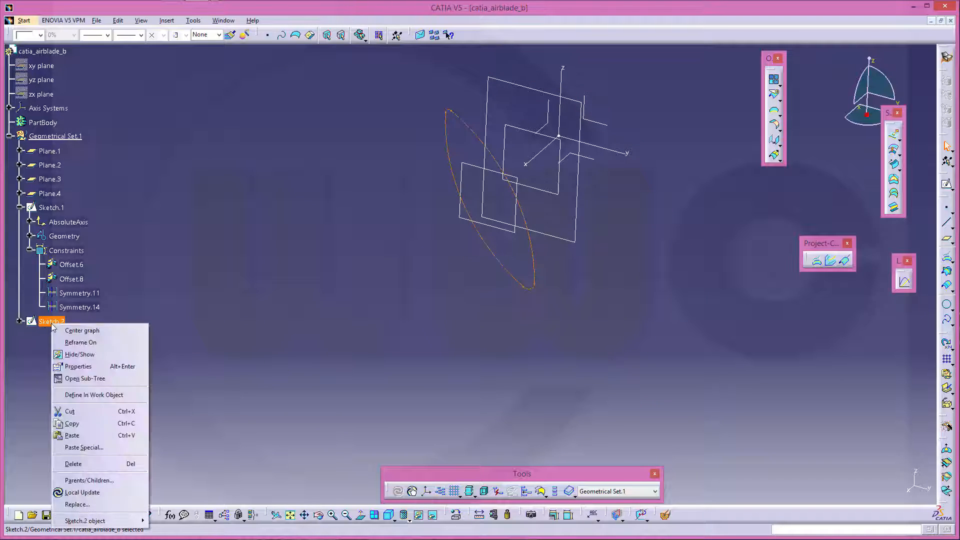
pyautogui.click(425, 268)
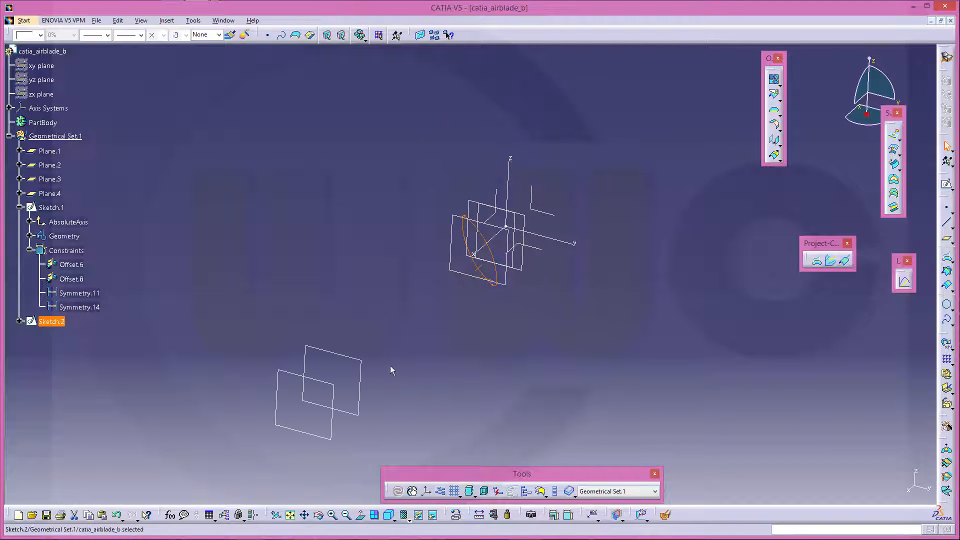
pyautogui.rightClick(50, 178)
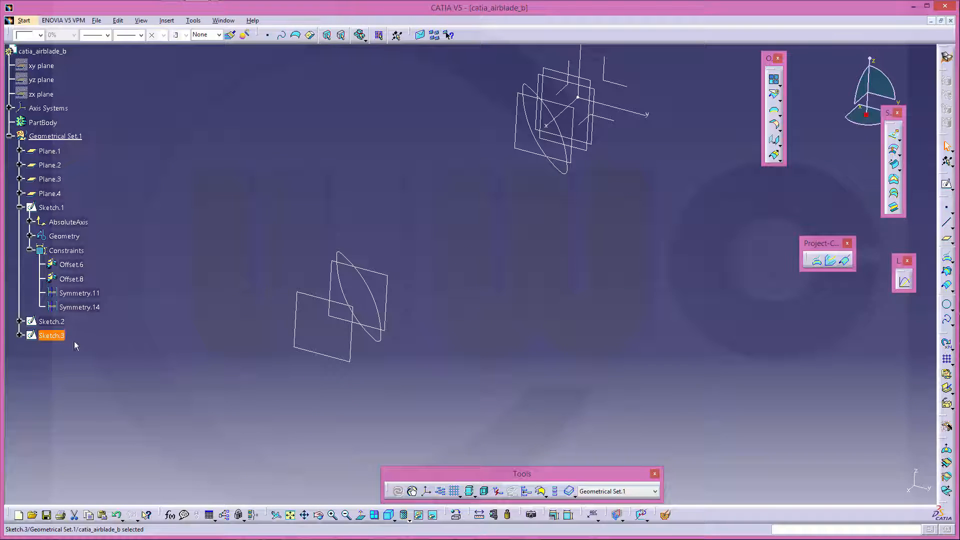
# Enter Sketch.3 in the Sketcher and browse the circle creation options.
pyautogui.doubleClick(52, 335)
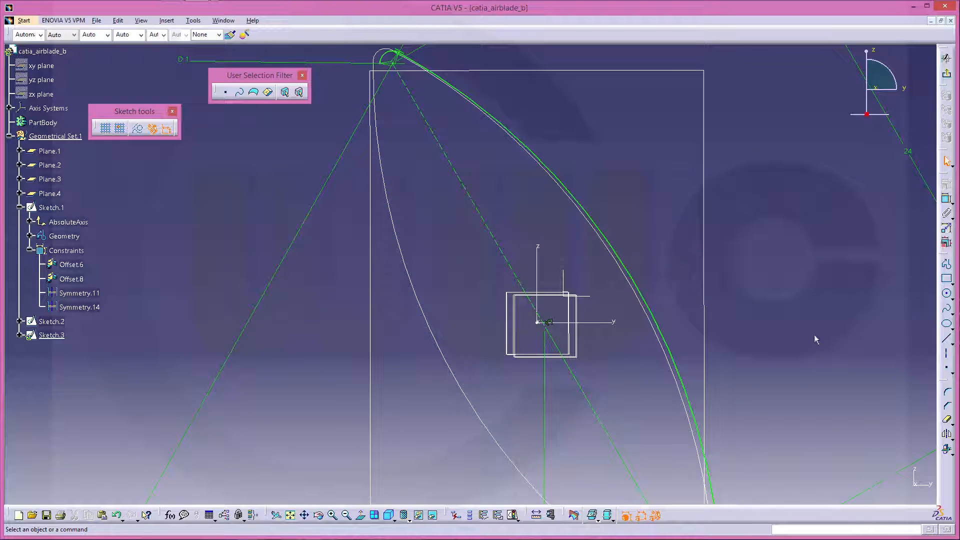
pyautogui.moveTo(946, 386)
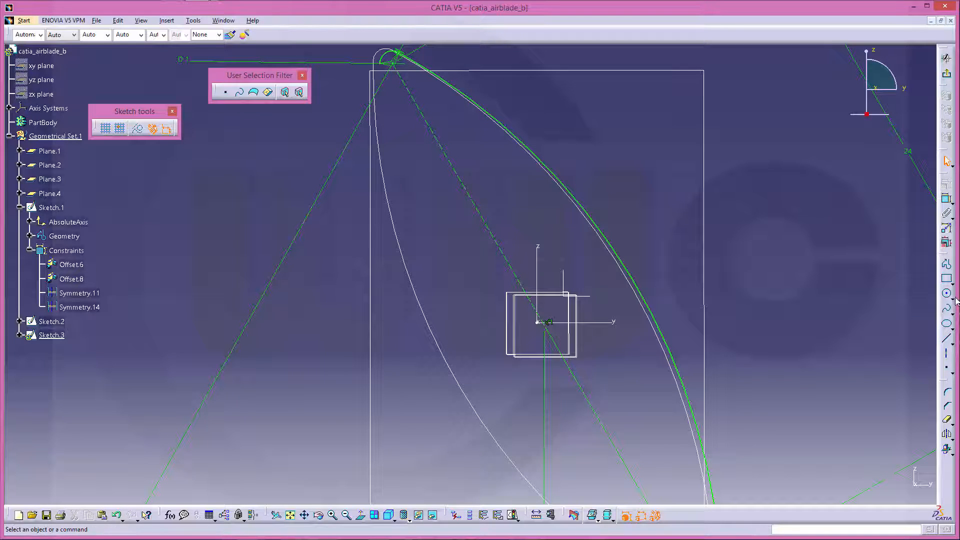
pyautogui.click(945, 293)
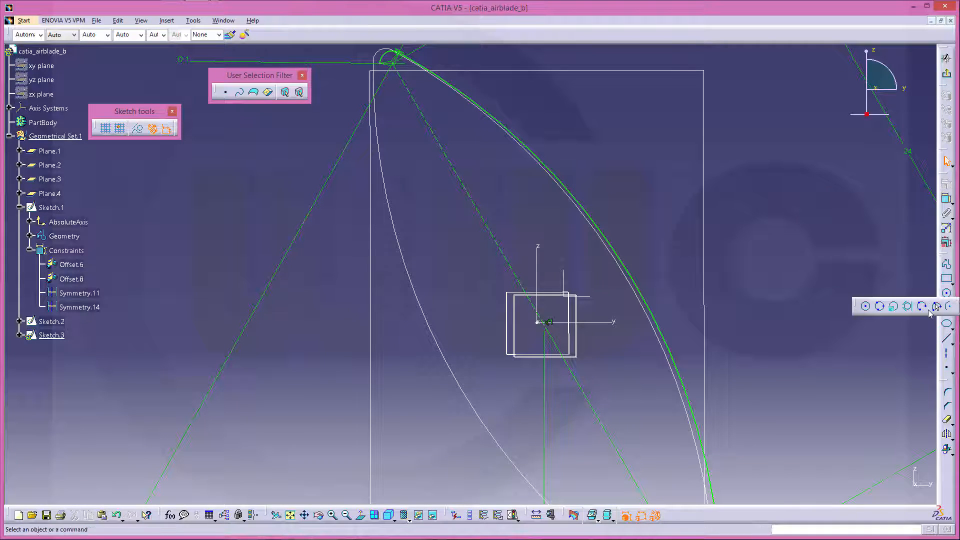
pyautogui.moveTo(923, 317)
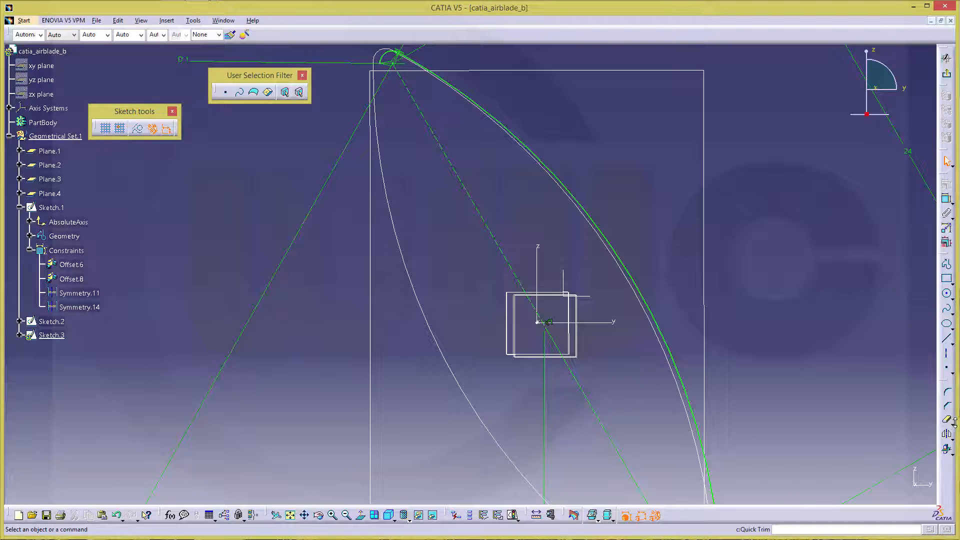
pyautogui.moveTo(946, 420)
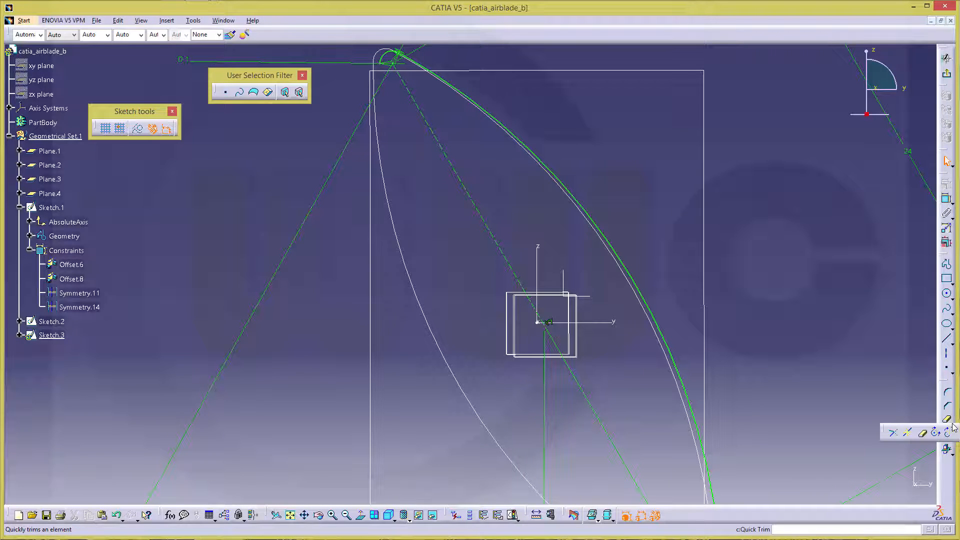
pyautogui.moveTo(936, 432)
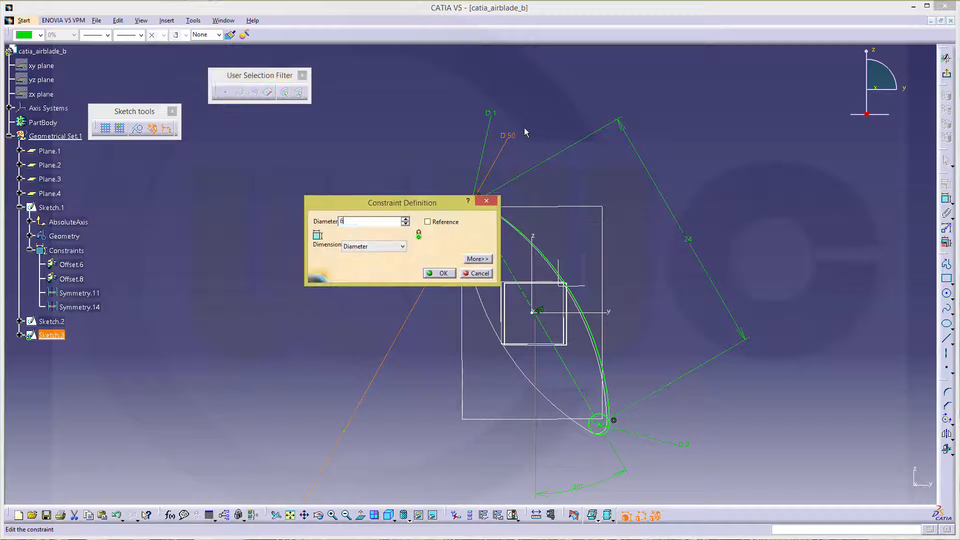
# Change the D 50 arc to diameter 60 and add a 14.4-diameter circle.
pyautogui.click(439, 272)
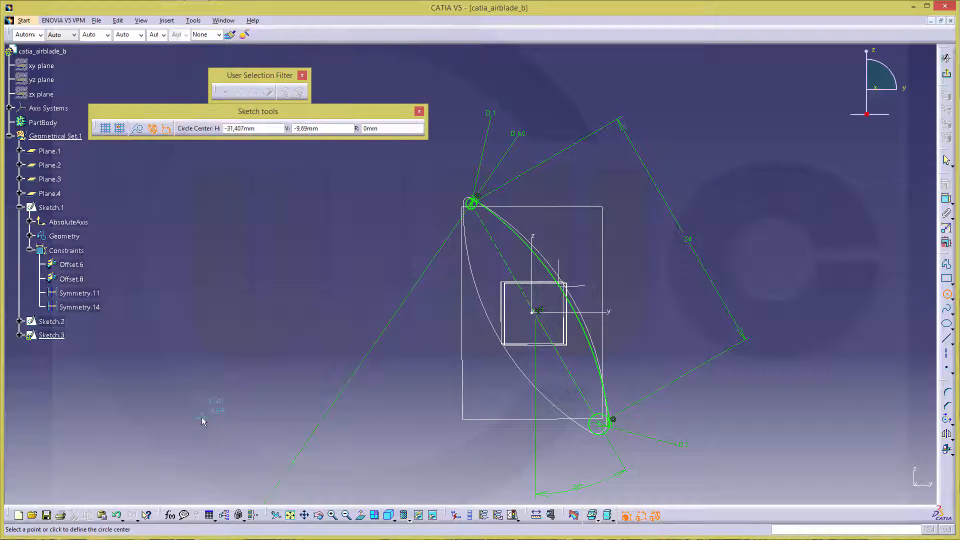
pyautogui.click(204, 421)
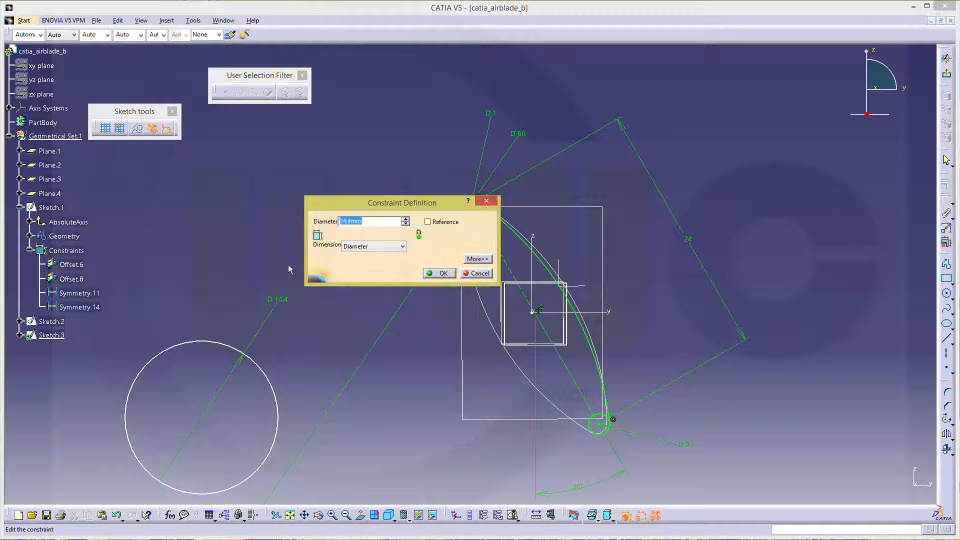
pyautogui.click(439, 273)
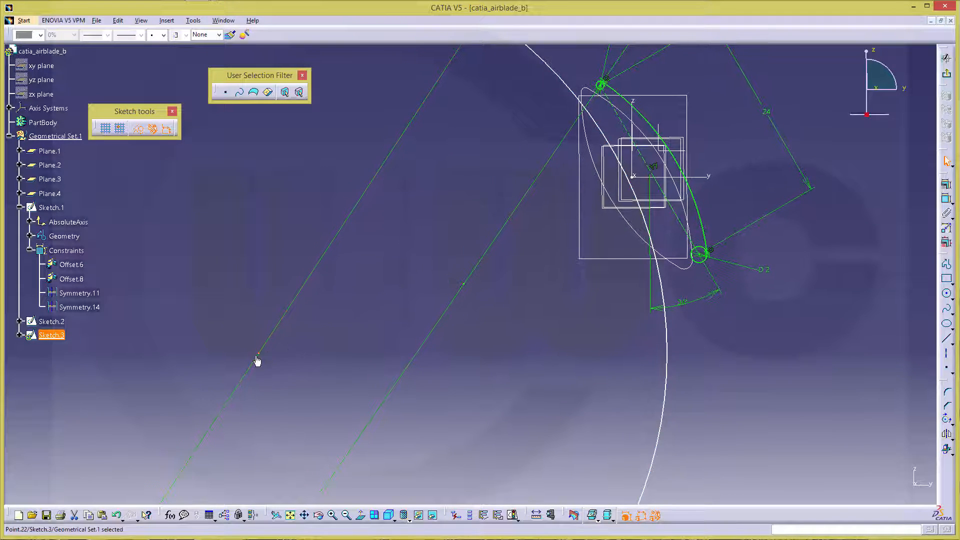
pyautogui.moveTo(275, 354)
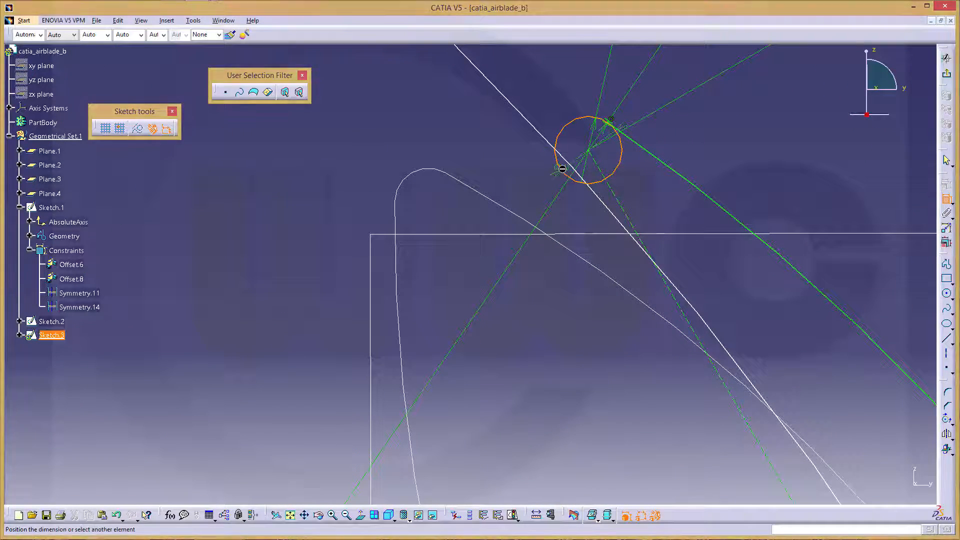
# Make the tip circle dimension in Sketch.3 symmetric using Allow symmetry line.
pyautogui.rightClick(560, 169)
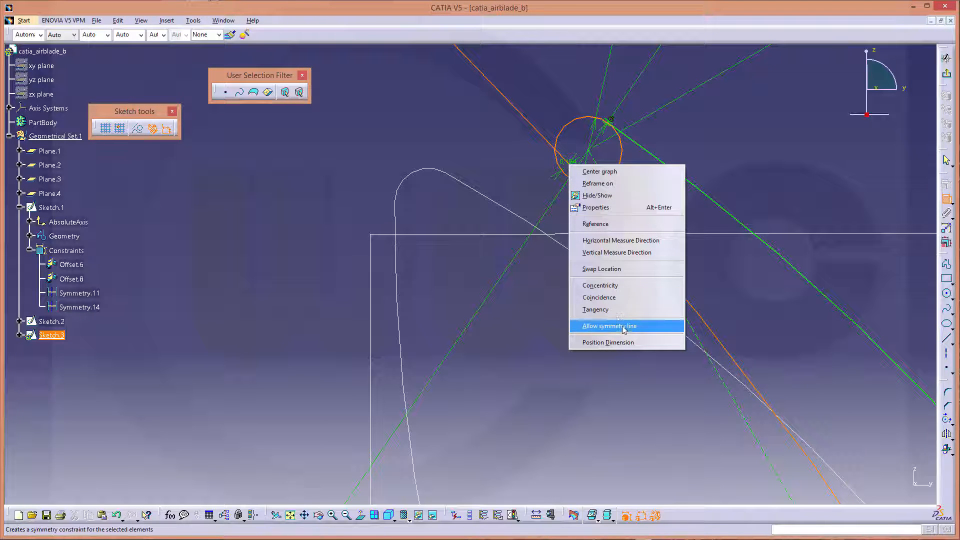
pyautogui.click(608, 325)
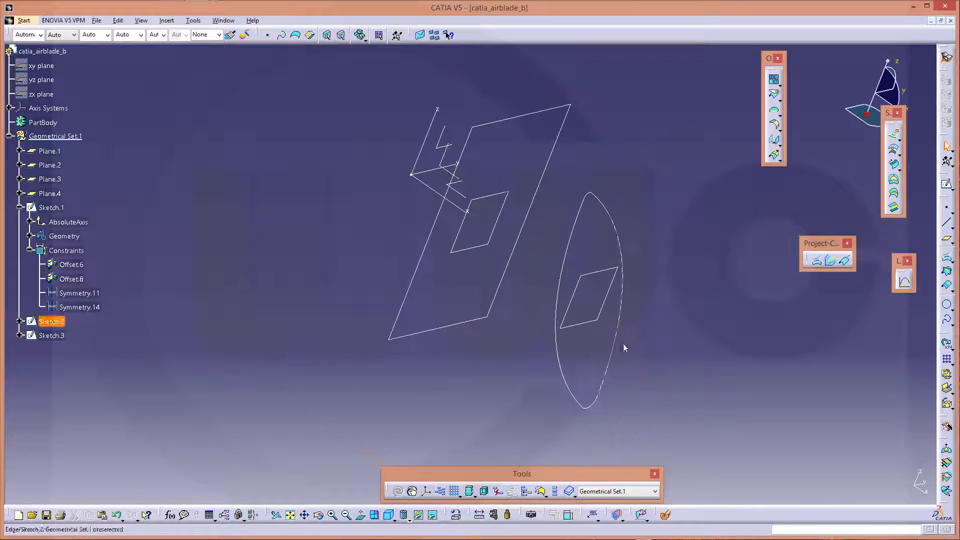
# Define a multi-sections surface from Sketch.1 on Plane.1 to Sketch.2, relocating Closing Point2.
pyautogui.click(624, 347)
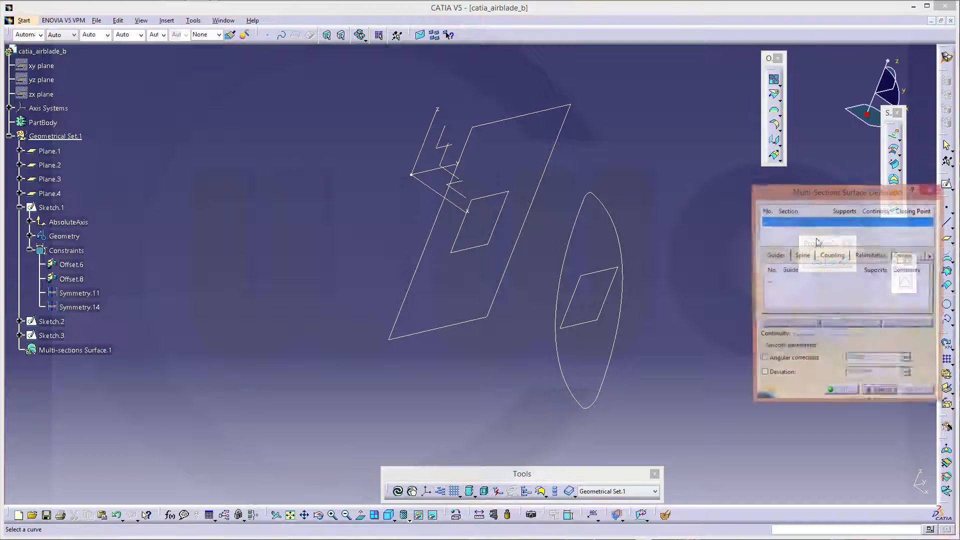
pyautogui.moveTo(496, 126)
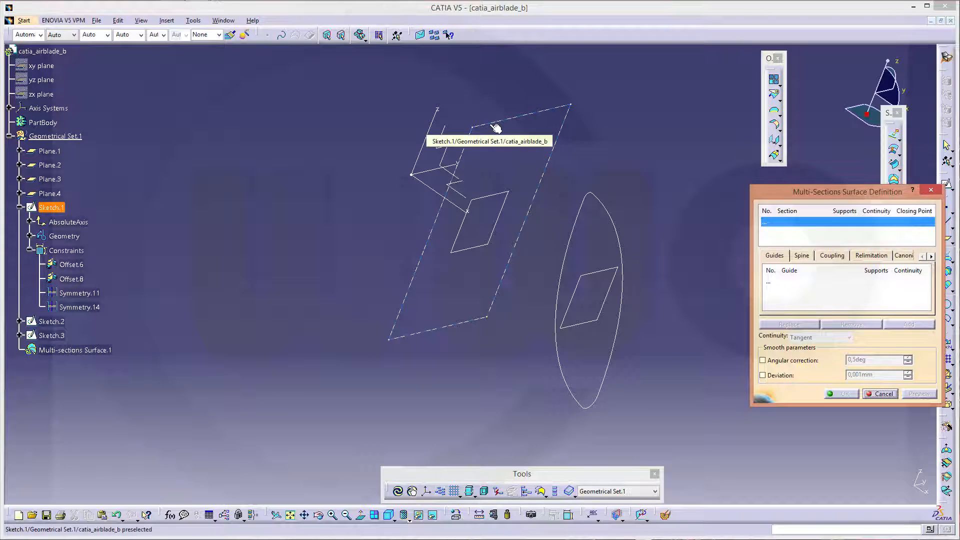
pyautogui.click(496, 125)
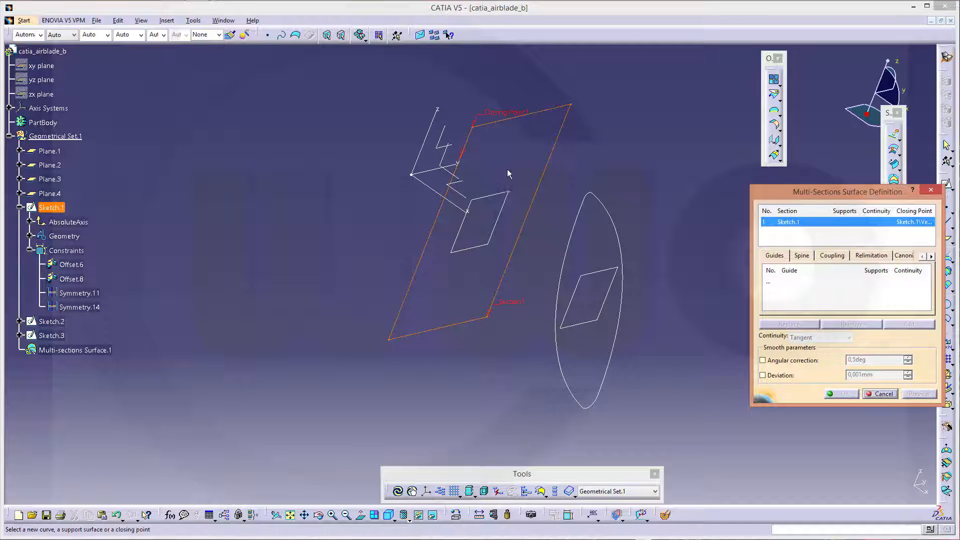
pyautogui.moveTo(496, 202)
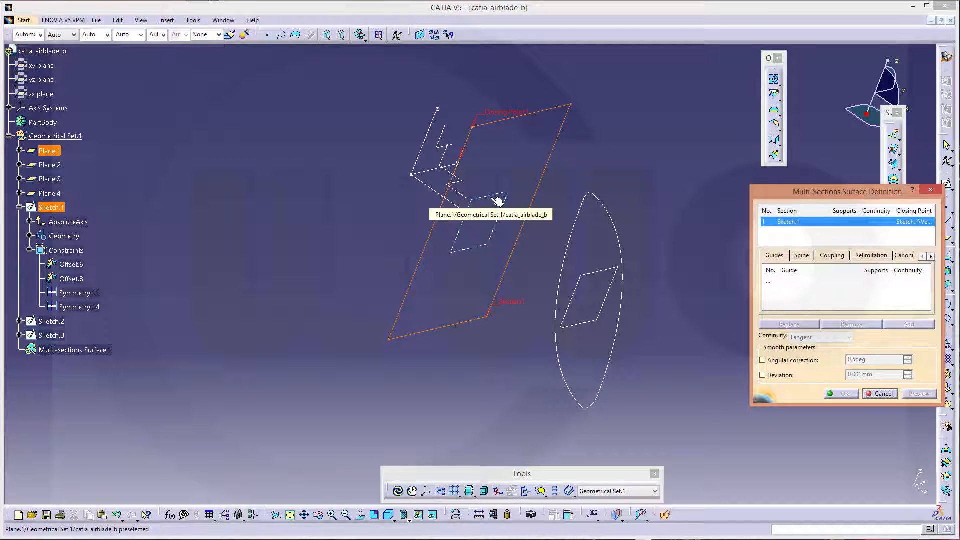
pyautogui.click(483, 218)
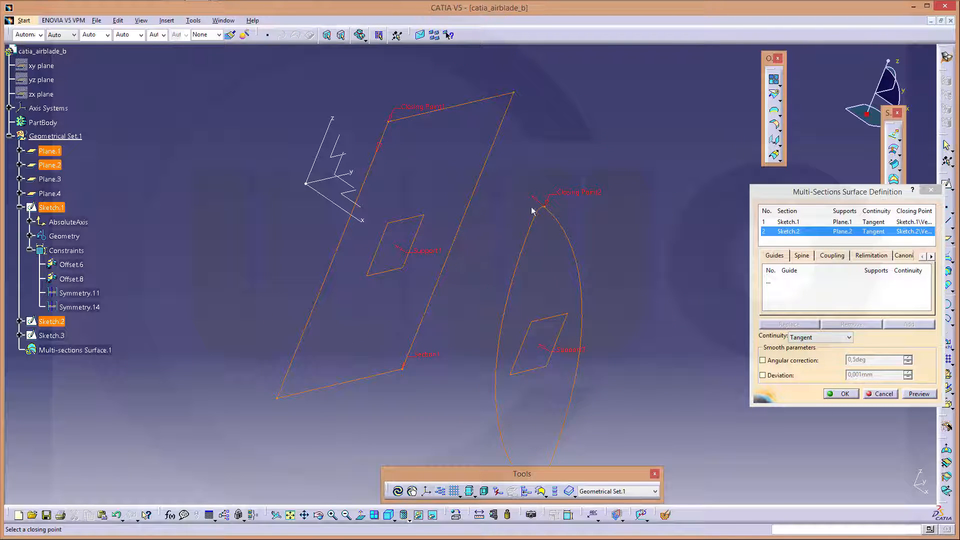
pyautogui.rightClick(544, 199)
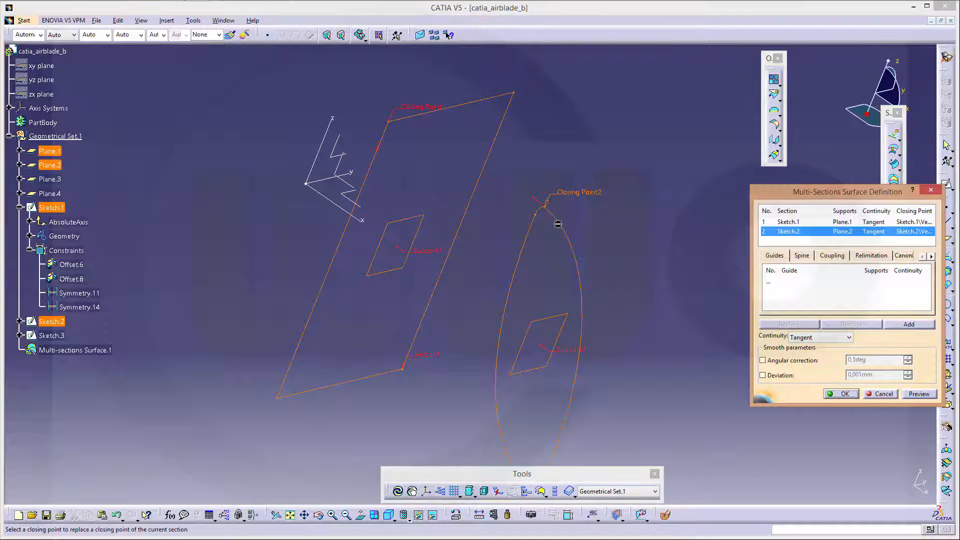
pyautogui.click(546, 208)
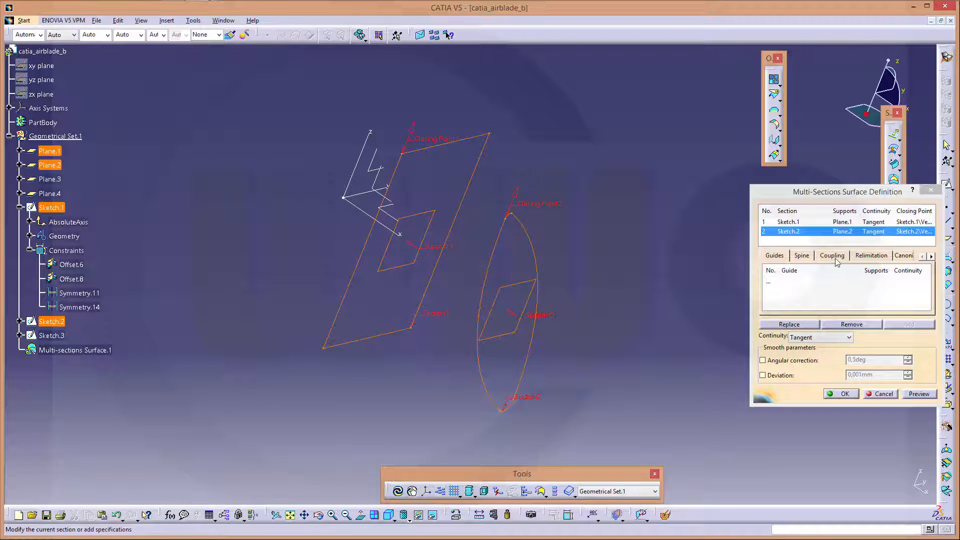
# Add couplings linking matching corners of Sketch.1 and Sketch.2 on the Coupling tab.
pyautogui.click(832, 255)
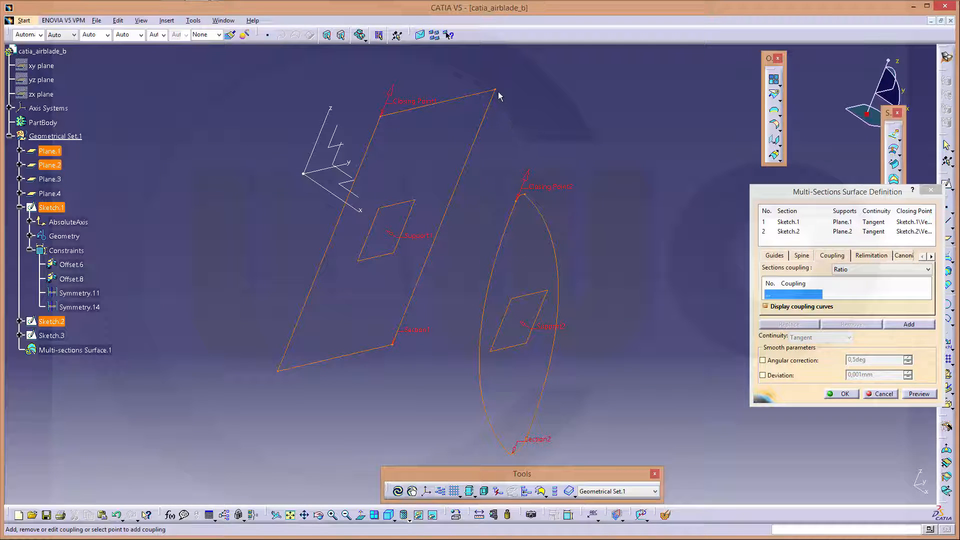
pyautogui.click(909, 325)
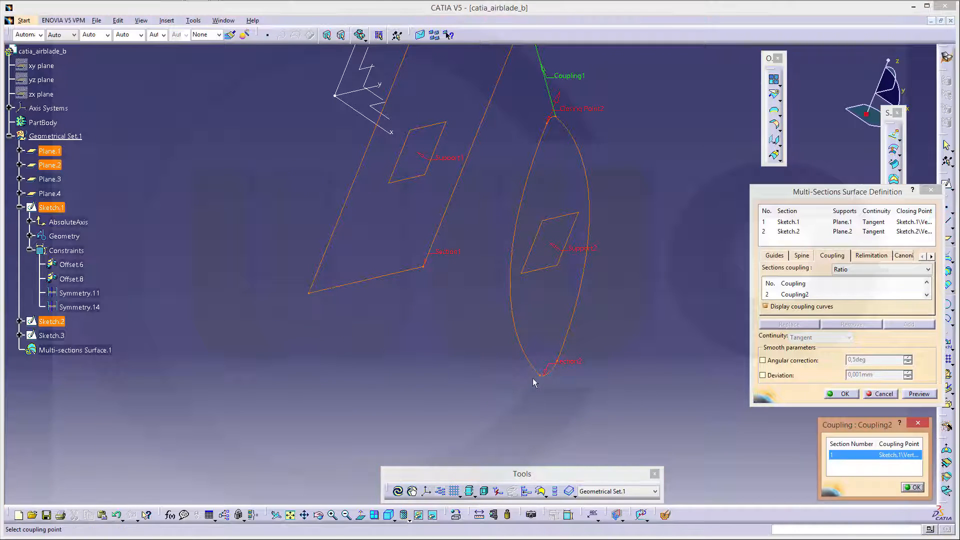
pyautogui.click(912, 487)
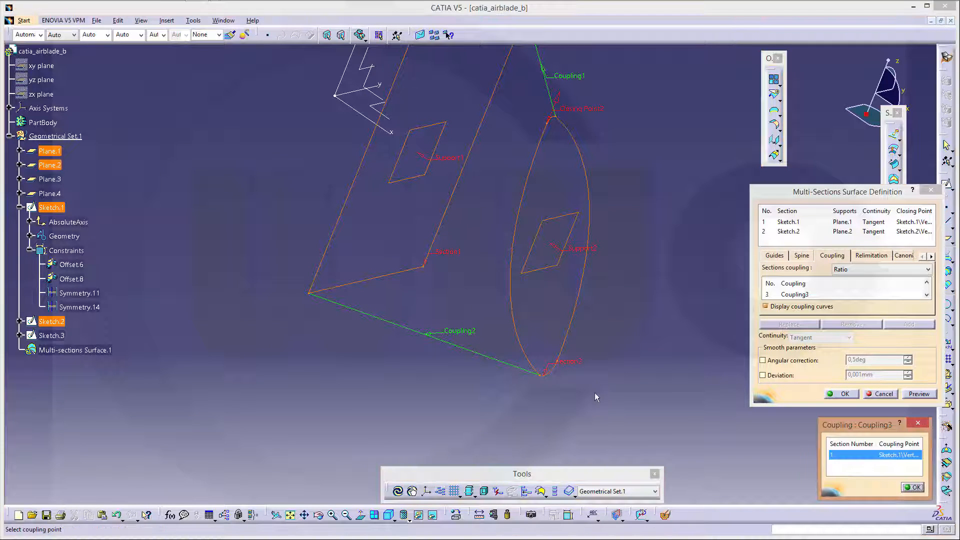
pyautogui.moveTo(562, 362)
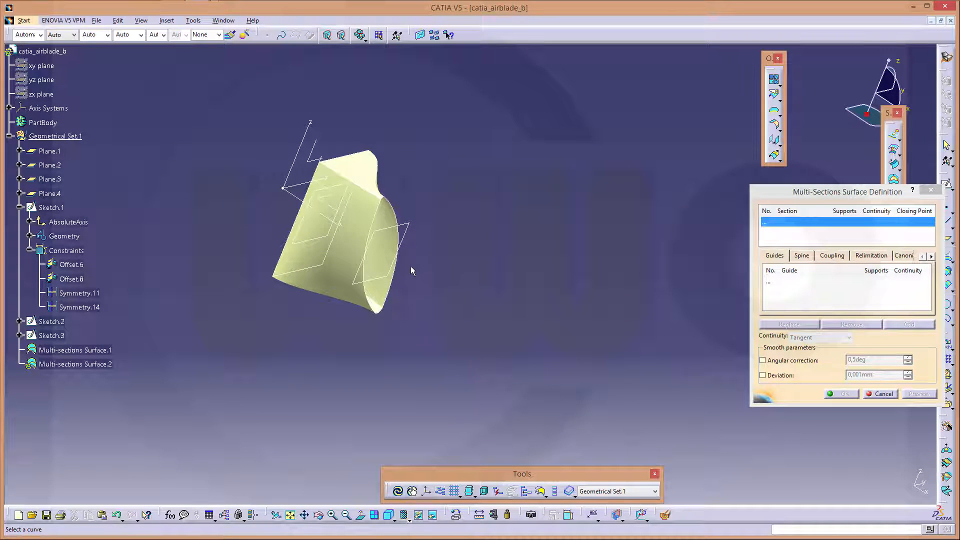
pyautogui.moveTo(376, 221)
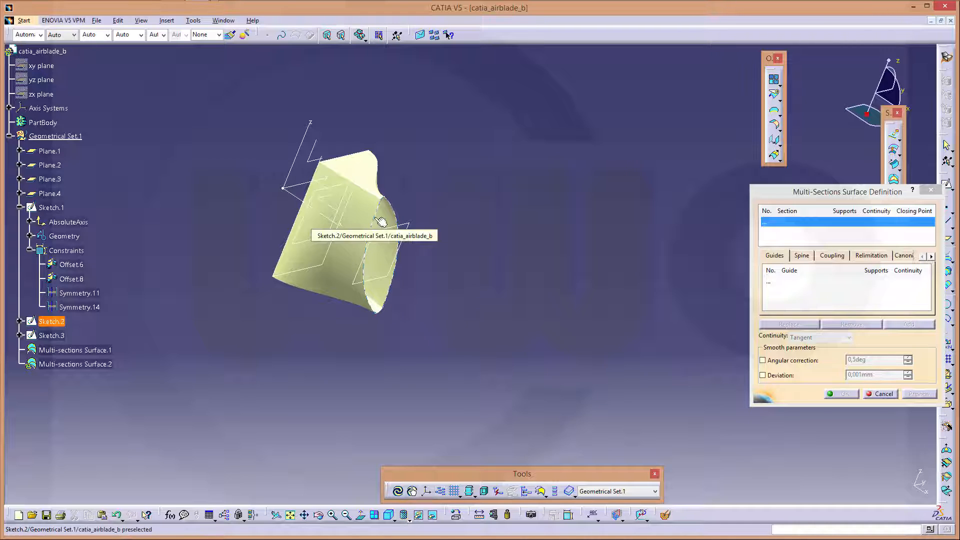
pyautogui.moveTo(379, 216)
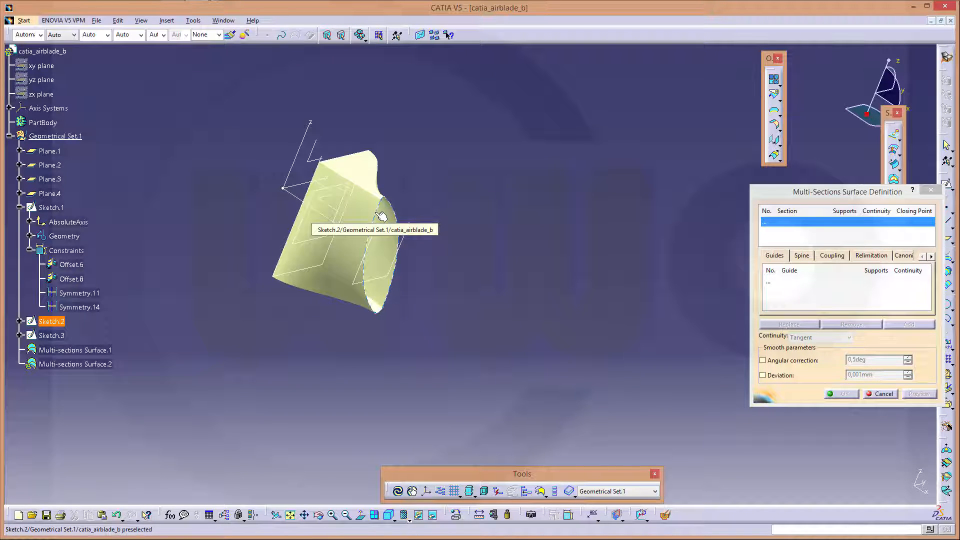
# Select Sketch.2 as the first section of the second loft.
pyautogui.click(379, 215)
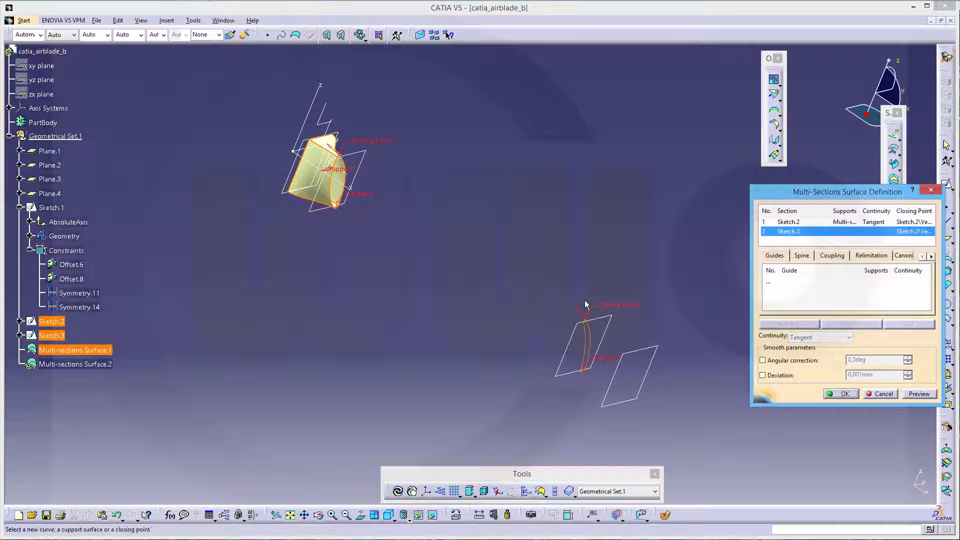
pyautogui.moveTo(612, 333)
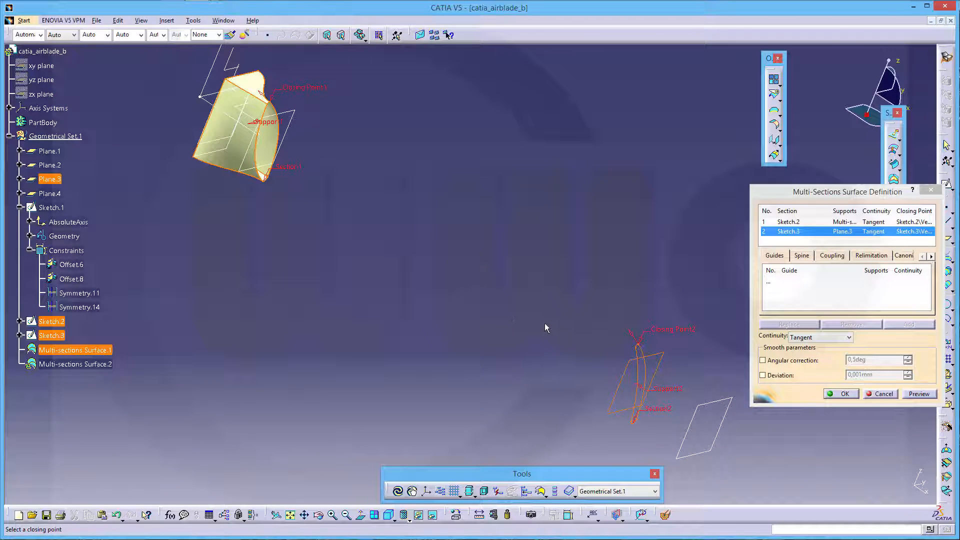
pyautogui.moveTo(543, 327)
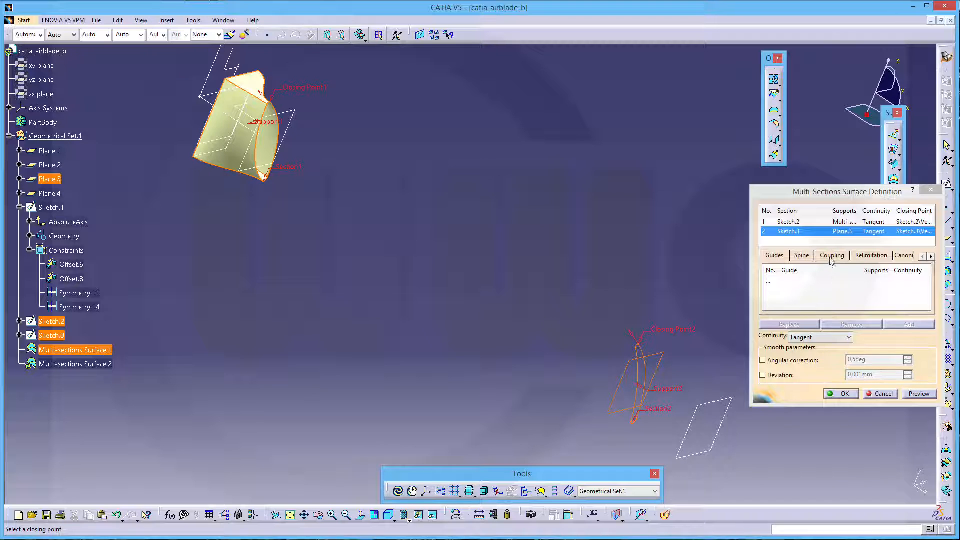
# Couple the Sketch.2 and Sketch.3 vertices and confirm the tip loft.
pyautogui.click(832, 256)
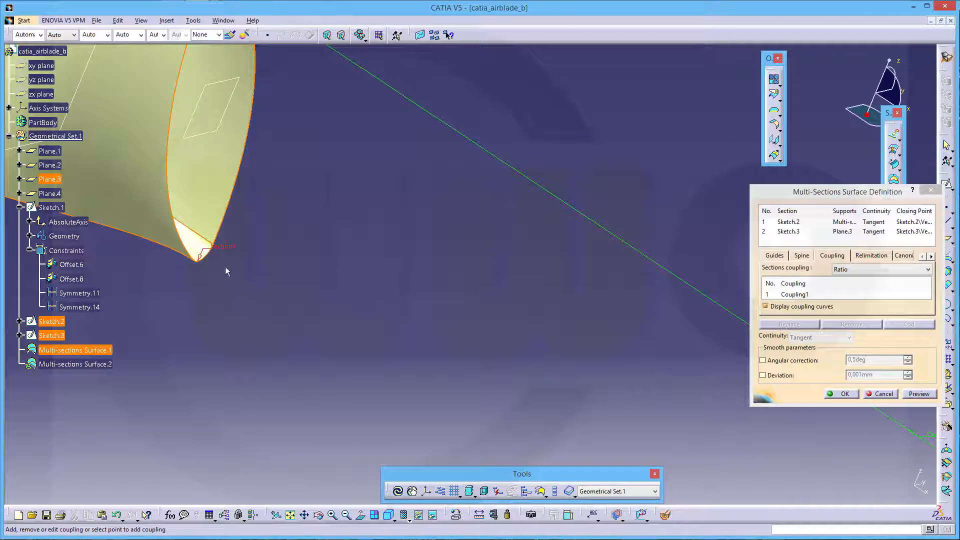
pyautogui.moveTo(230, 262)
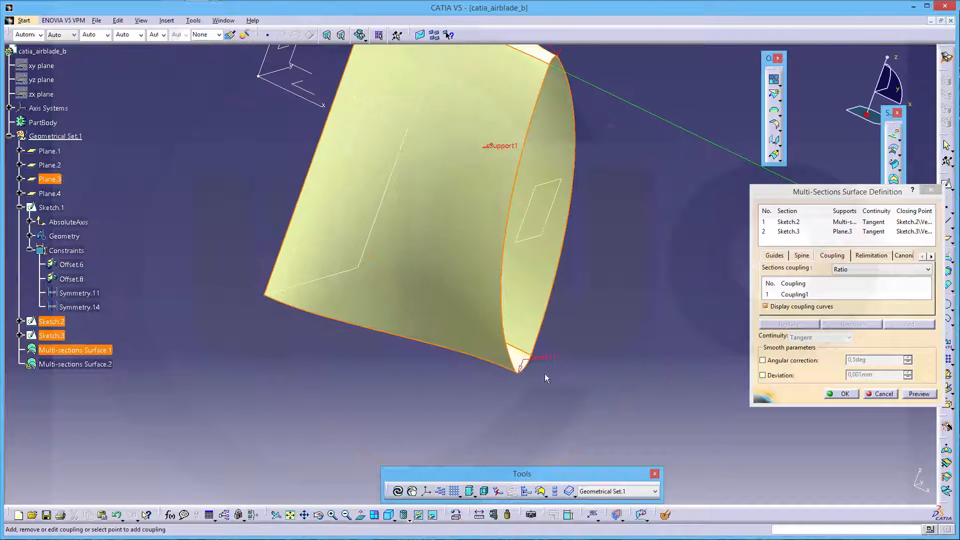
pyautogui.moveTo(539, 358)
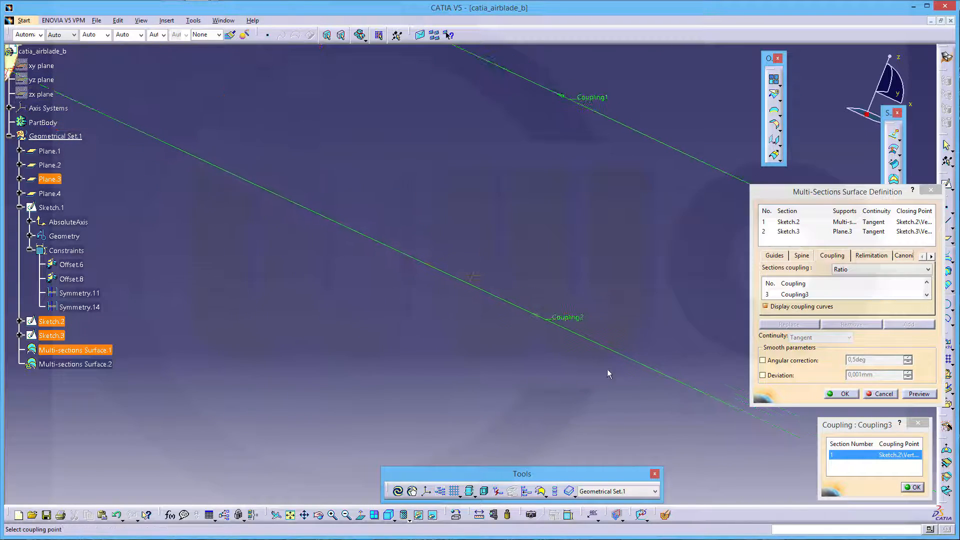
pyautogui.moveTo(576, 336)
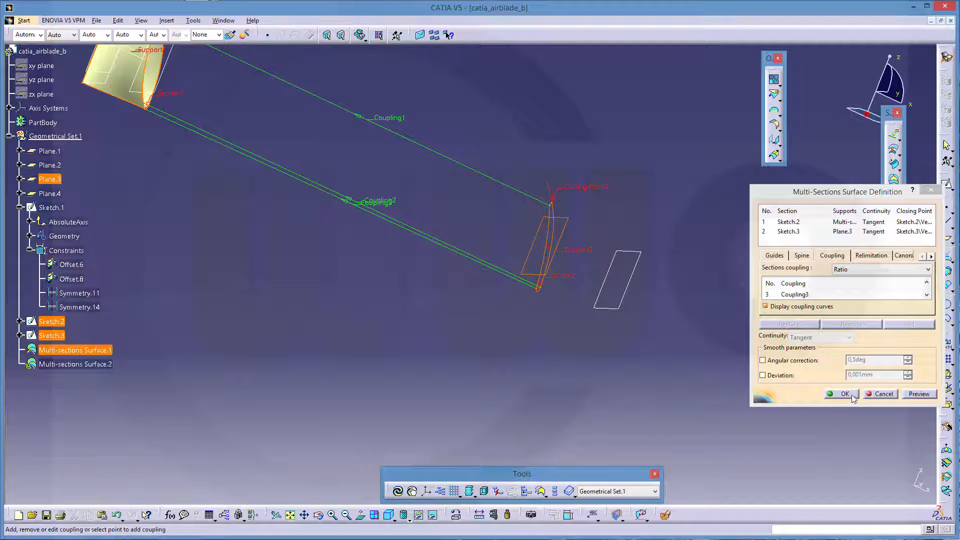
pyautogui.click(846, 394)
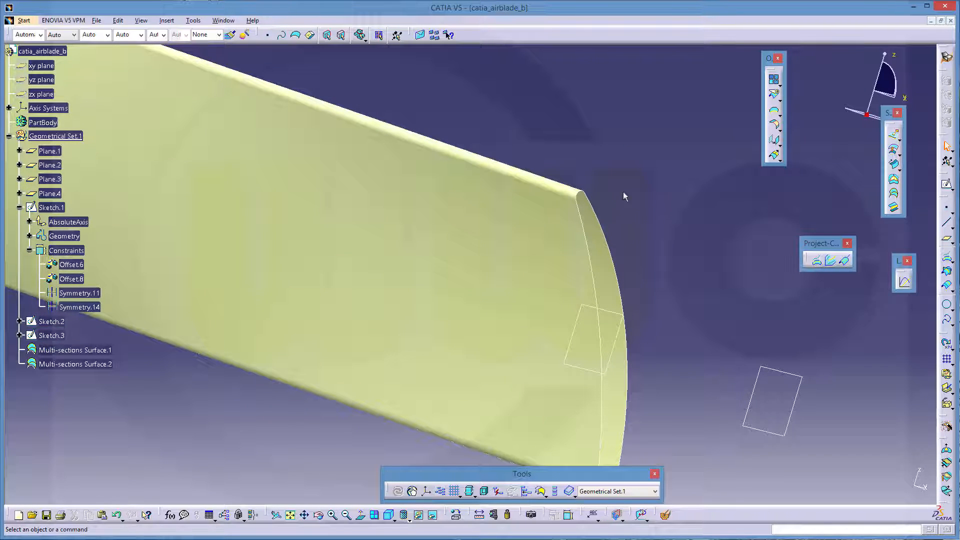
pyautogui.moveTo(812, 165)
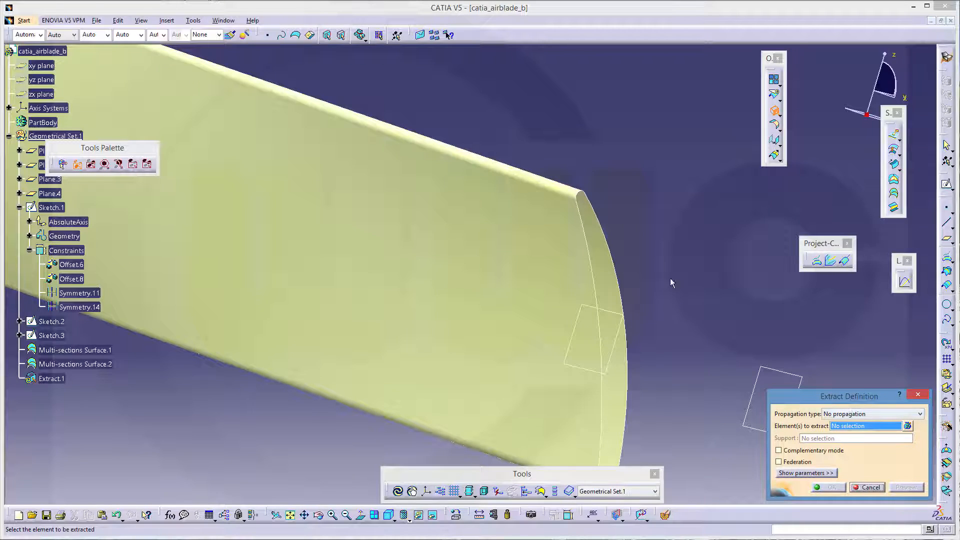
# Extract the blade tip's upper edge and rounded edge as Extract.1 and Extract.2.
pyautogui.click(578, 196)
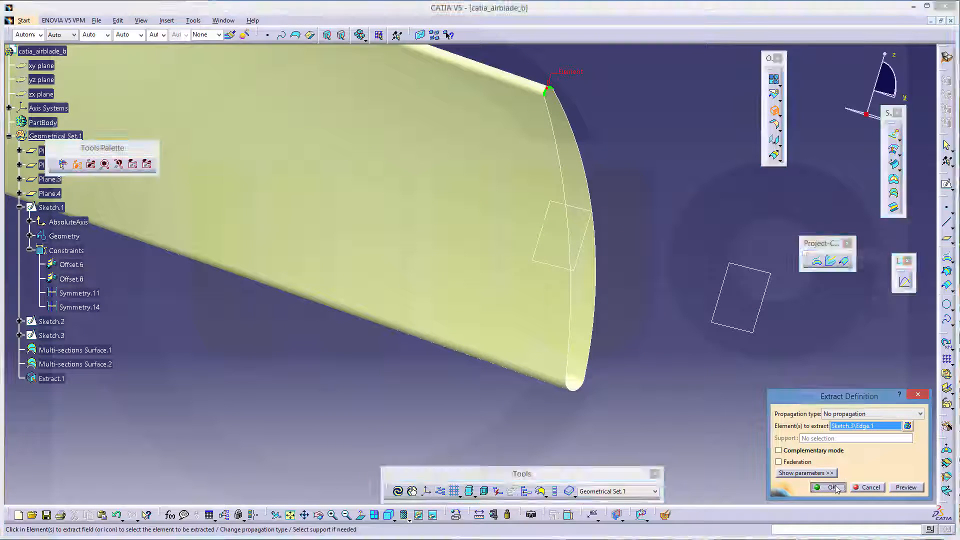
pyautogui.click(825, 486)
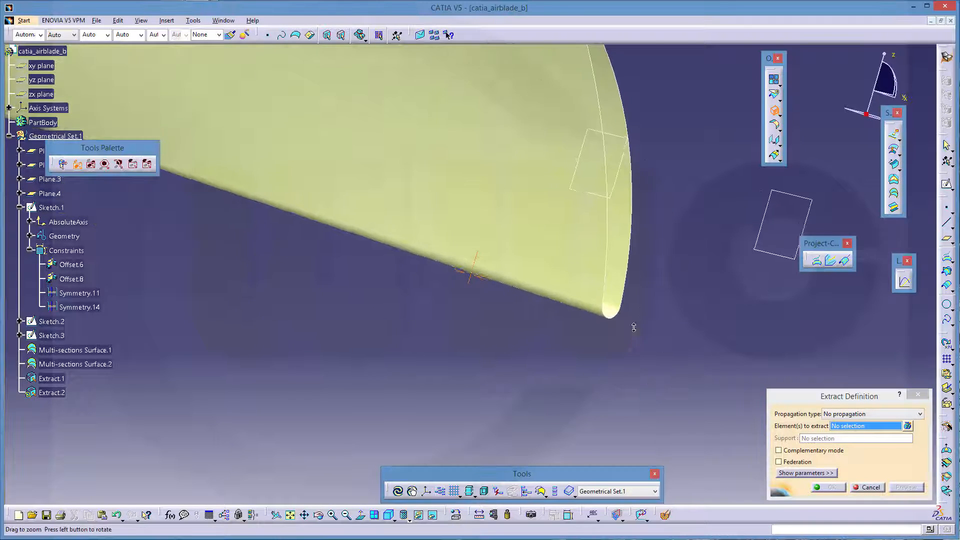
pyautogui.click(660, 329)
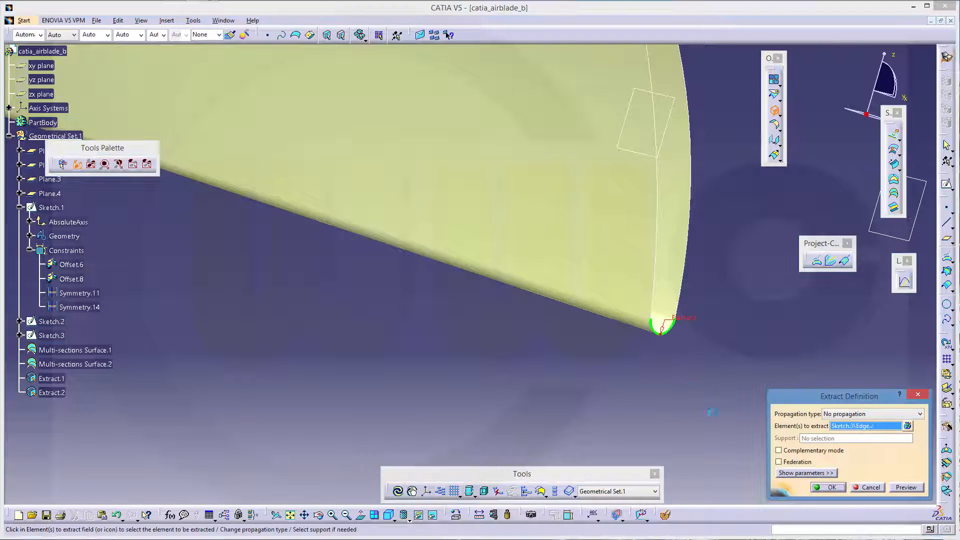
pyautogui.click(869, 488)
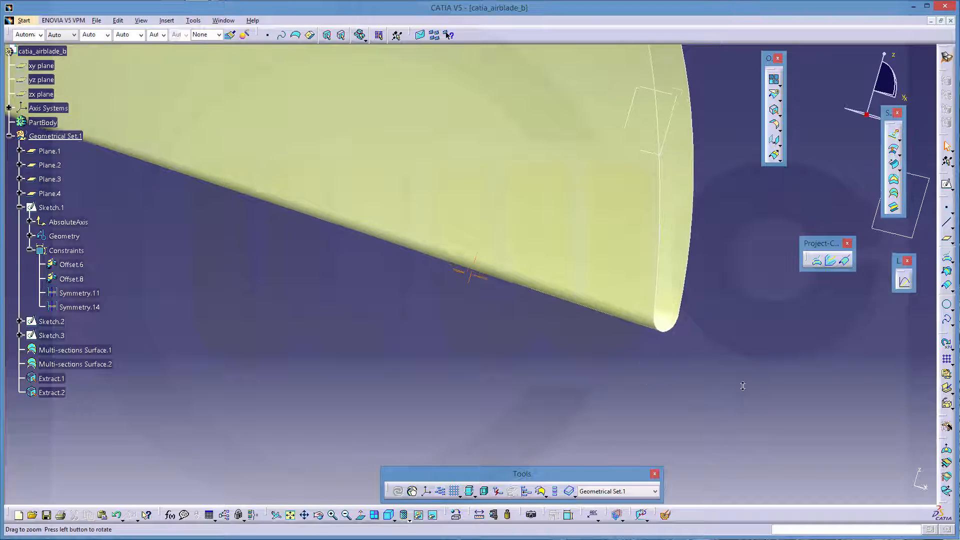
pyautogui.rightClick(49, 335)
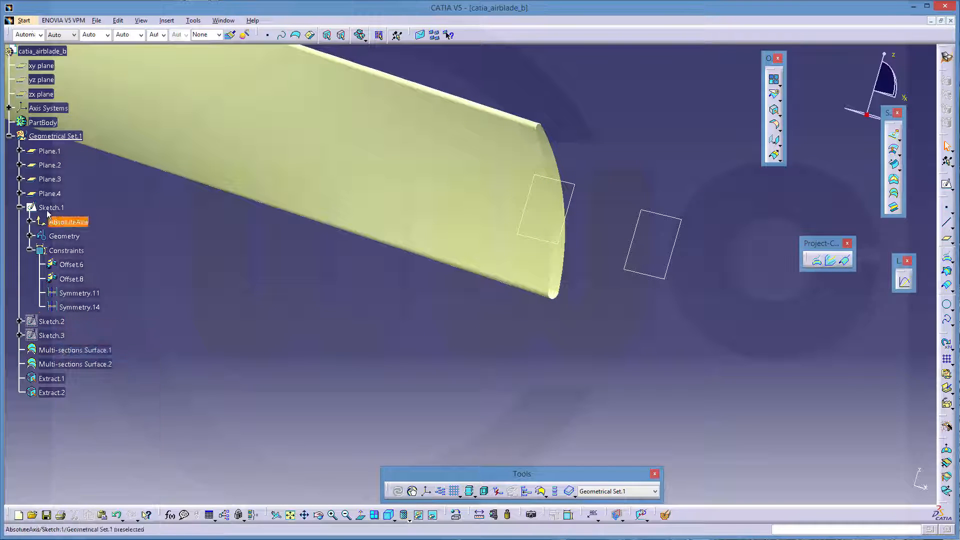
# Create Point.1 and Point.2 at the circle centres of Extract.1 and Extract.2.
pyautogui.click(399, 329)
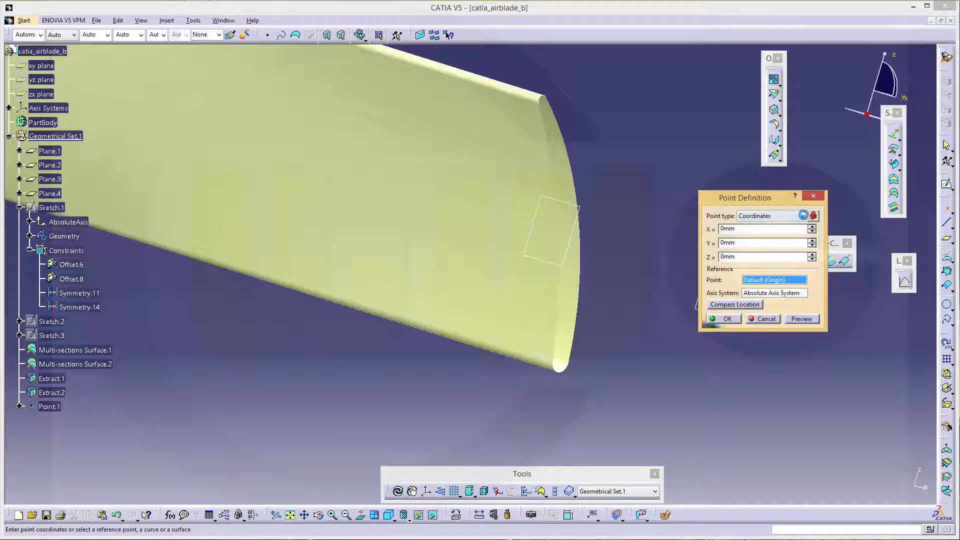
pyautogui.click(772, 216)
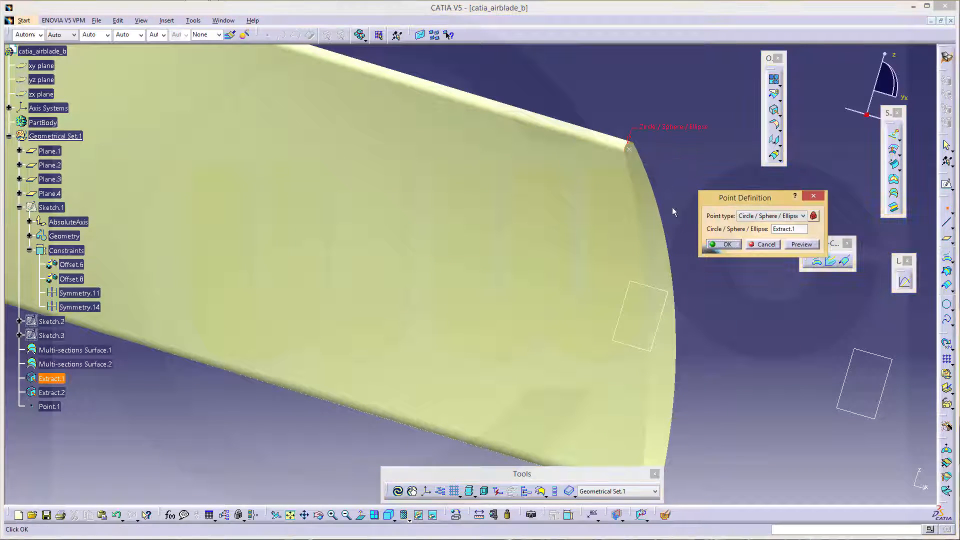
pyautogui.click(726, 245)
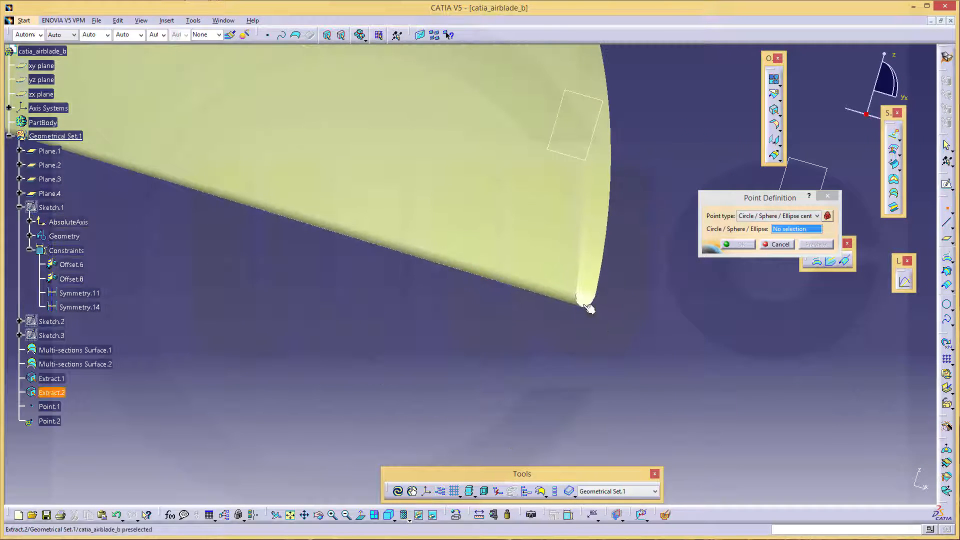
pyautogui.click(583, 303)
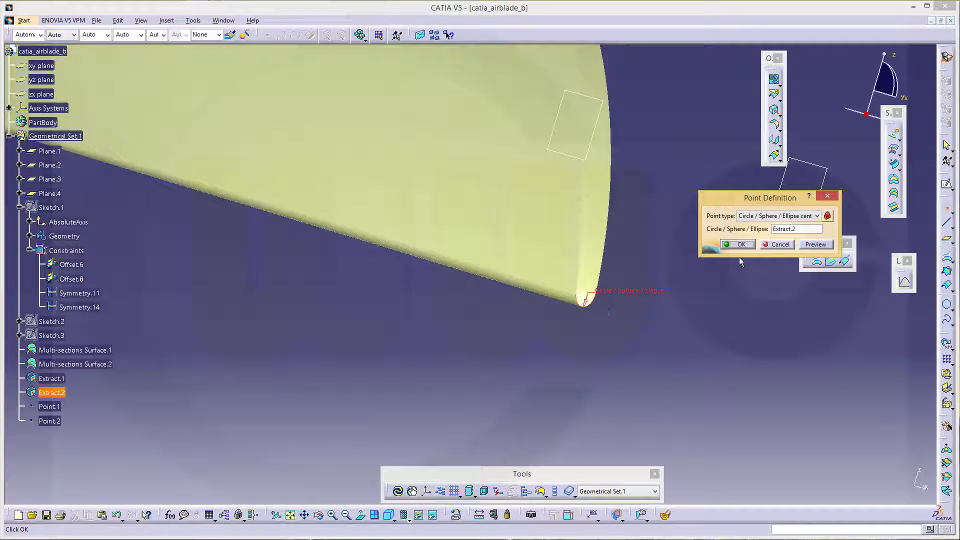
pyautogui.click(738, 243)
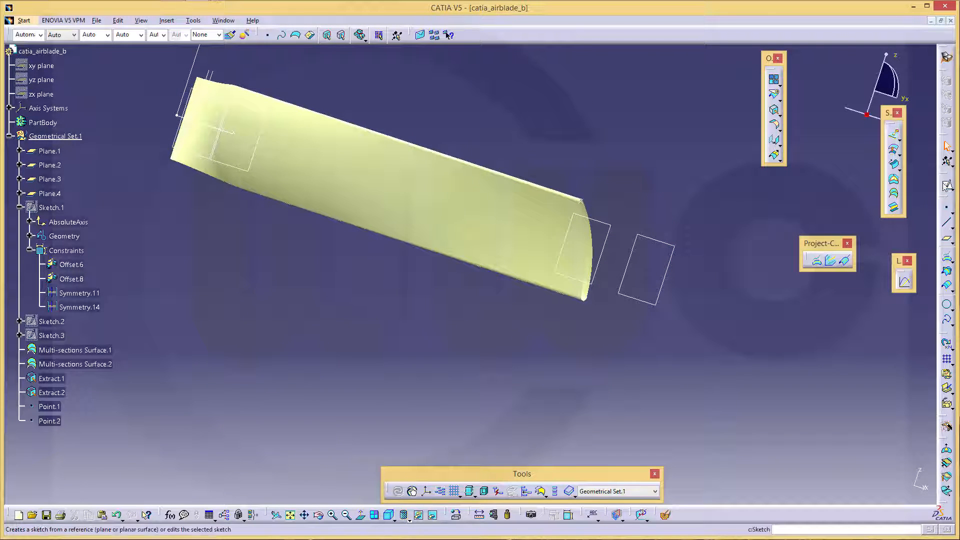
# Start Sketch.4 and expand its absolute axis entries in the tree.
pyautogui.click(50, 193)
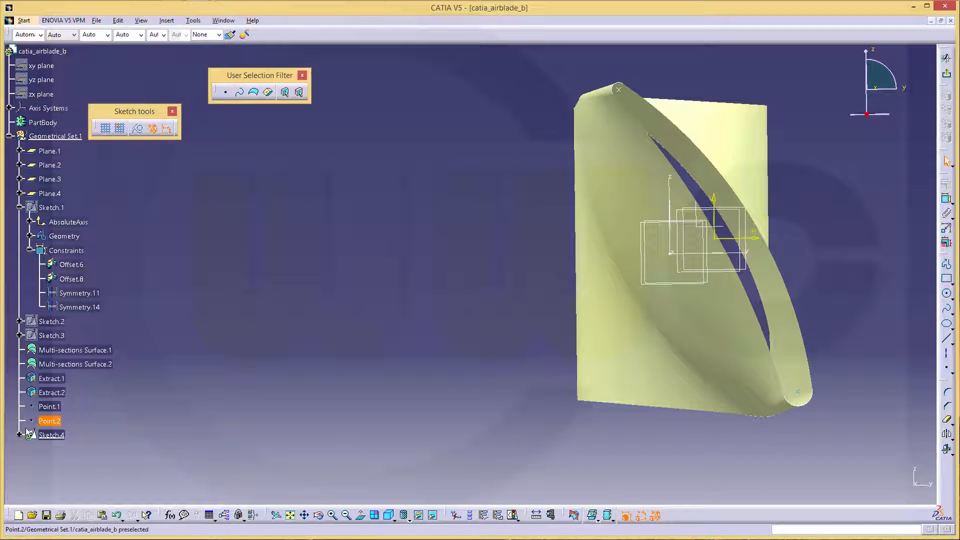
pyautogui.click(20, 434)
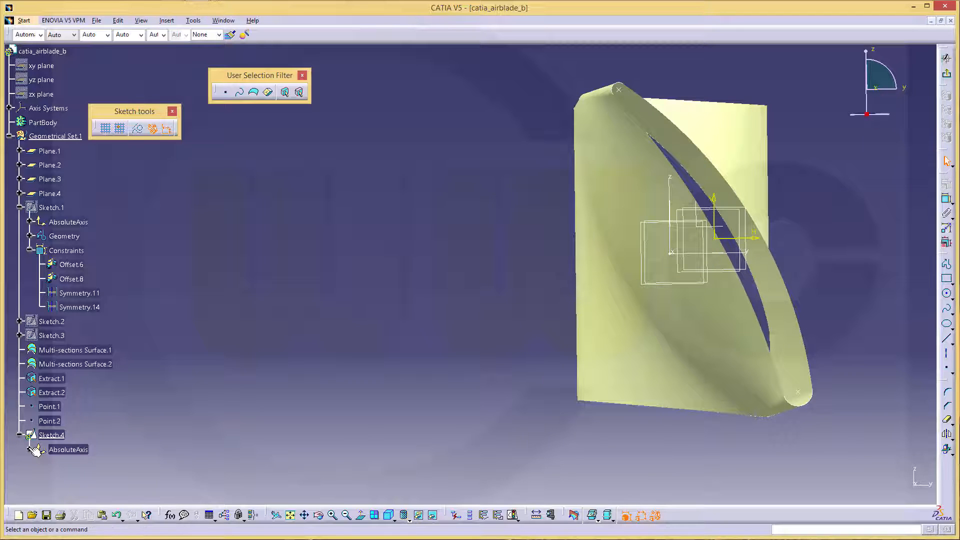
pyautogui.click(39, 449)
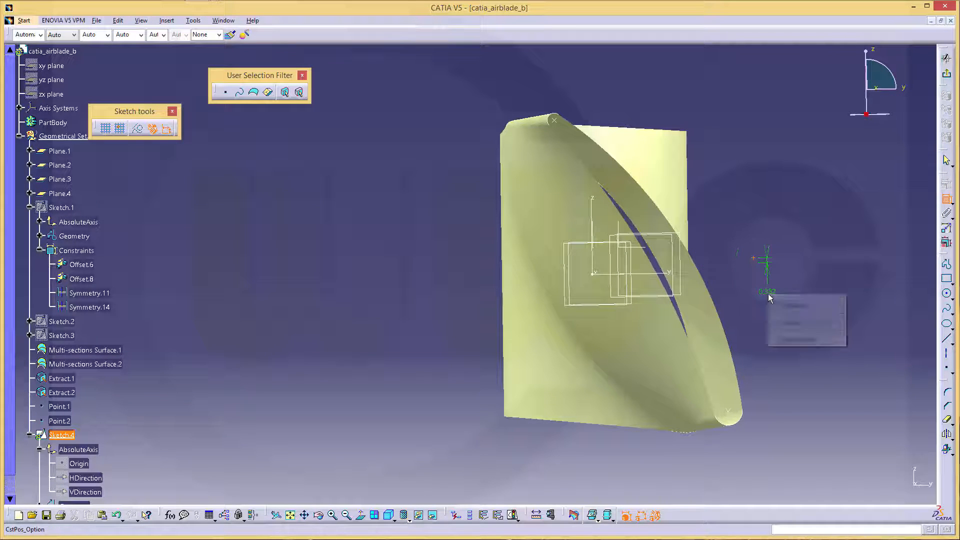
pyautogui.moveTo(755, 267)
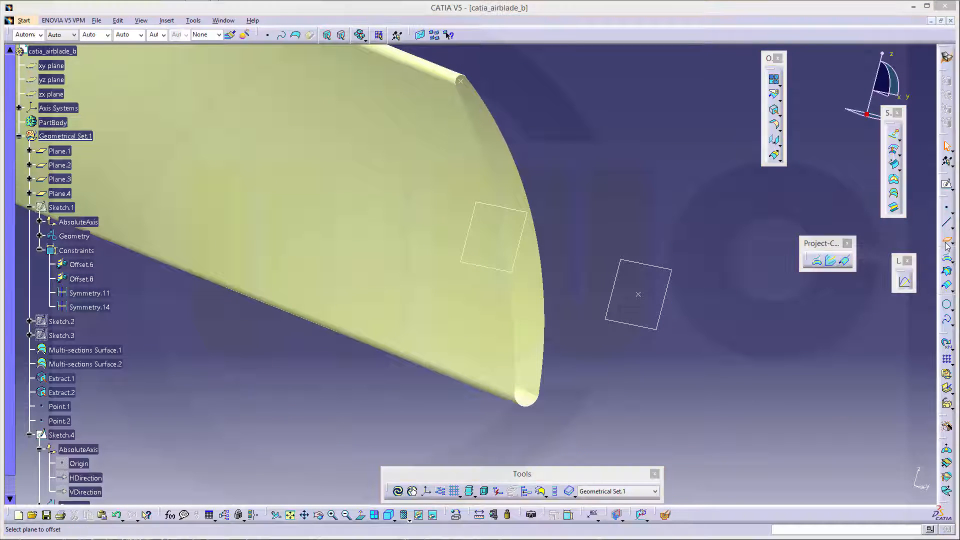
# Create a plane through Sketch.4's point, Point.1 and Point.2.
pyautogui.click(825, 340)
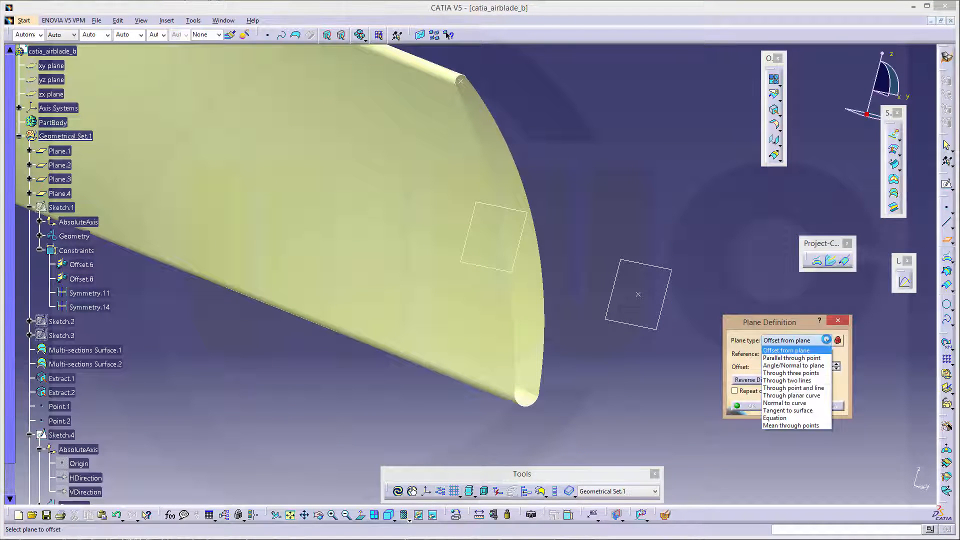
pyautogui.click(789, 372)
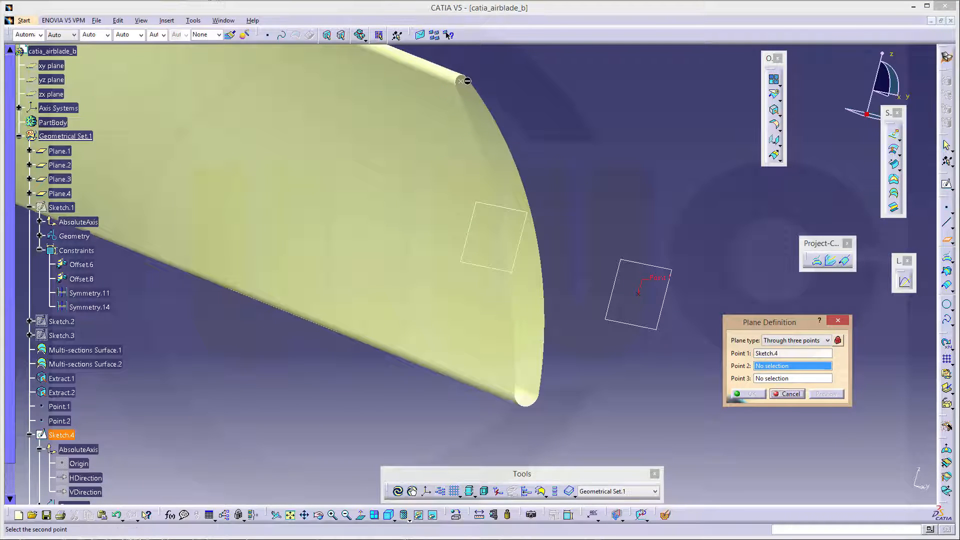
pyautogui.click(464, 80)
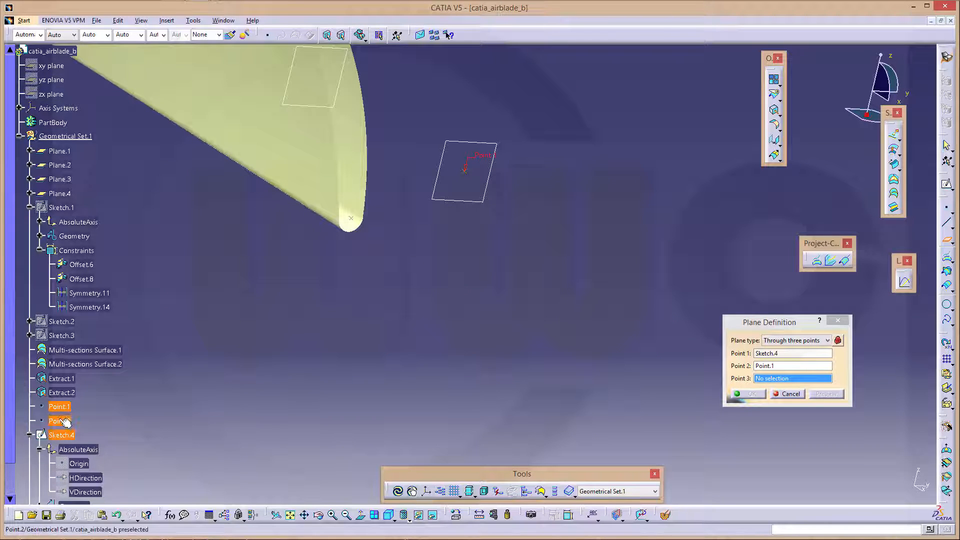
pyautogui.click(60, 420)
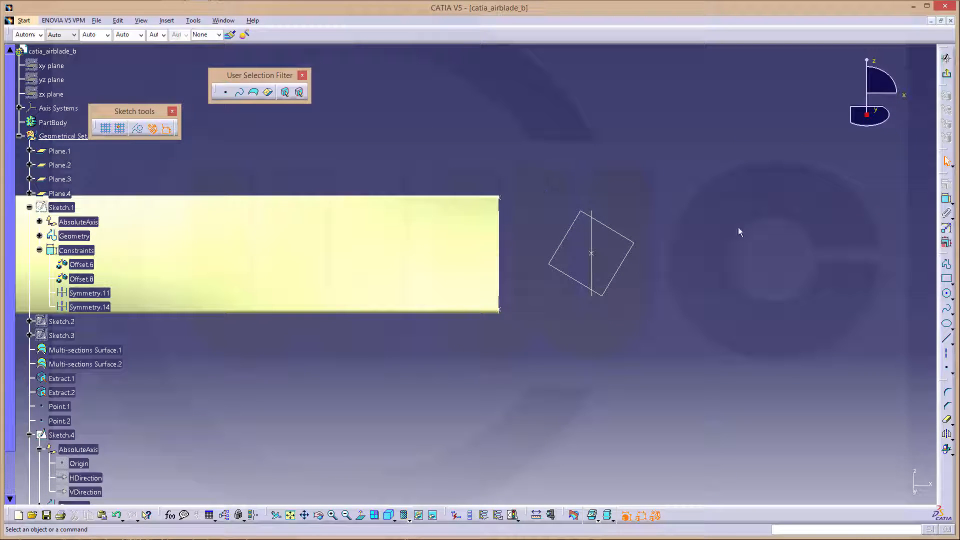
pyautogui.moveTo(930, 369)
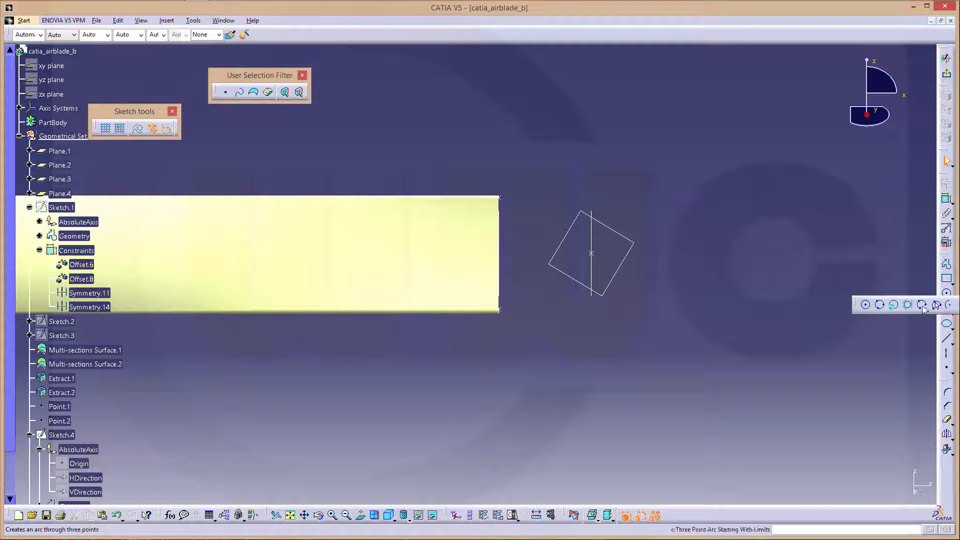
# Draw a three-point arc from the tip's top corner, bulging outward, to its bottom corner.
pyautogui.click(946, 305)
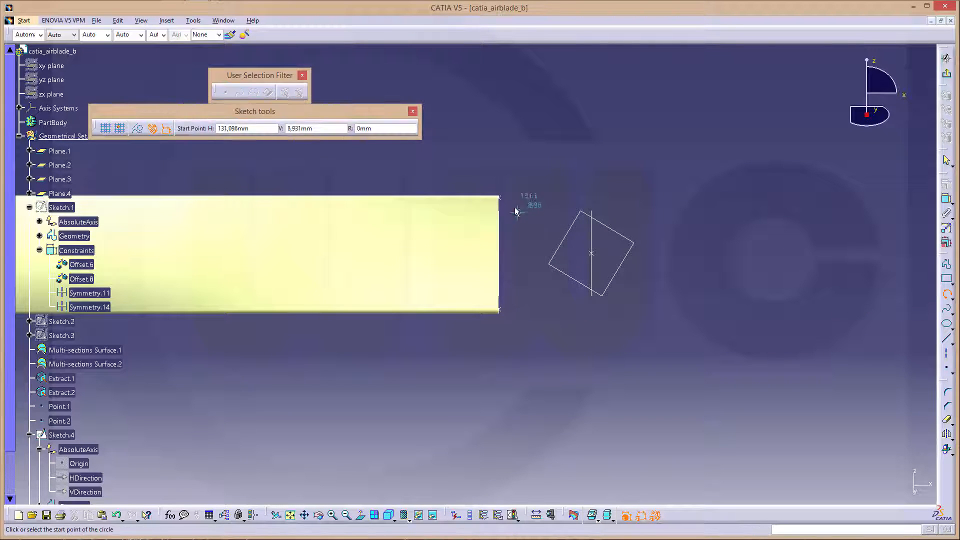
pyautogui.moveTo(503, 203)
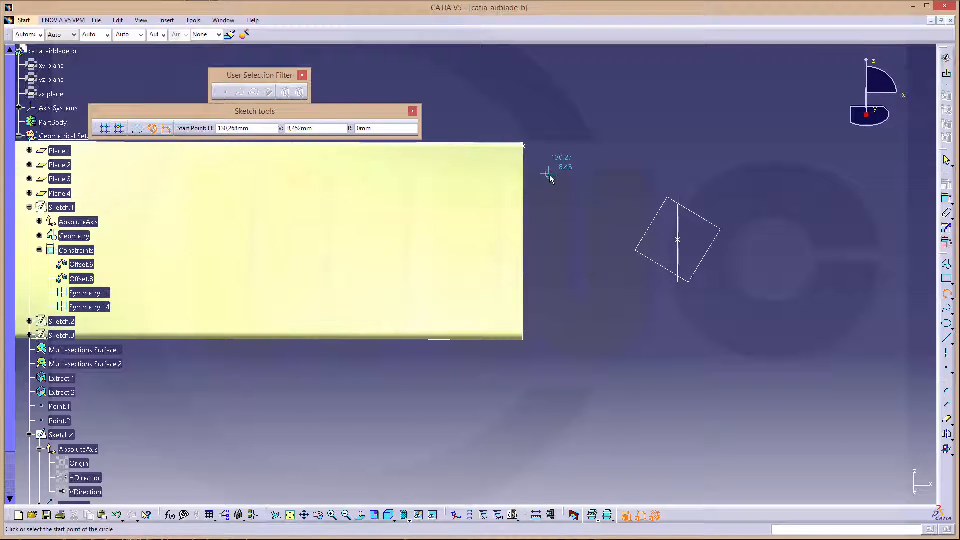
pyautogui.moveTo(578, 298)
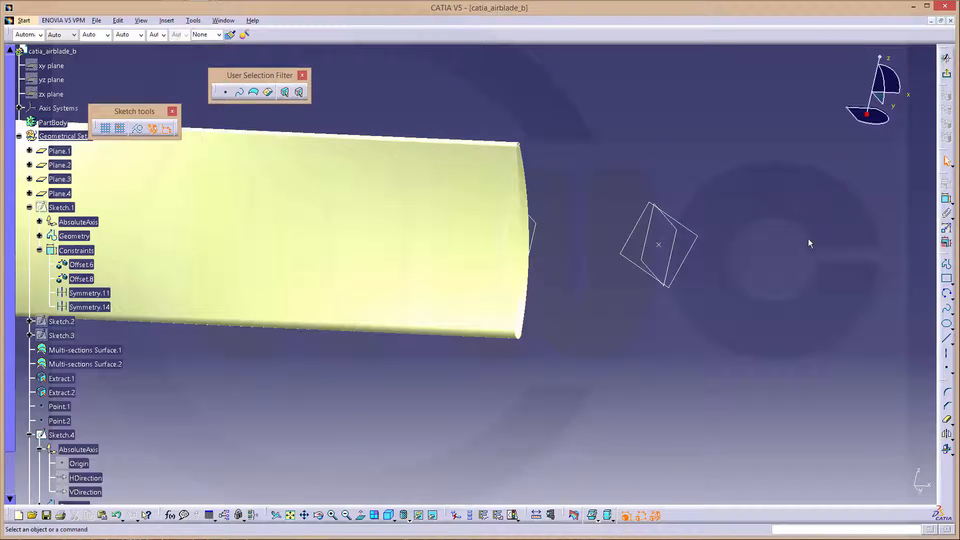
pyautogui.moveTo(946, 451)
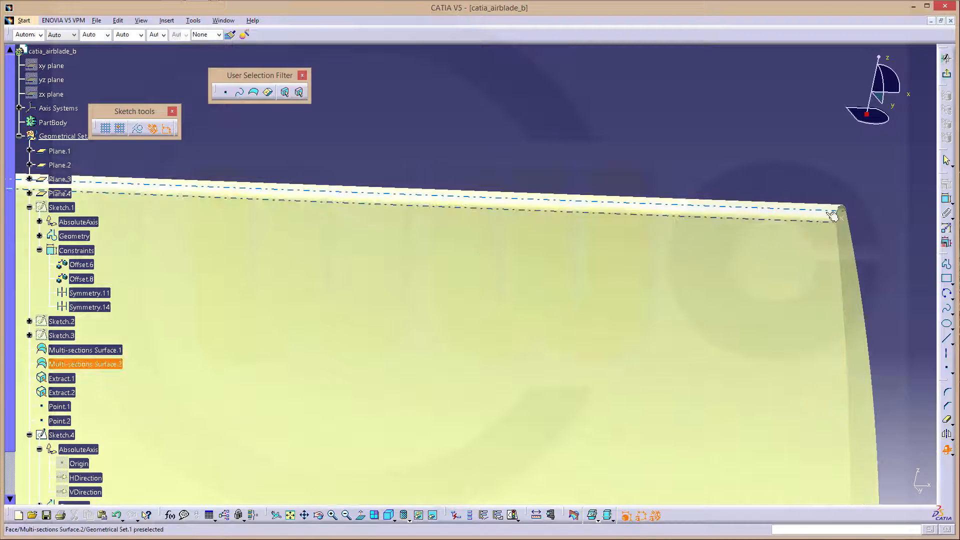
pyautogui.moveTo(835, 212)
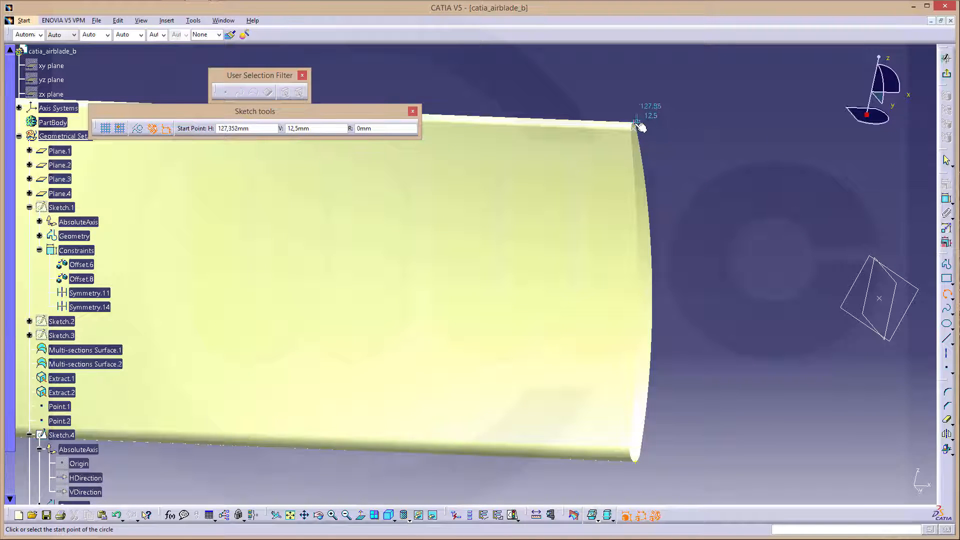
pyautogui.click(637, 125)
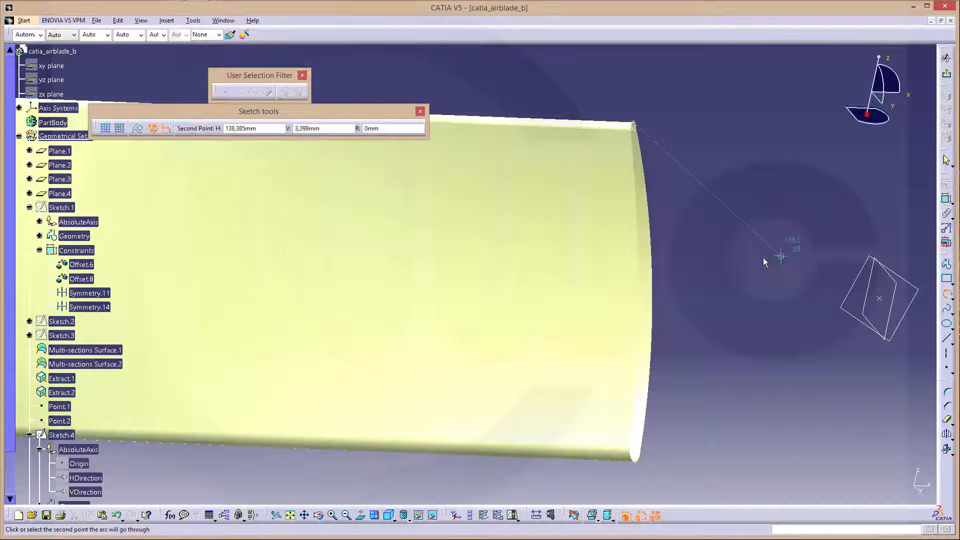
pyautogui.moveTo(741, 259)
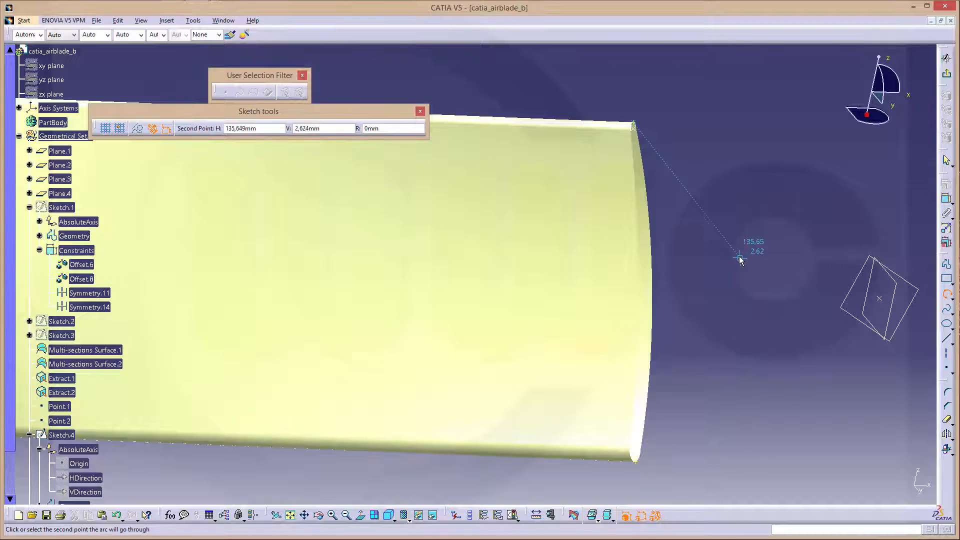
pyautogui.click(740, 258)
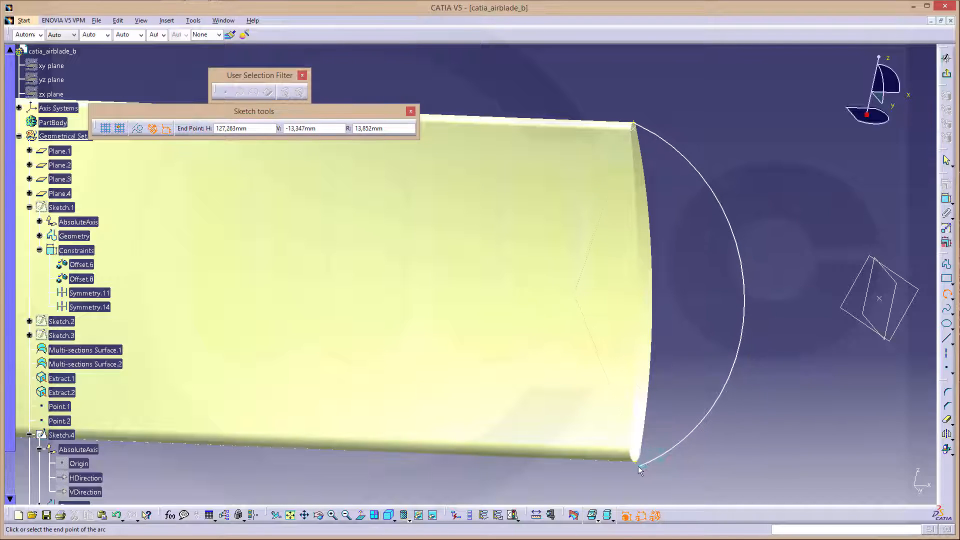
pyautogui.click(638, 471)
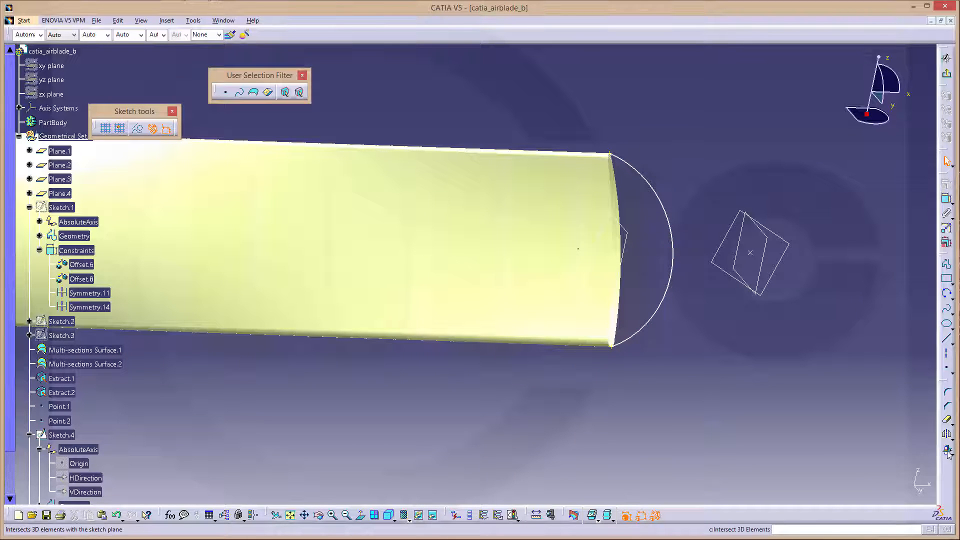
# Project the blade edges into Sketch.5, constrain the tip arc to them, and verify full constraint.
pyautogui.click(85, 363)
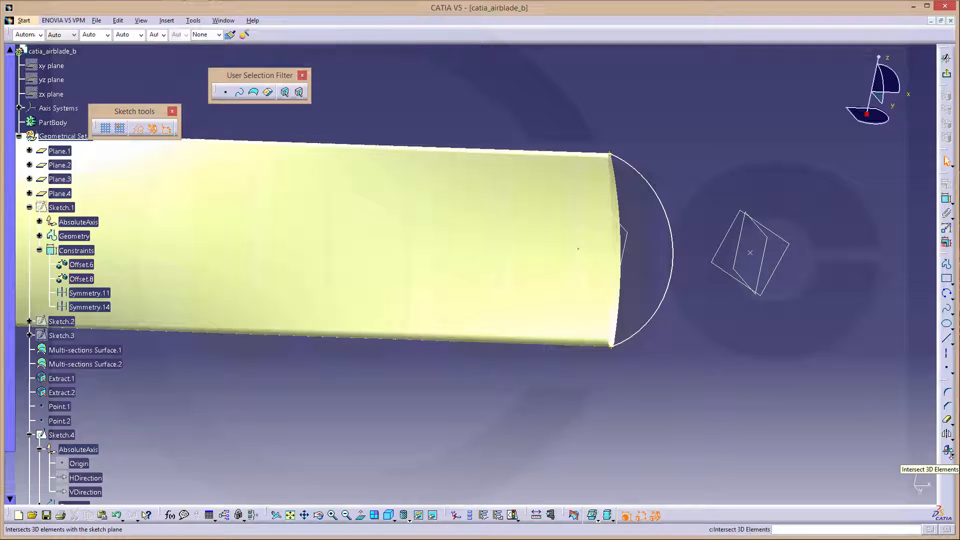
pyautogui.click(949, 452)
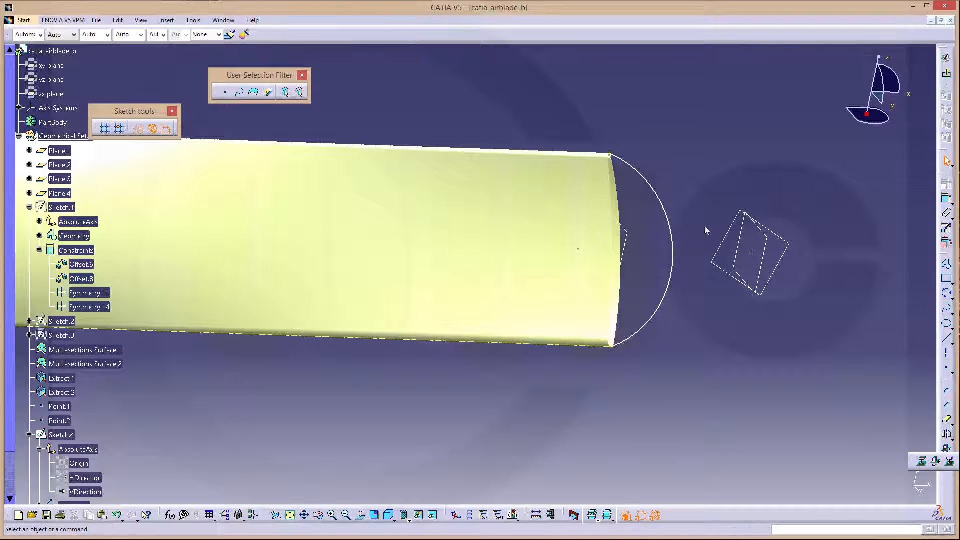
pyautogui.click(744, 283)
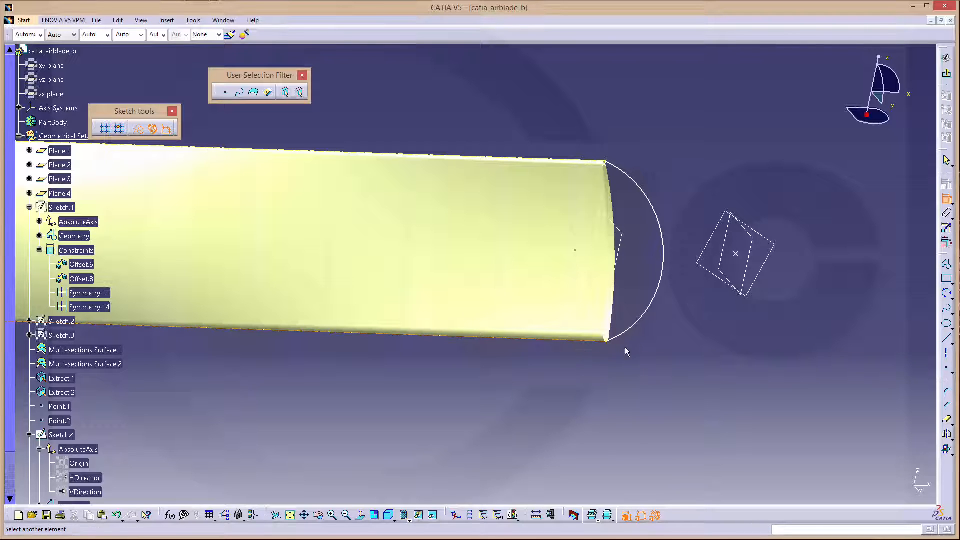
pyautogui.rightClick(630, 346)
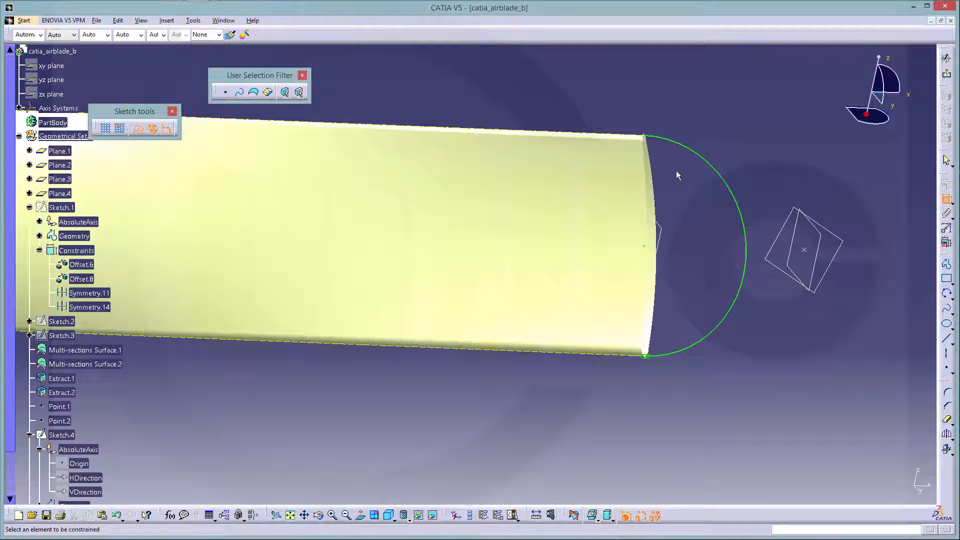
pyautogui.moveTo(681, 402)
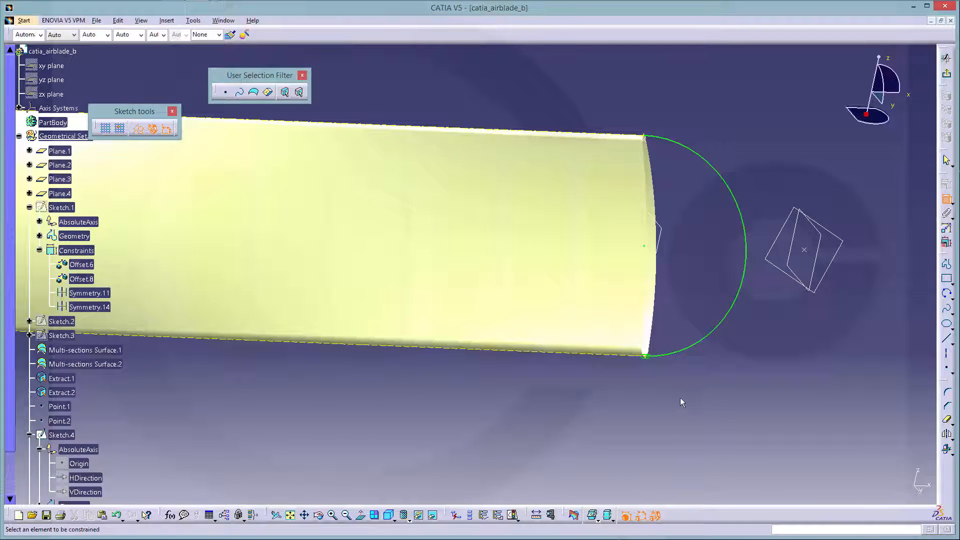
pyautogui.moveTo(651, 459)
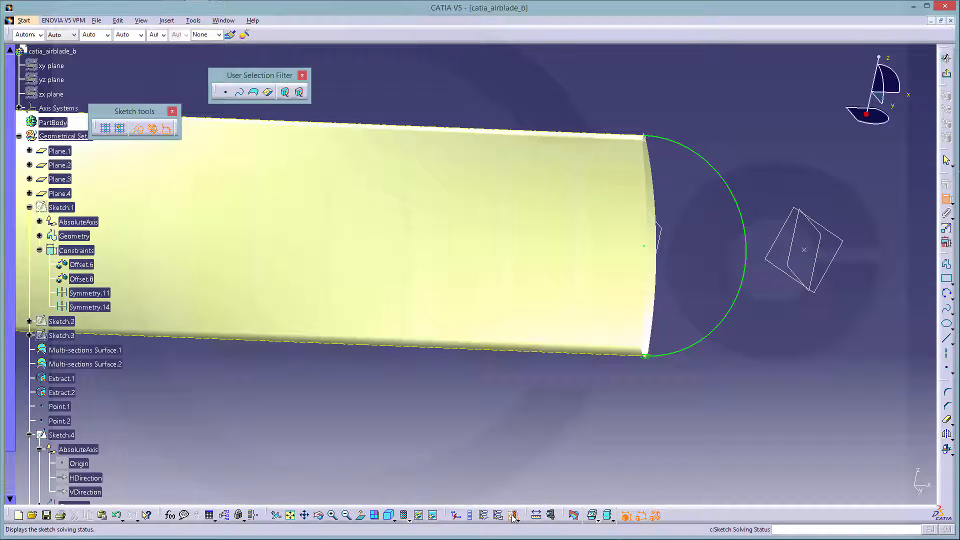
pyautogui.click(514, 515)
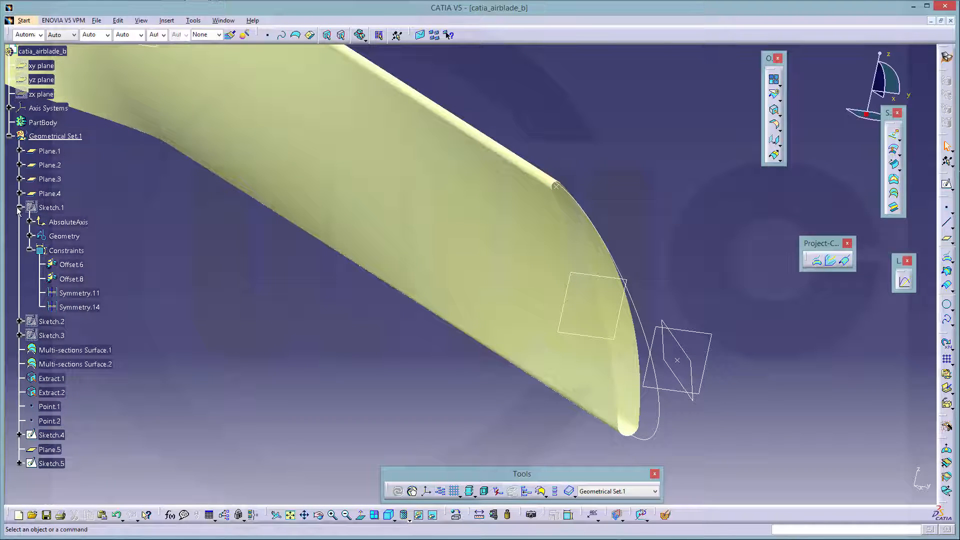
# Loft Multi-sections Surface.3 from Extract.1 to Extract.2, tangent to the blade, guided by Sketch.5.
pyautogui.click(31, 207)
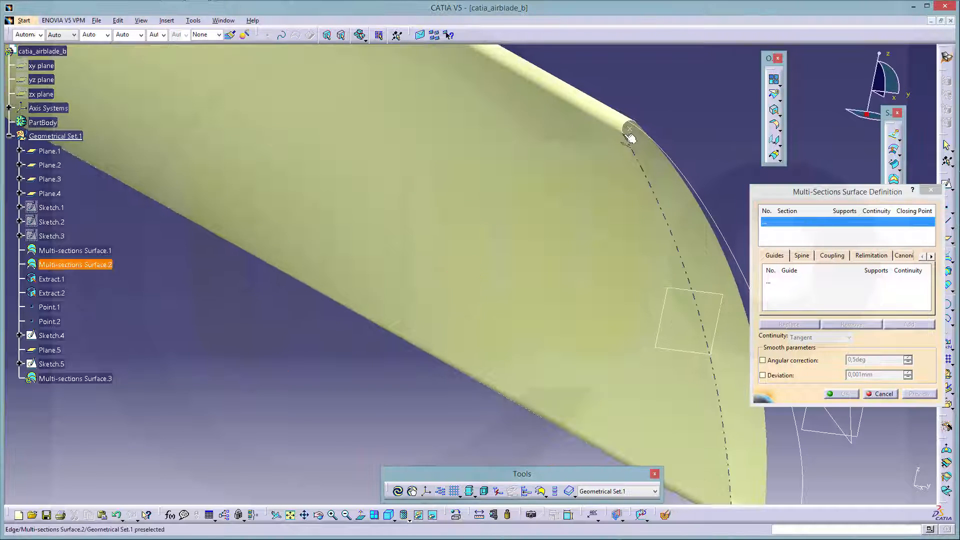
pyautogui.click(630, 128)
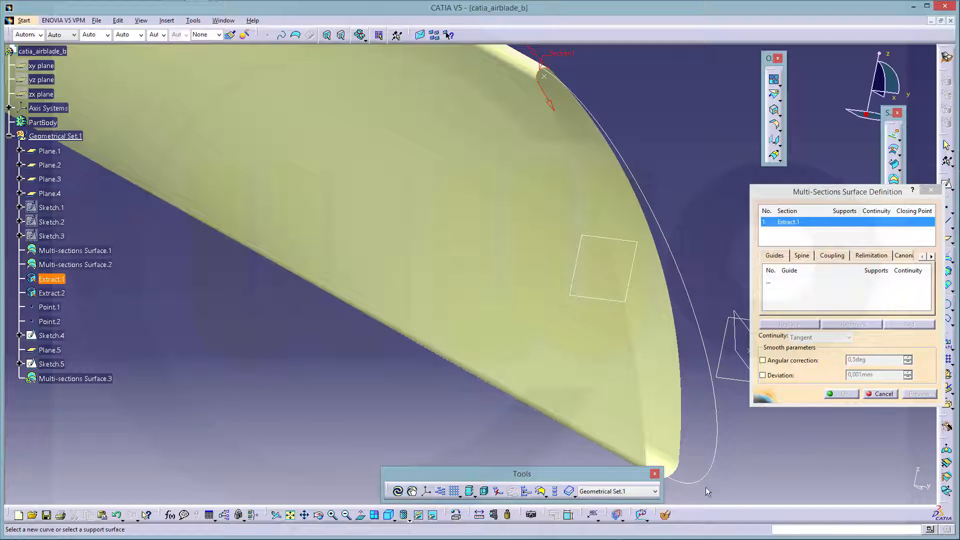
pyautogui.moveTo(670, 436)
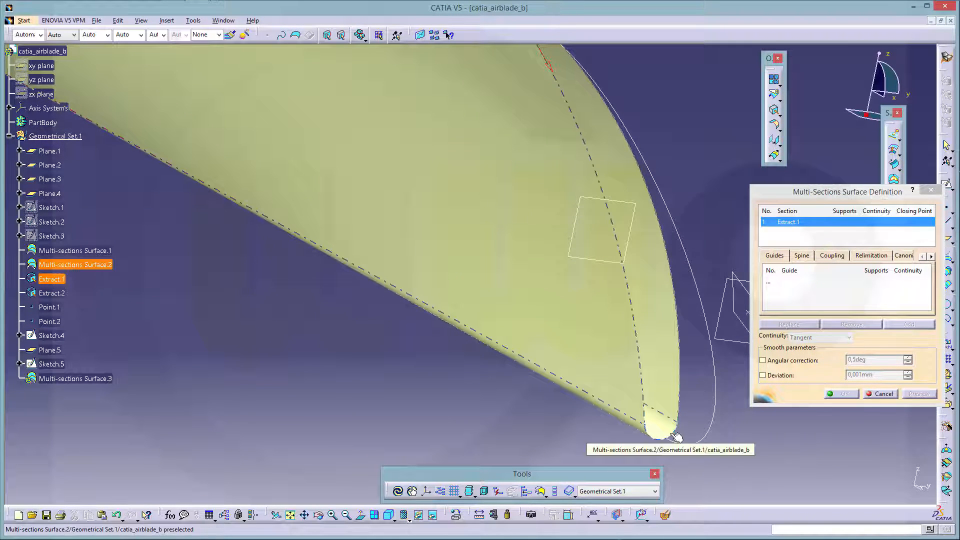
pyautogui.click(665, 425)
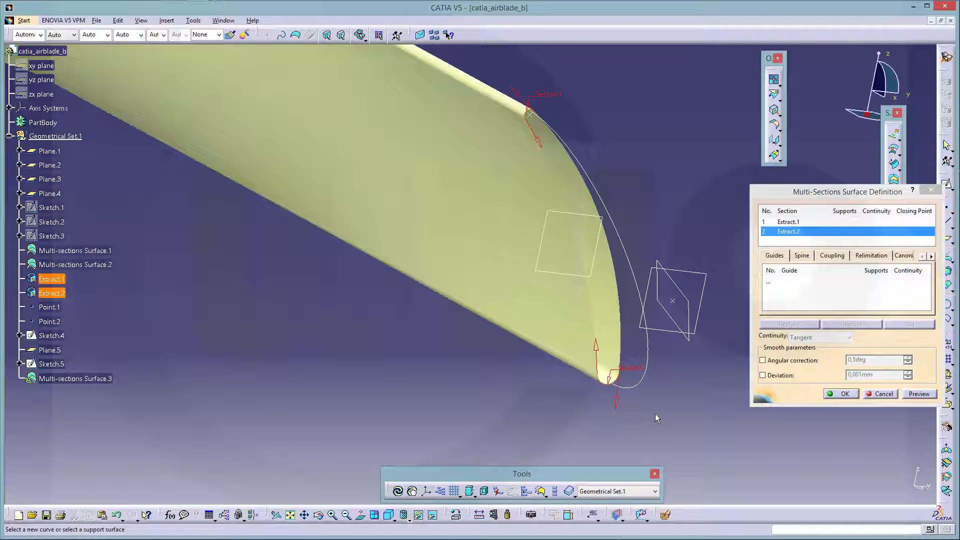
pyautogui.click(789, 222)
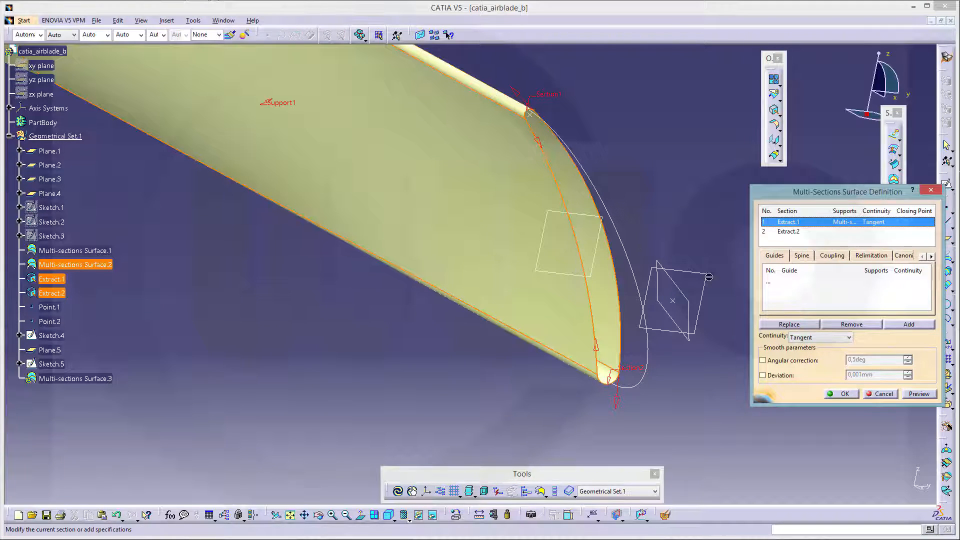
pyautogui.click(789, 231)
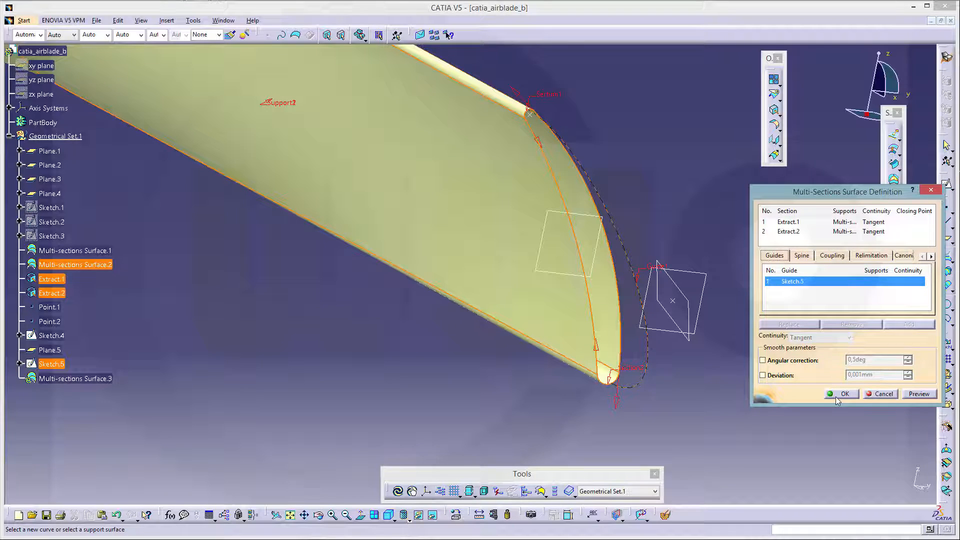
pyautogui.click(844, 393)
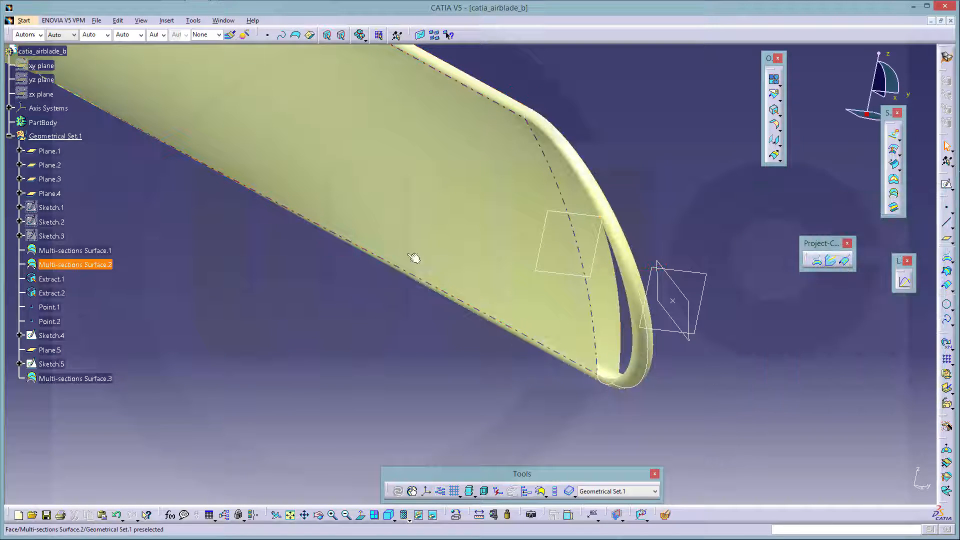
# Swap to the hidden-elements space and back, then switch to Shading with Material.
pyautogui.click(431, 515)
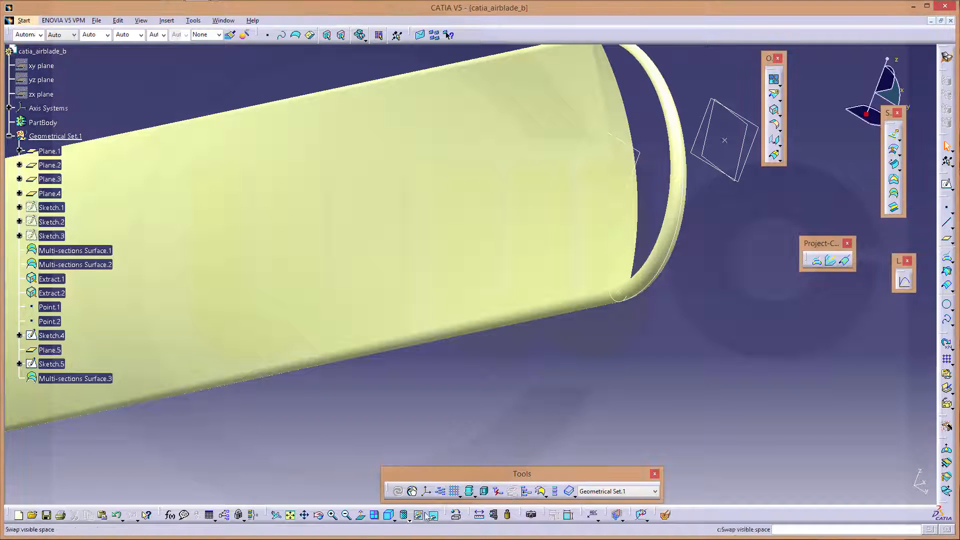
pyautogui.click(419, 515)
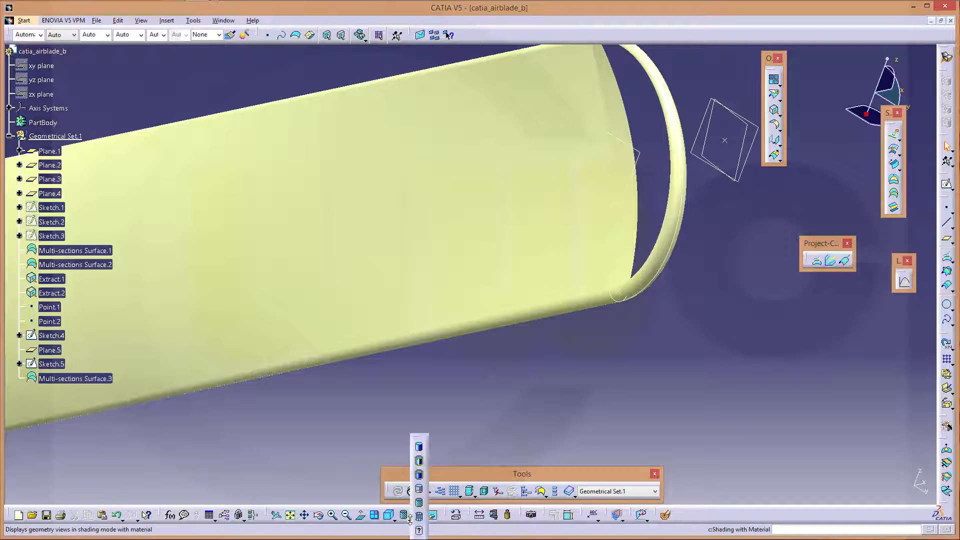
pyautogui.click(420, 461)
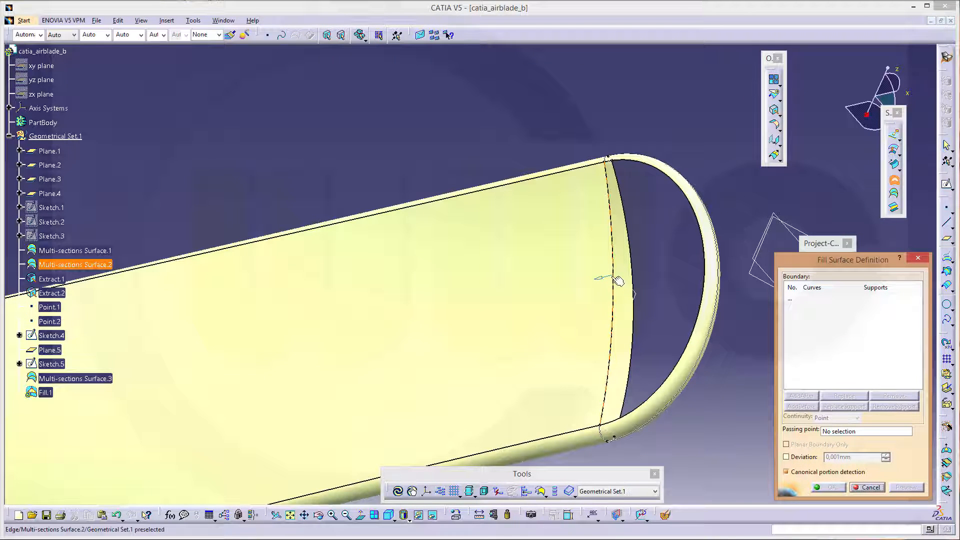
# Define Fill.1 on the blade tip edge with tangent continuity to the blade surface.
pyautogui.click(612, 288)
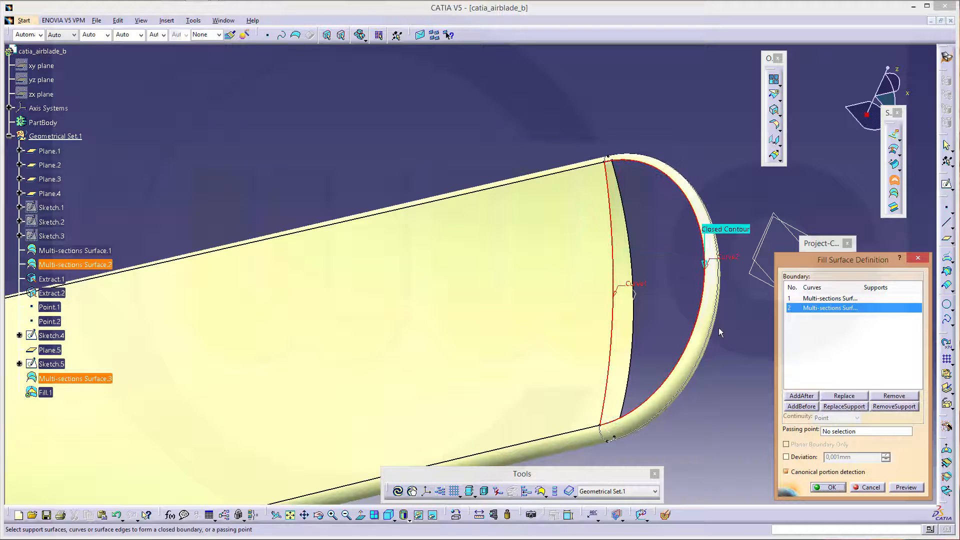
pyautogui.click(829, 298)
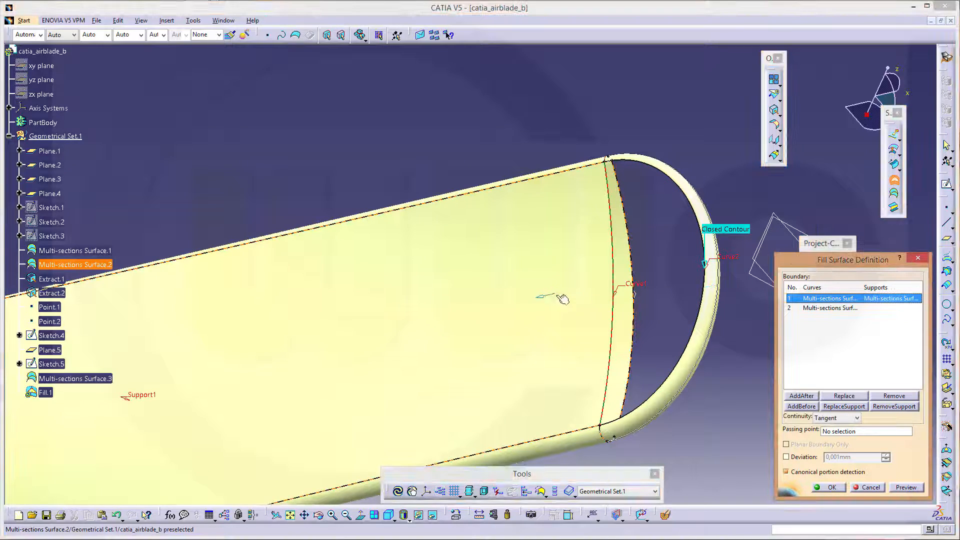
pyautogui.click(830, 308)
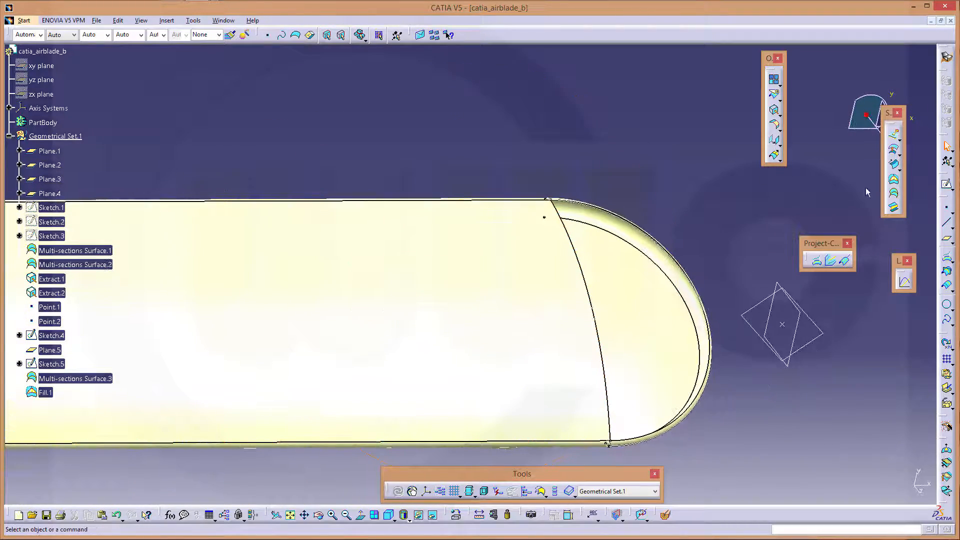
# Create Fill.2 capping the other side of the tip, tangent to the blade.
pyautogui.click(893, 180)
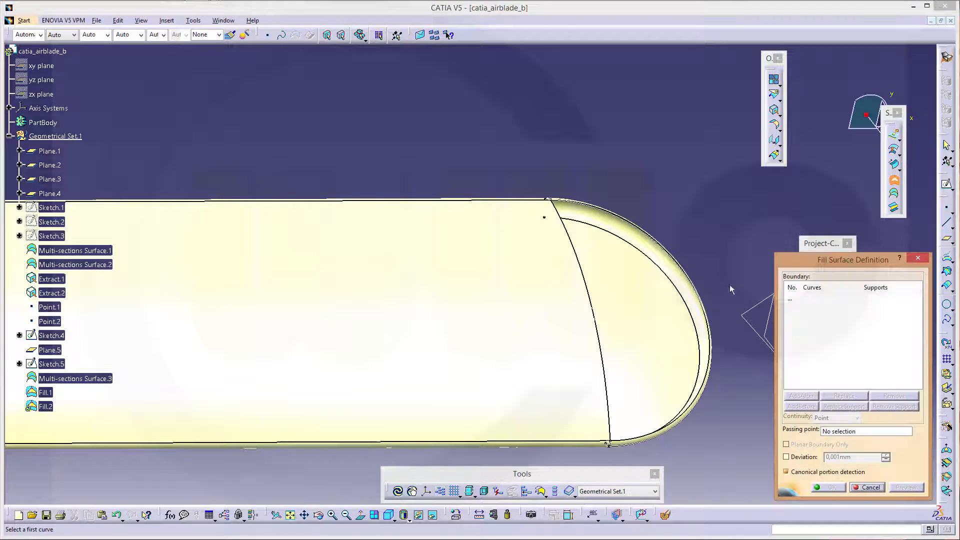
pyautogui.moveTo(591, 297)
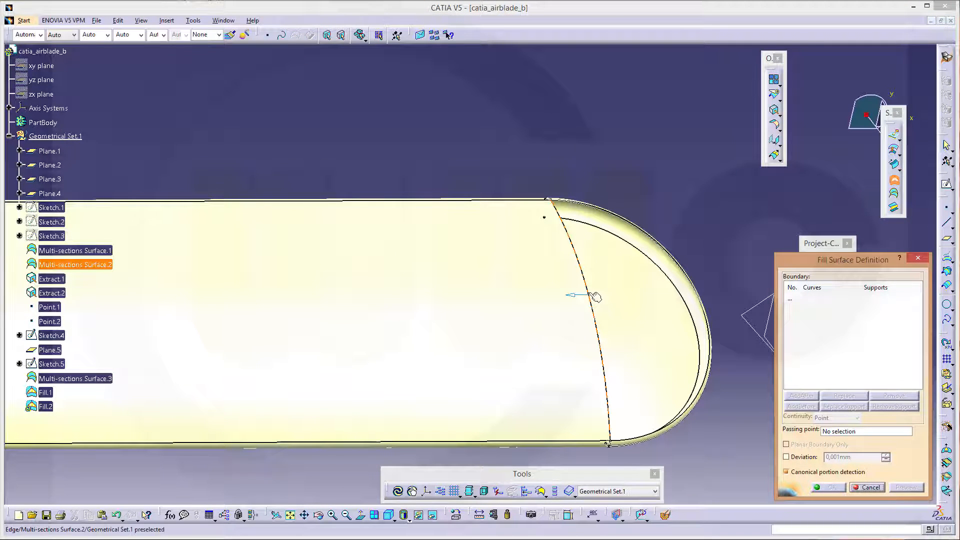
pyautogui.click(591, 297)
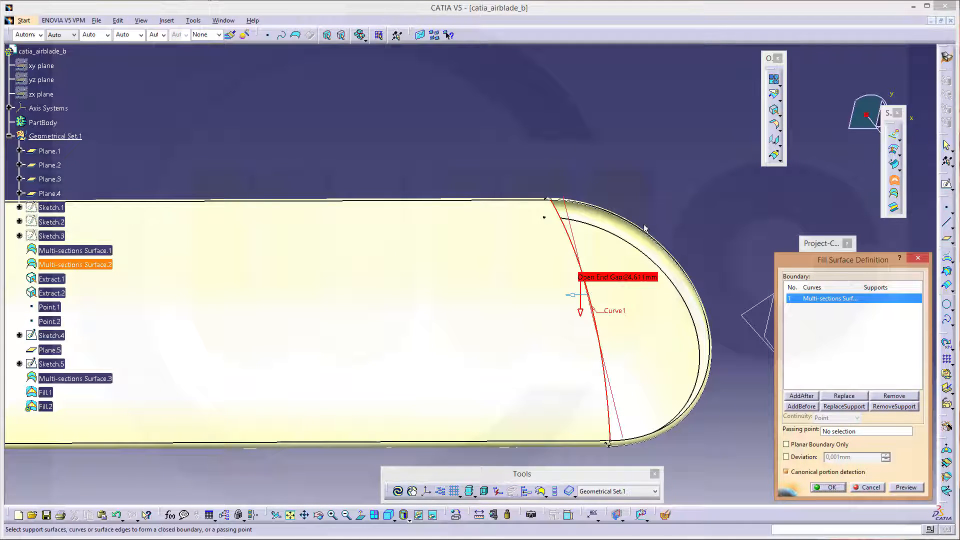
pyautogui.moveTo(703, 220)
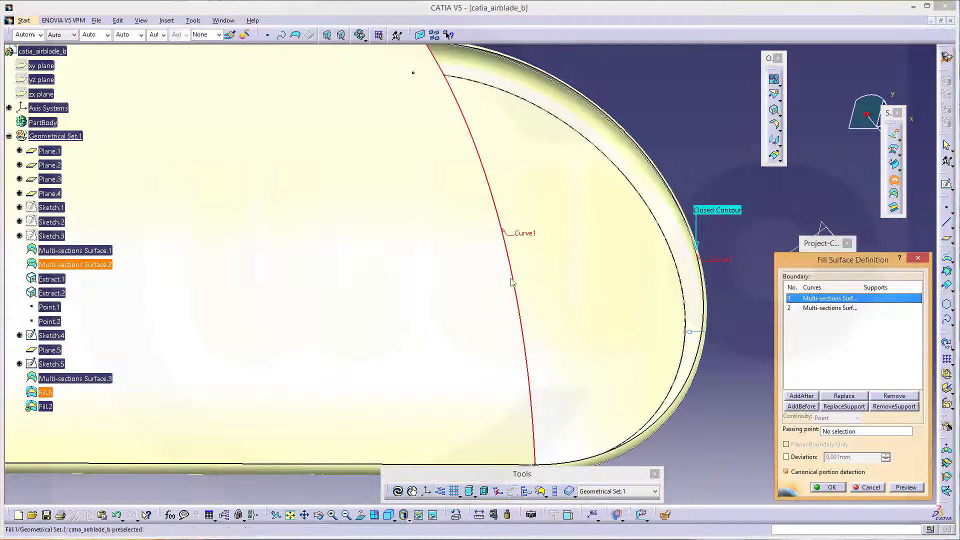
pyautogui.click(50, 179)
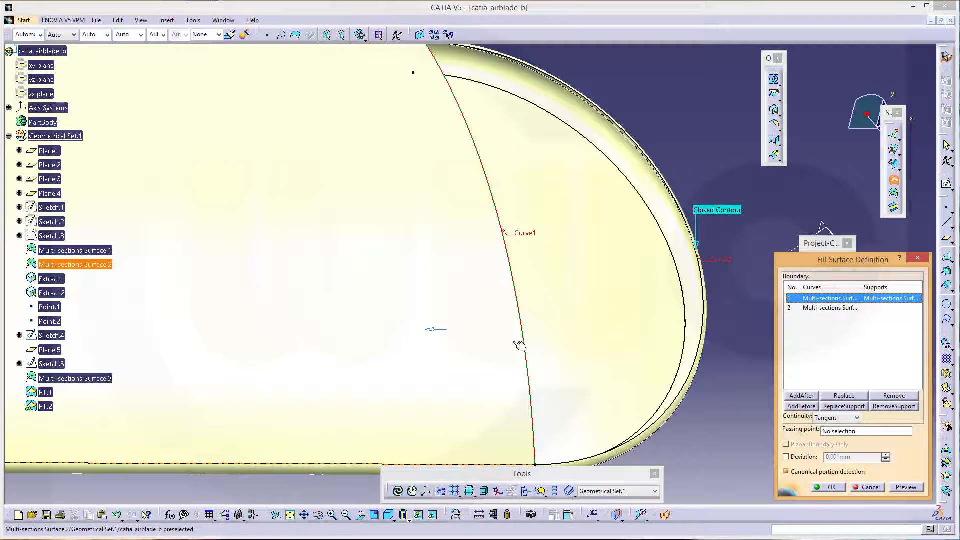
pyautogui.click(830, 308)
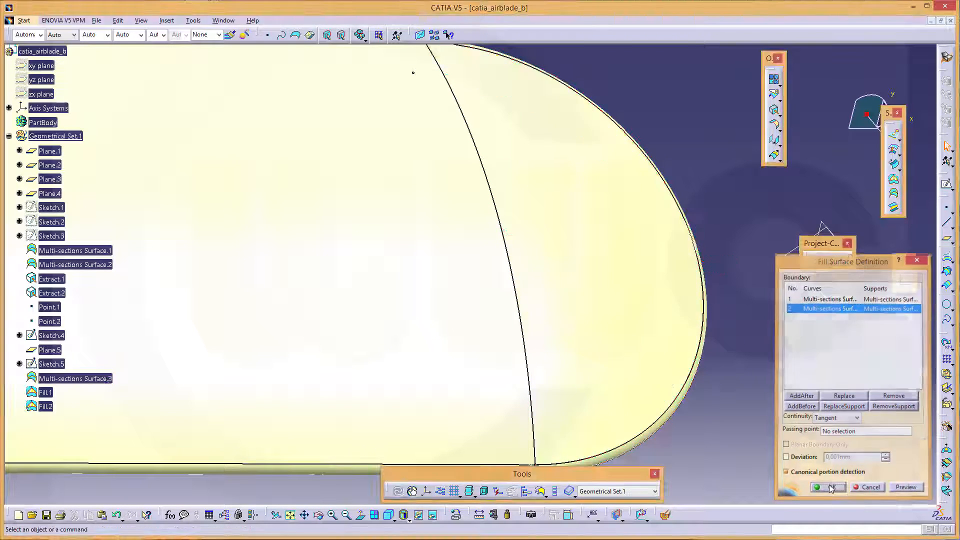
pyautogui.click(826, 487)
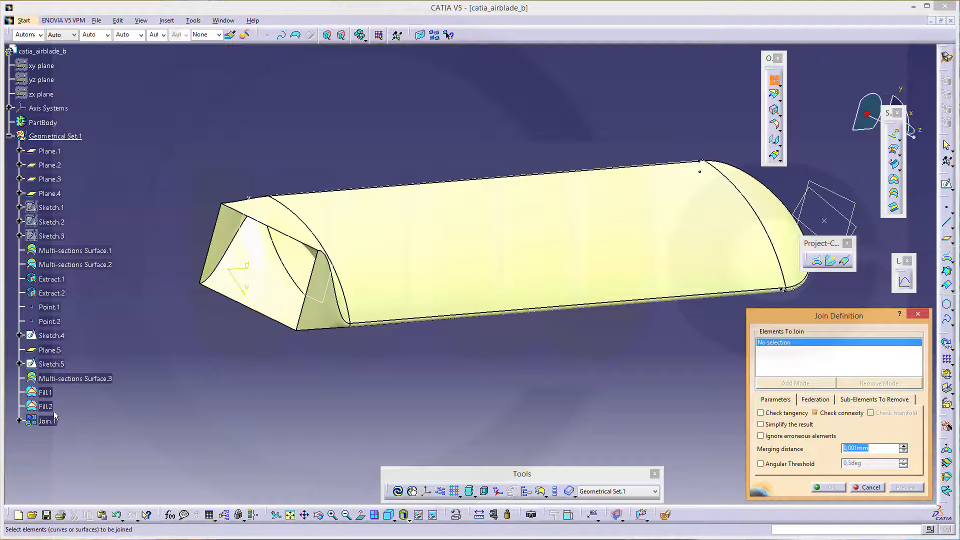
# Join Fill.1, Fill.2 and the three multi-section surfaces into Join.1.
pyautogui.click(46, 406)
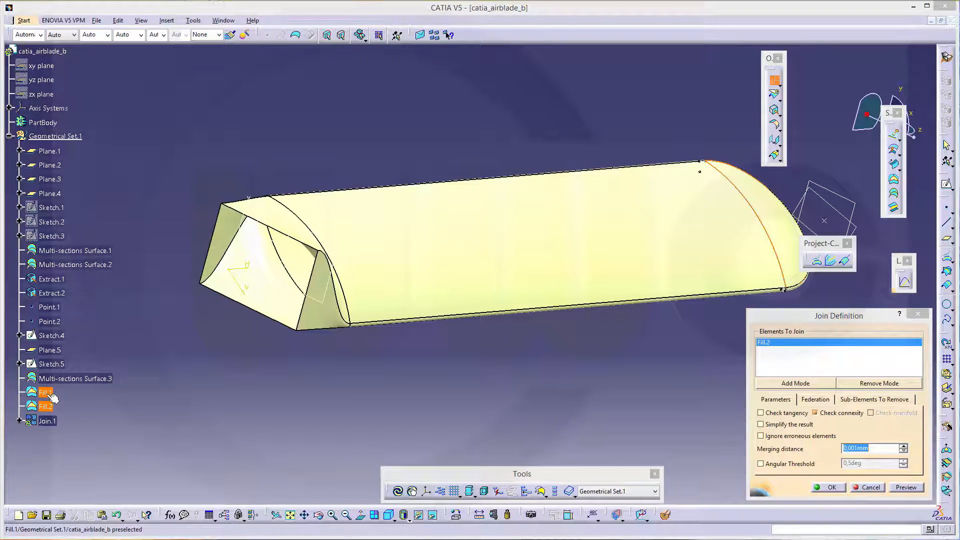
pyautogui.click(76, 378)
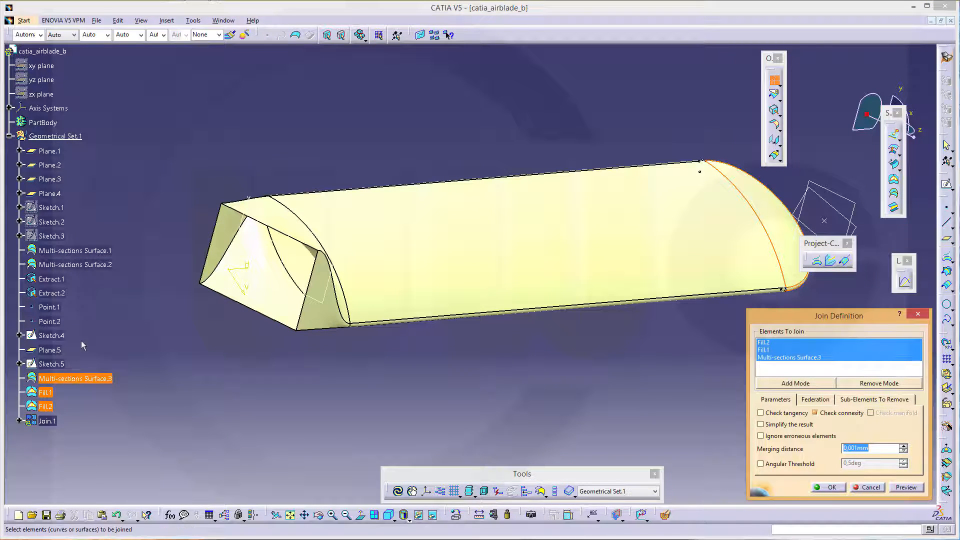
pyautogui.click(76, 264)
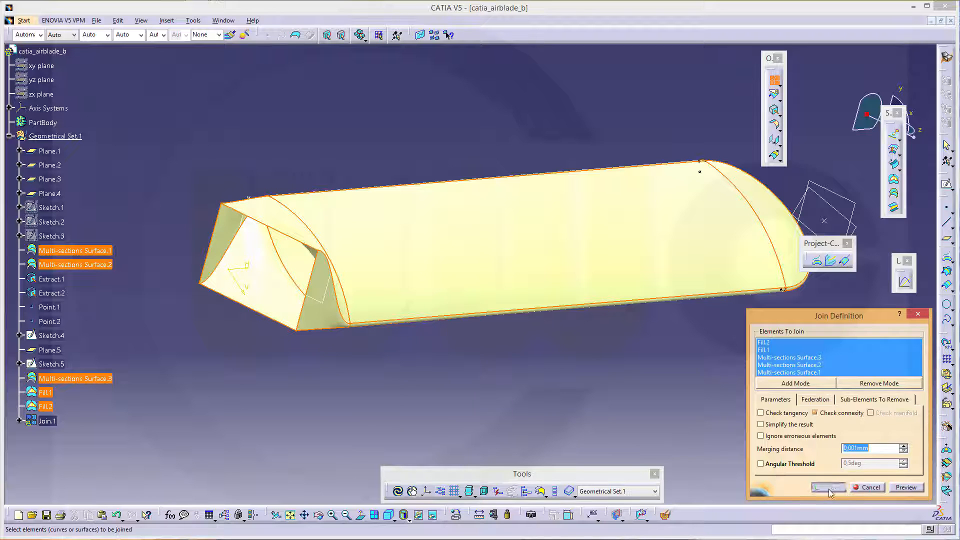
pyautogui.click(827, 486)
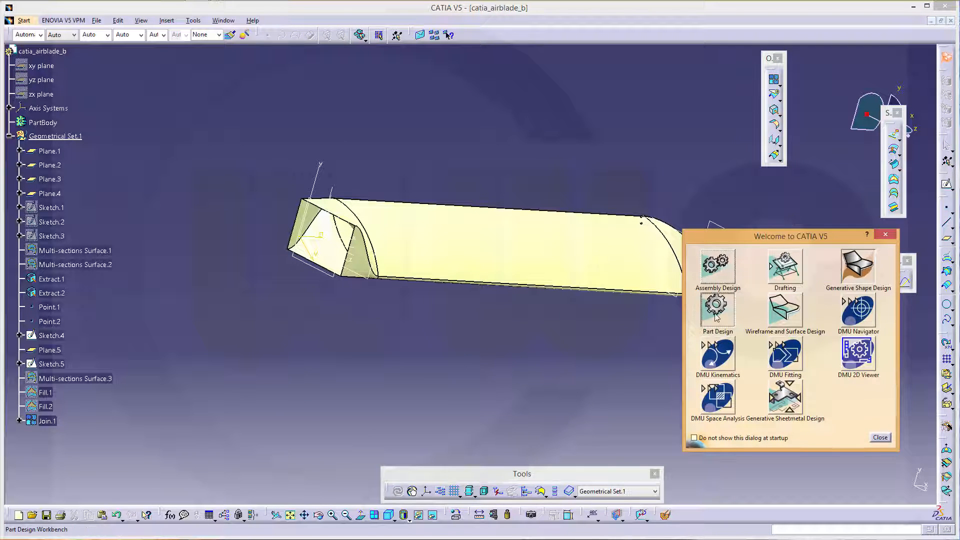
# Switch to Part Design and close Join.1 into a solid blade body.
pyautogui.click(880, 437)
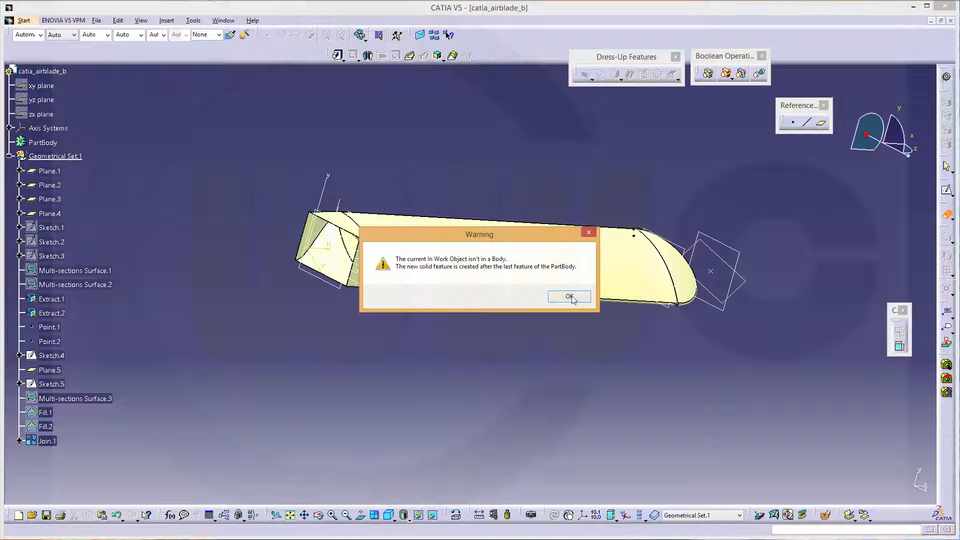
pyautogui.click(568, 297)
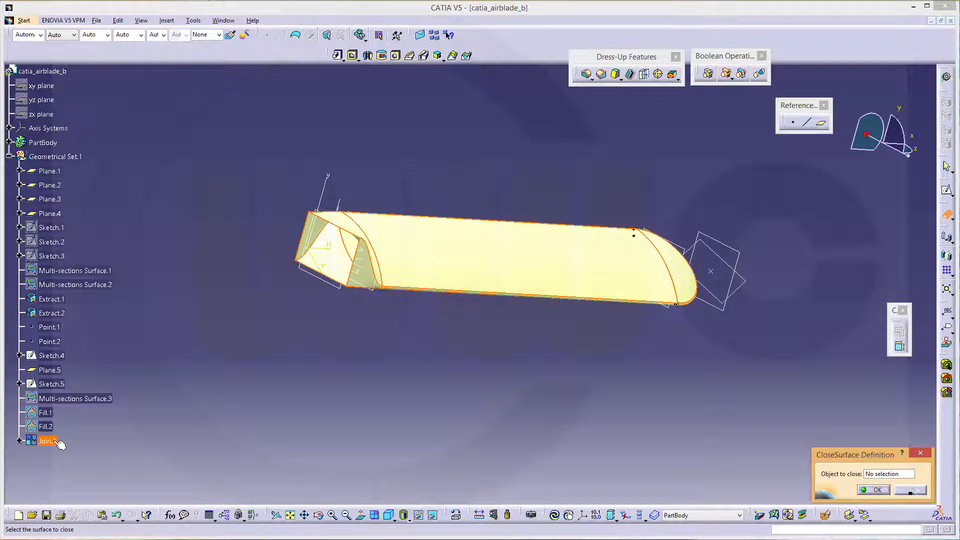
pyautogui.click(46, 441)
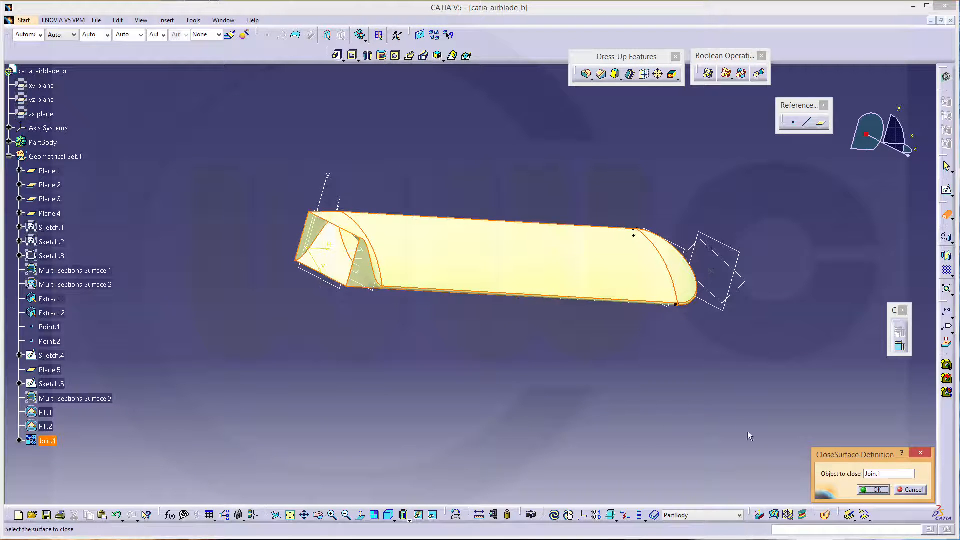
pyautogui.moveTo(363, 251)
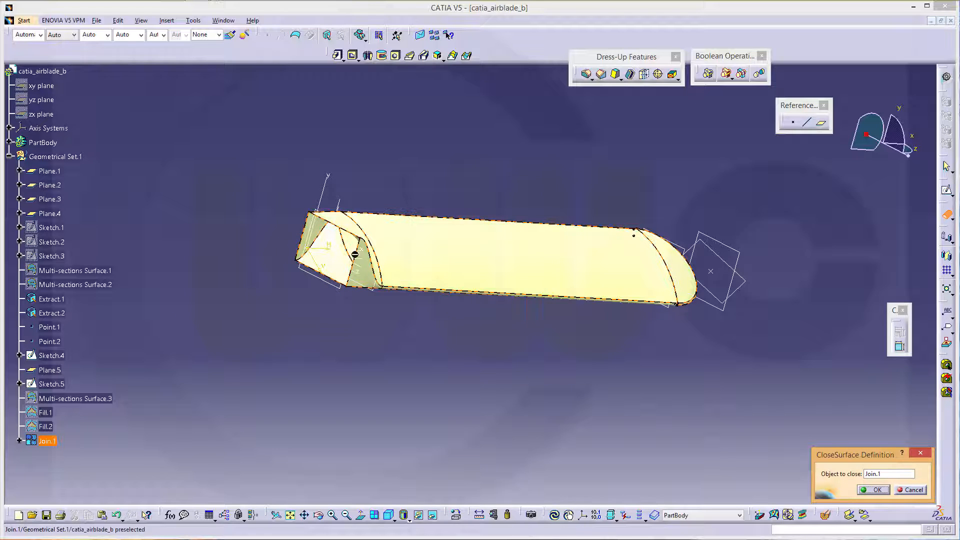
pyautogui.click(872, 489)
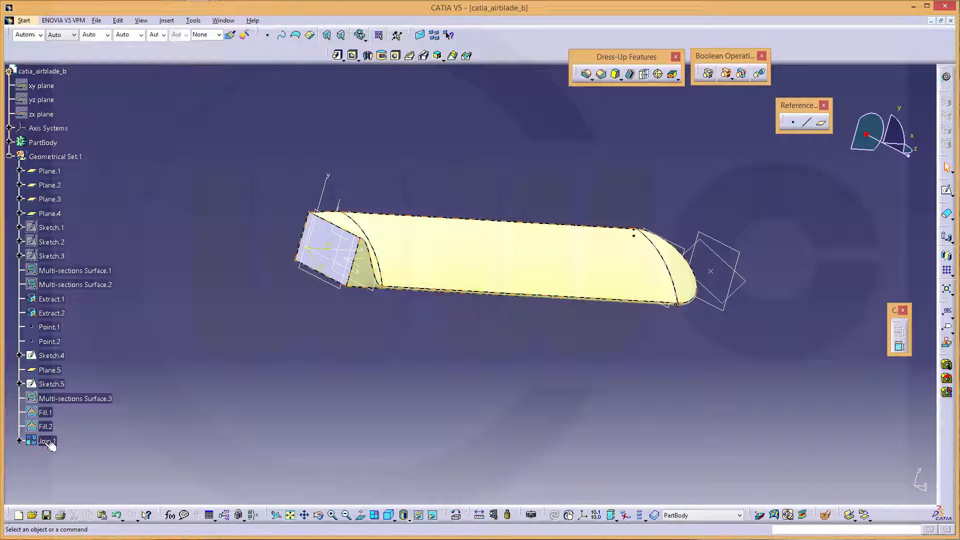
pyautogui.rightClick(46, 440)
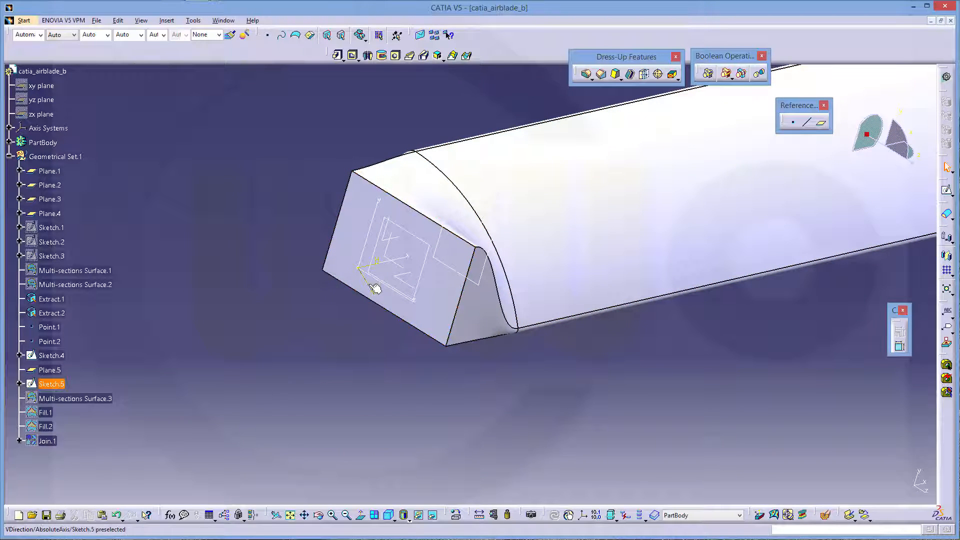
# Reframe the view on Sketch.5 at the blade's root end.
pyautogui.click(50, 171)
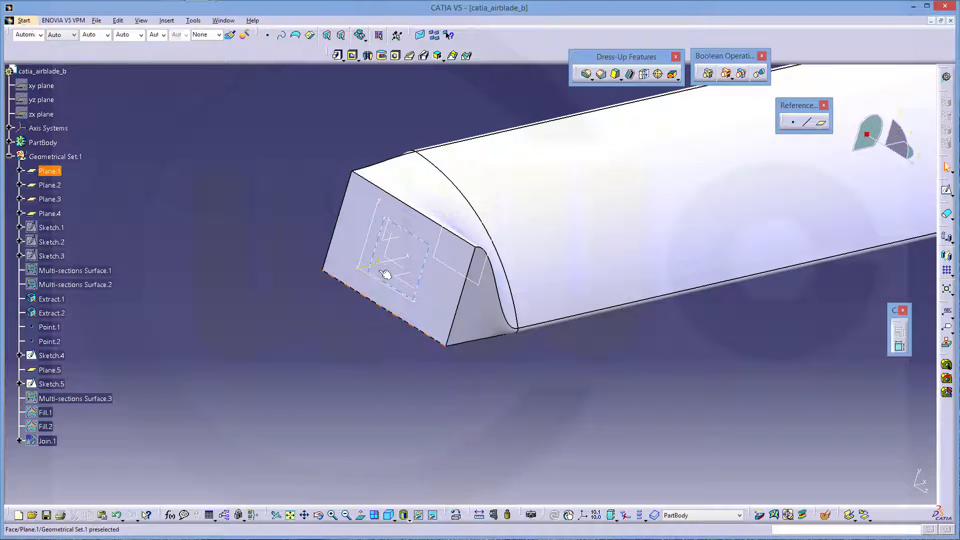
pyautogui.rightClick(398, 269)
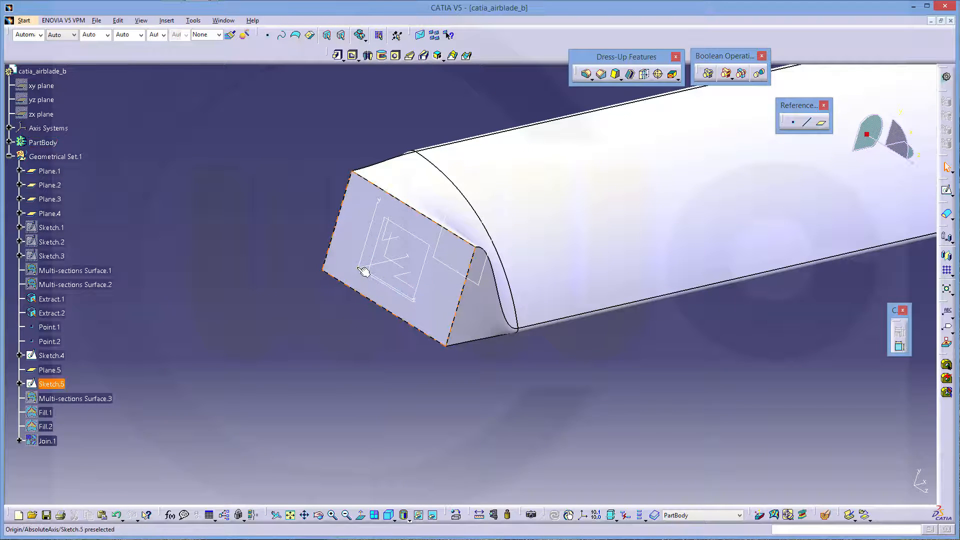
pyautogui.rightClick(363, 271)
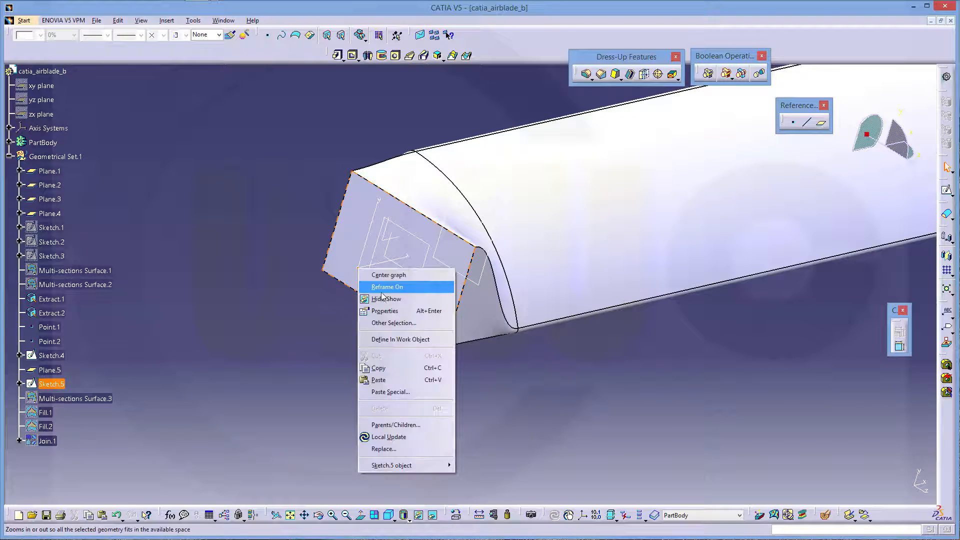
pyautogui.click(386, 287)
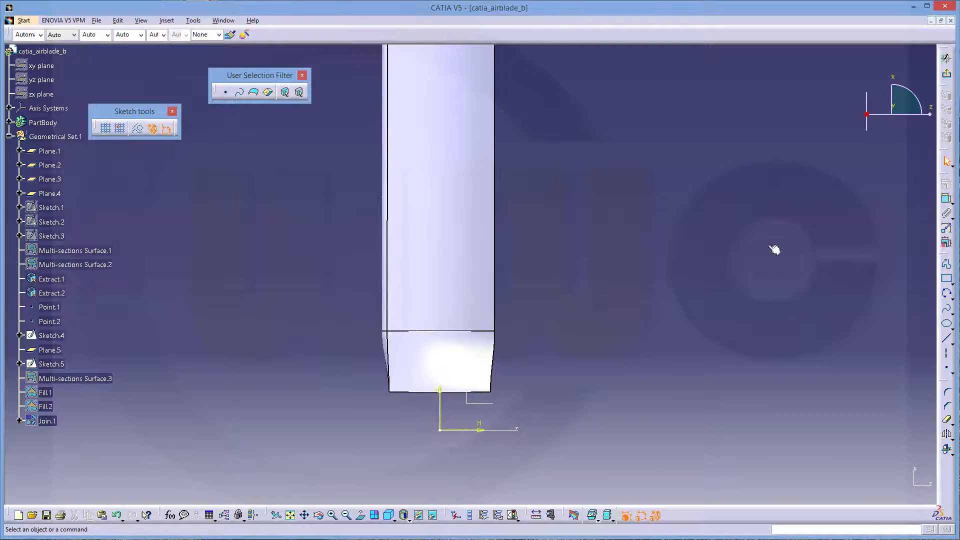
# Draw a centre-point circle beside the blade root and edit its diameter constraint.
pyautogui.click(946, 293)
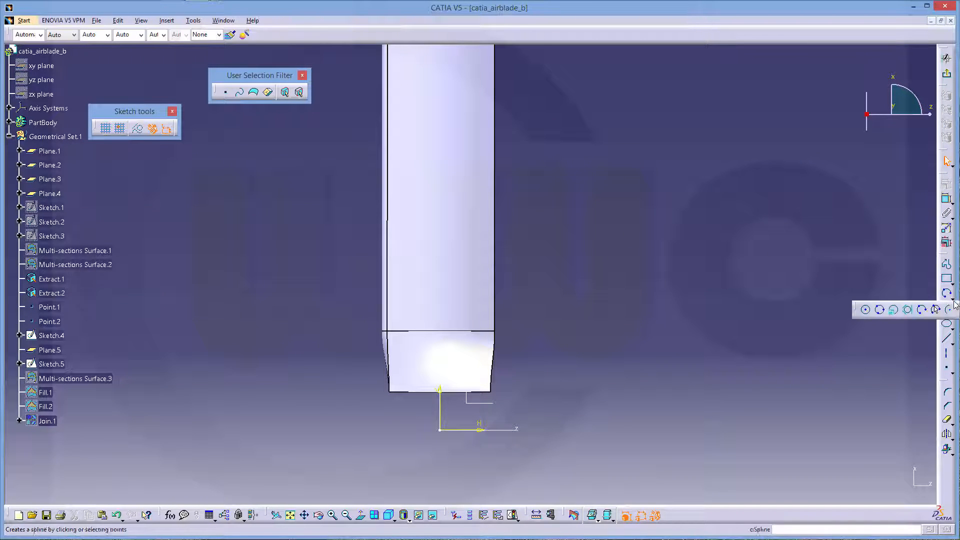
pyautogui.click(945, 309)
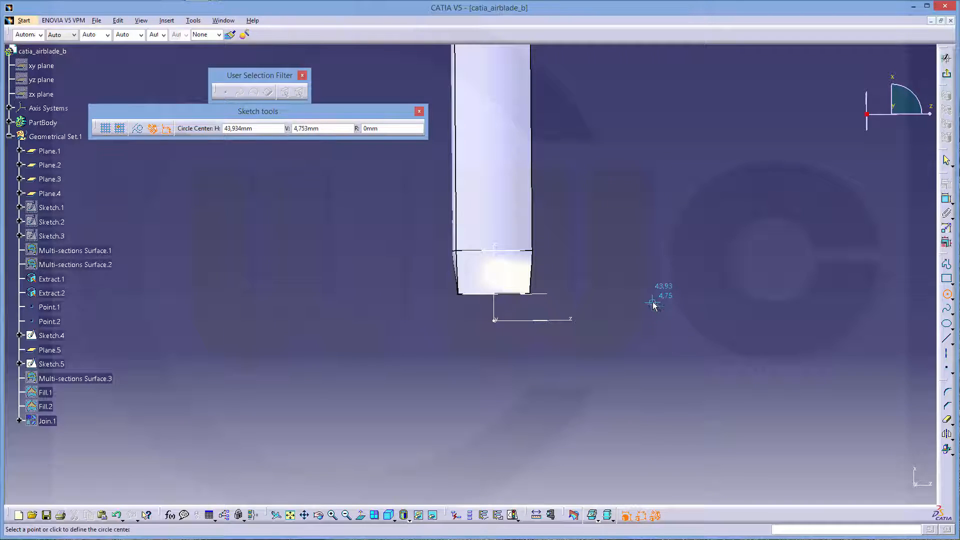
pyautogui.click(652, 303)
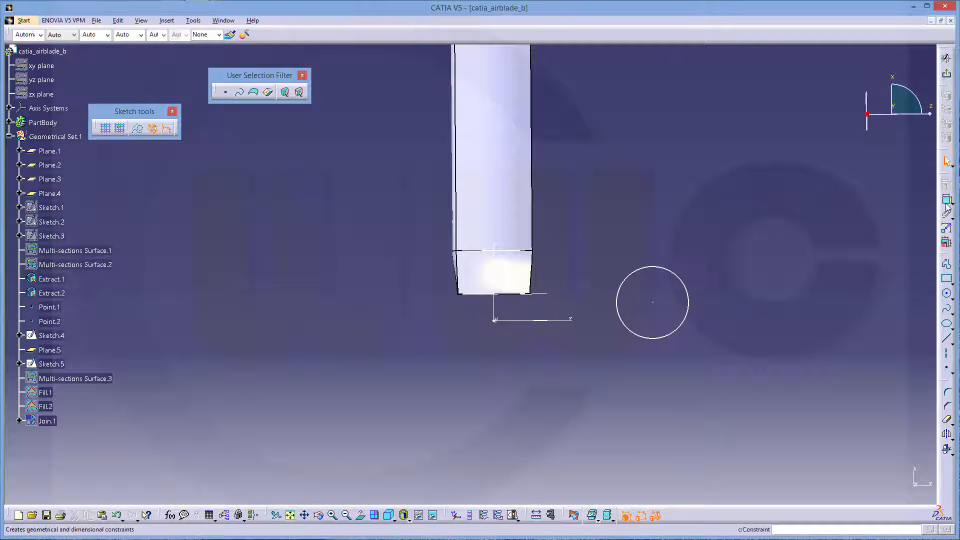
pyautogui.click(652, 303)
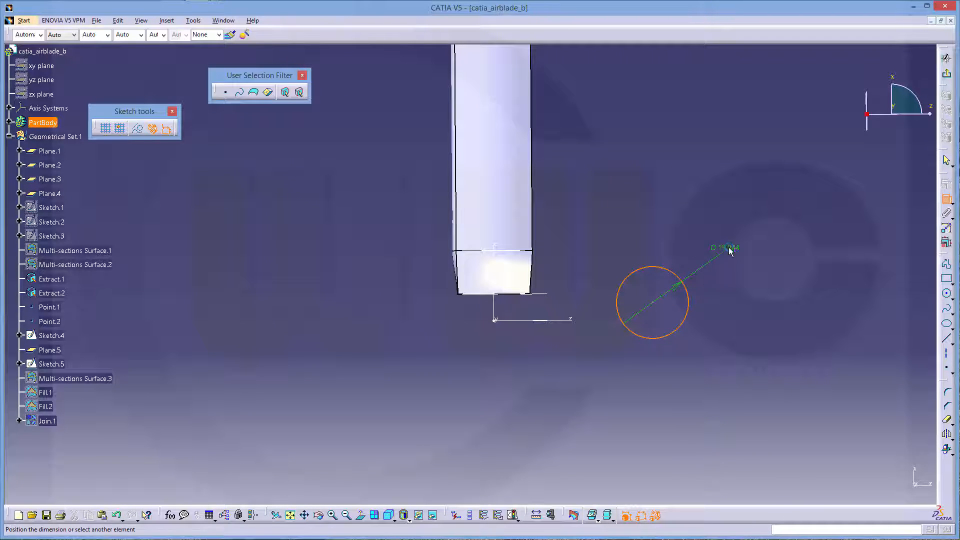
pyautogui.doubleClick(726, 247)
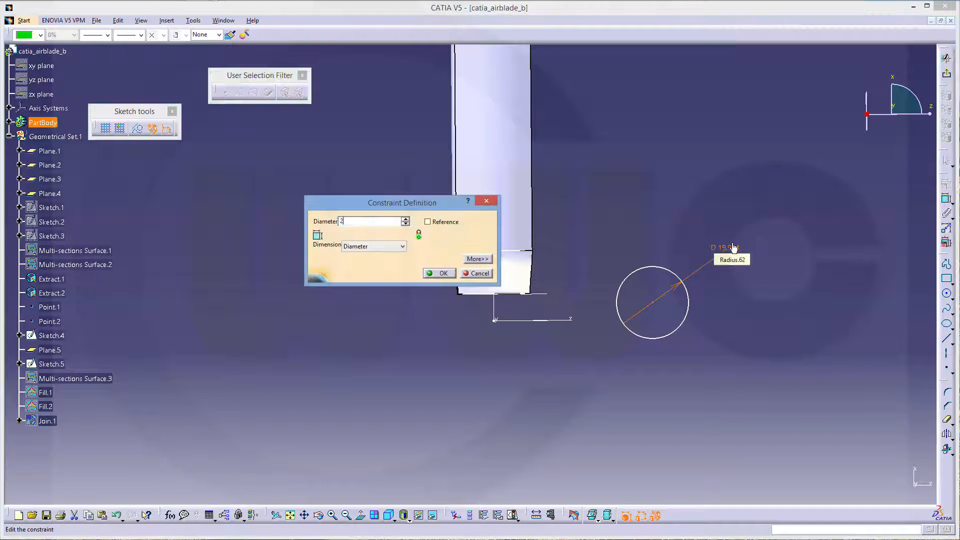
pyautogui.click(439, 273)
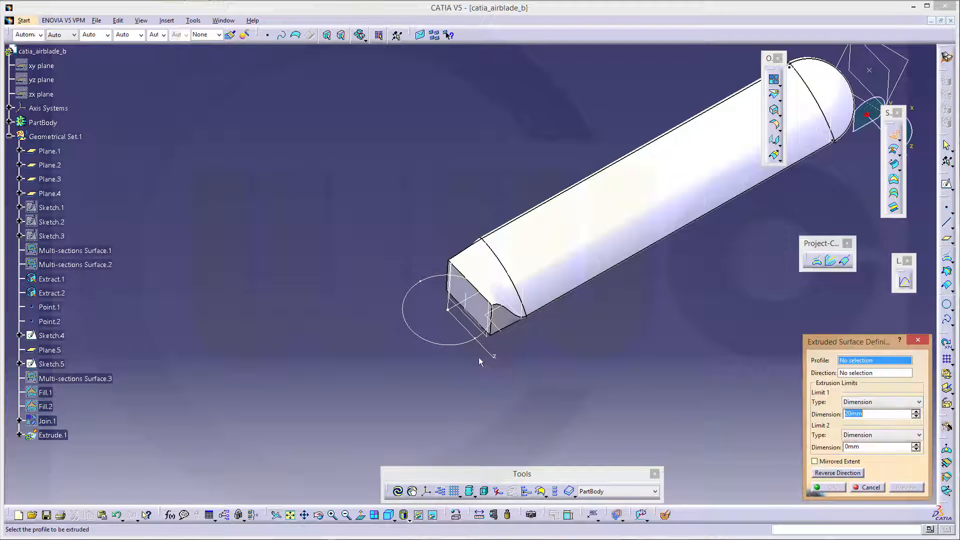
# Extrude the circle sketch 20 mm into the cylindrical hub surface Extrude.1.
pyautogui.click(428, 300)
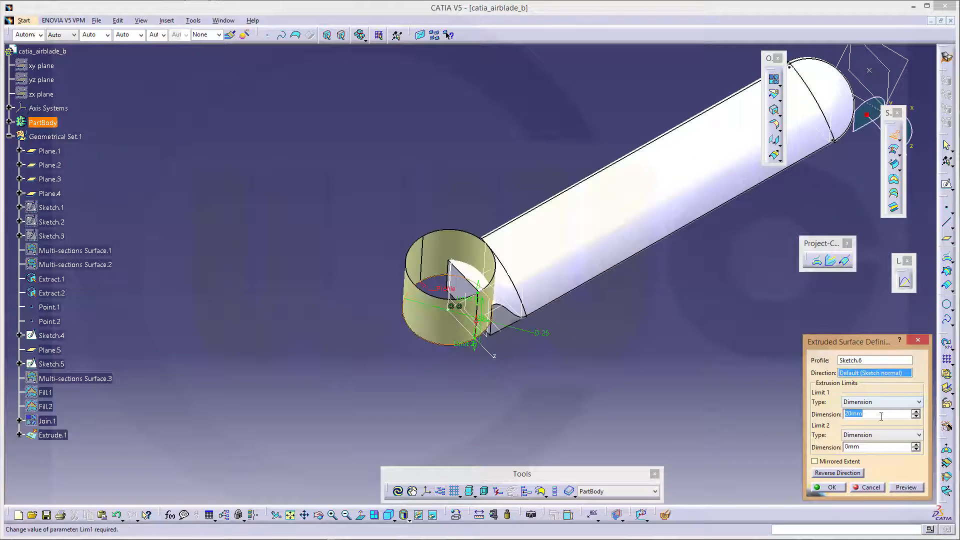
pyautogui.write('20mm')
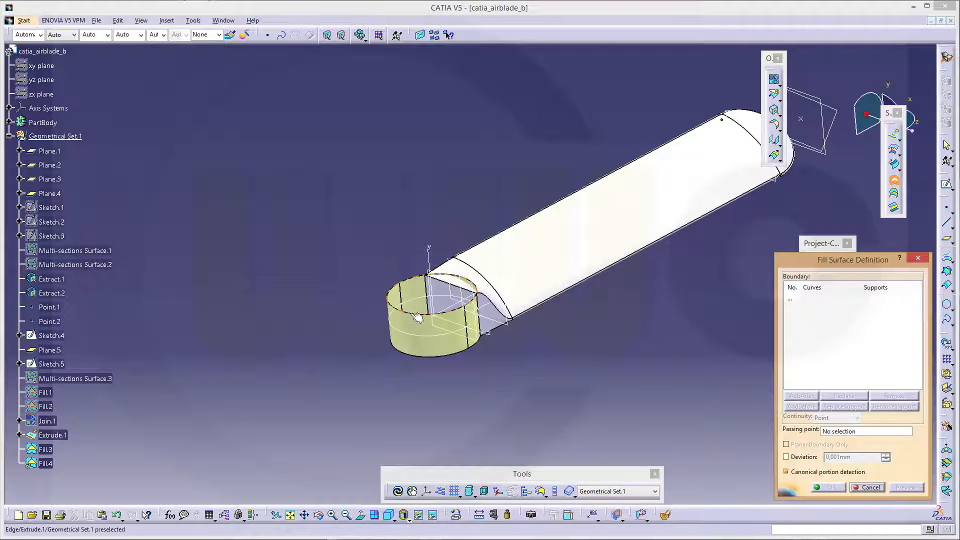
# Cap the hub cylinder's top rim with a fill dome tangent to Extrude.1.
pyautogui.click(417, 284)
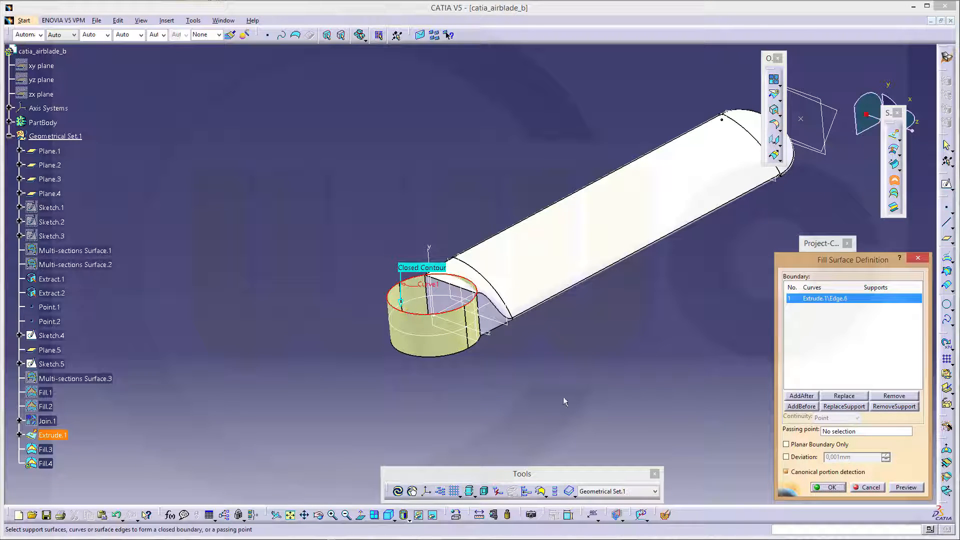
pyautogui.moveTo(438, 354)
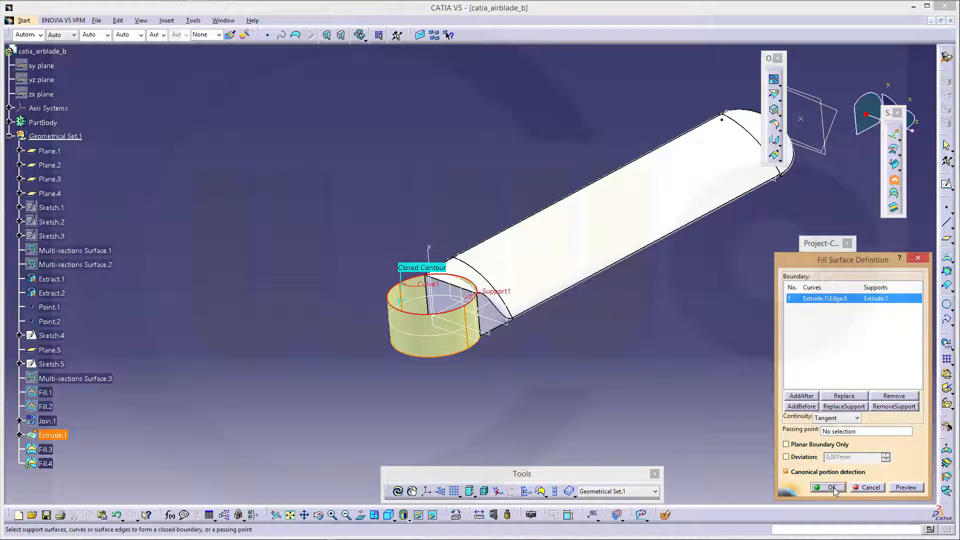
pyautogui.click(826, 486)
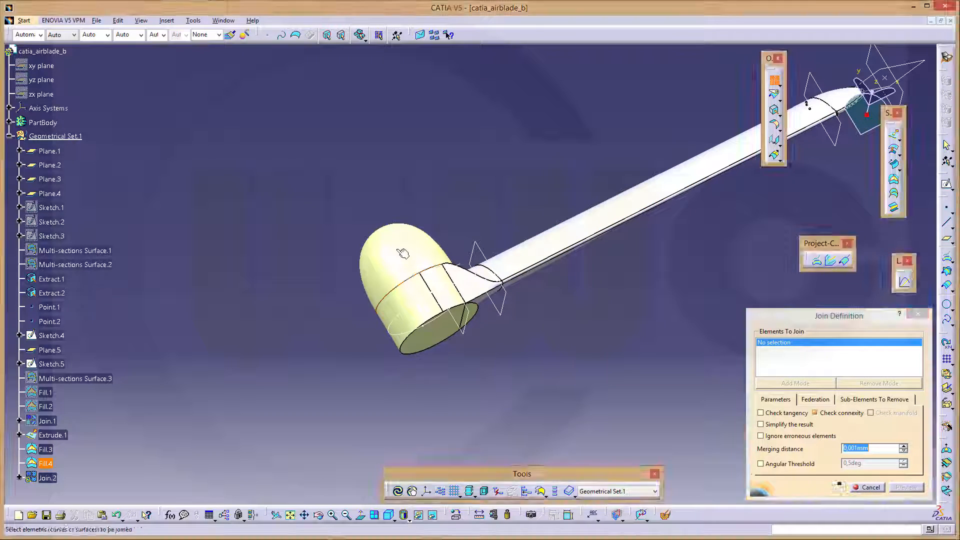
# Confirm Join.2 merging the hub cylinder and domed caps, then open the workbench chooser.
pyautogui.click(434, 340)
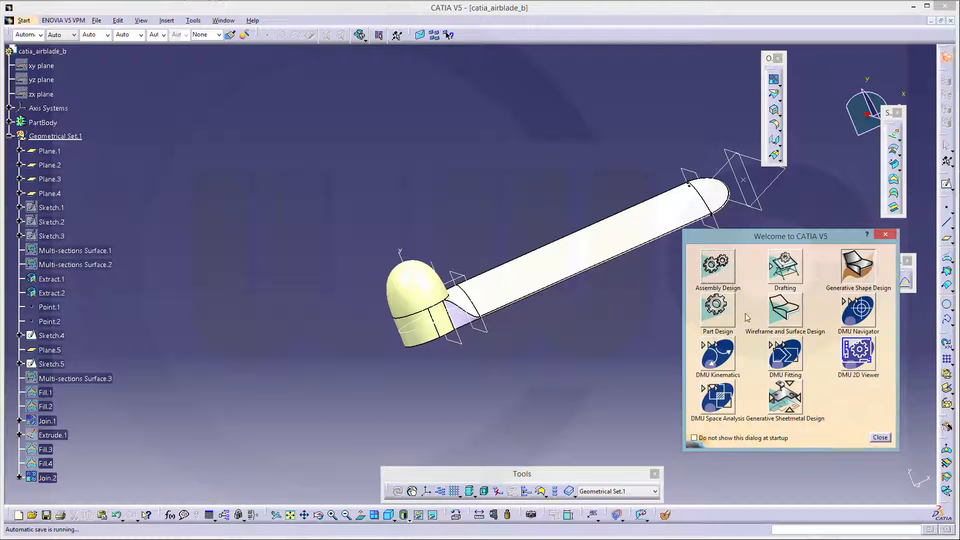
# In Part Design, close Join.2 into solid CloseSurface.2 and define it as the work object.
pyautogui.click(879, 437)
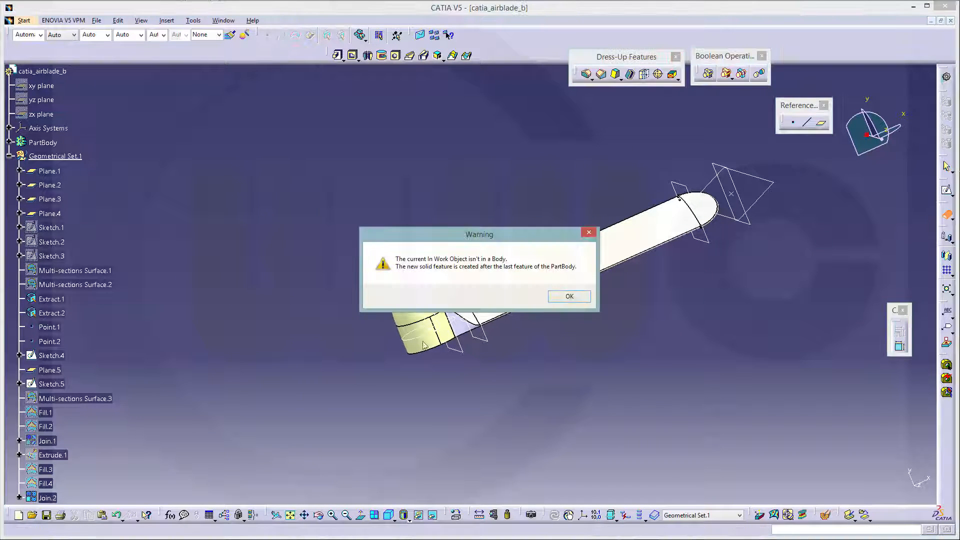
pyautogui.click(567, 296)
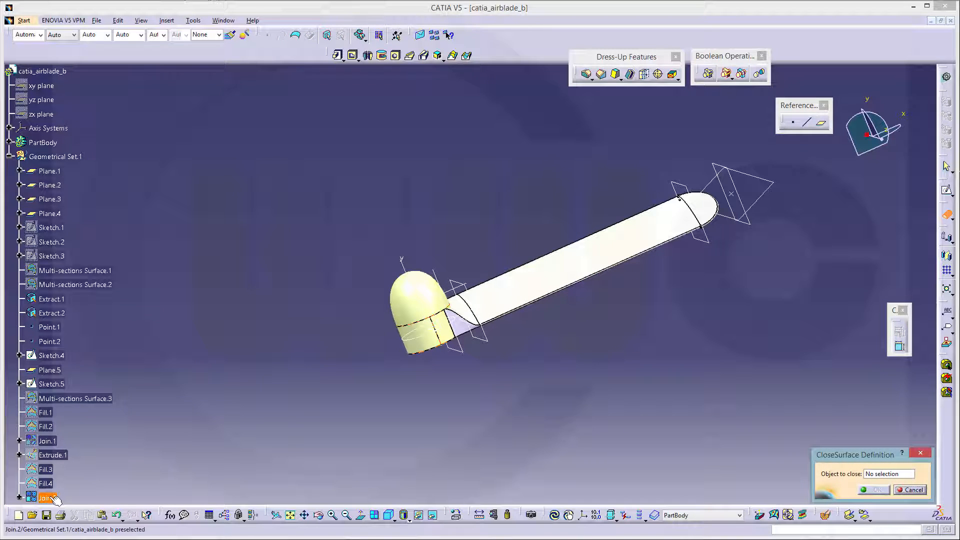
pyautogui.click(47, 497)
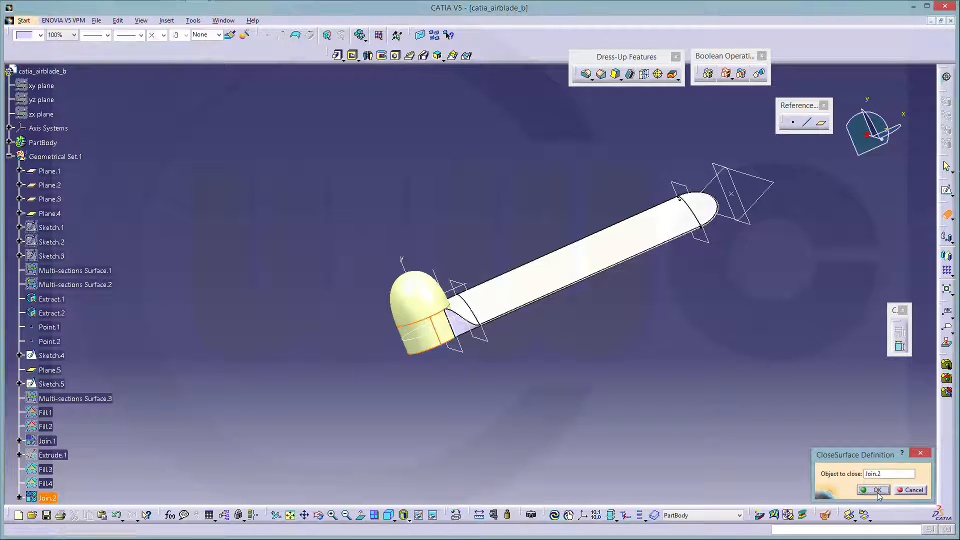
pyautogui.click(870, 491)
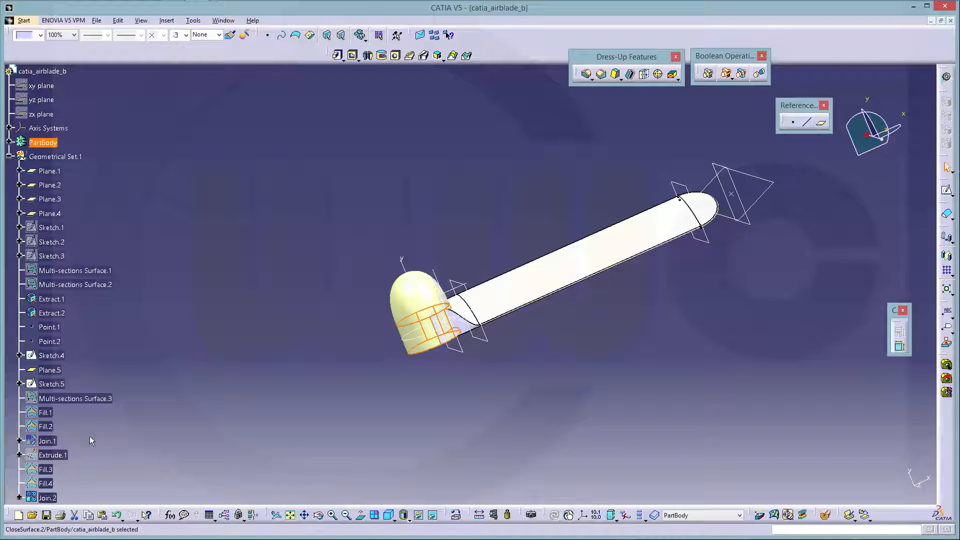
pyautogui.rightClick(47, 497)
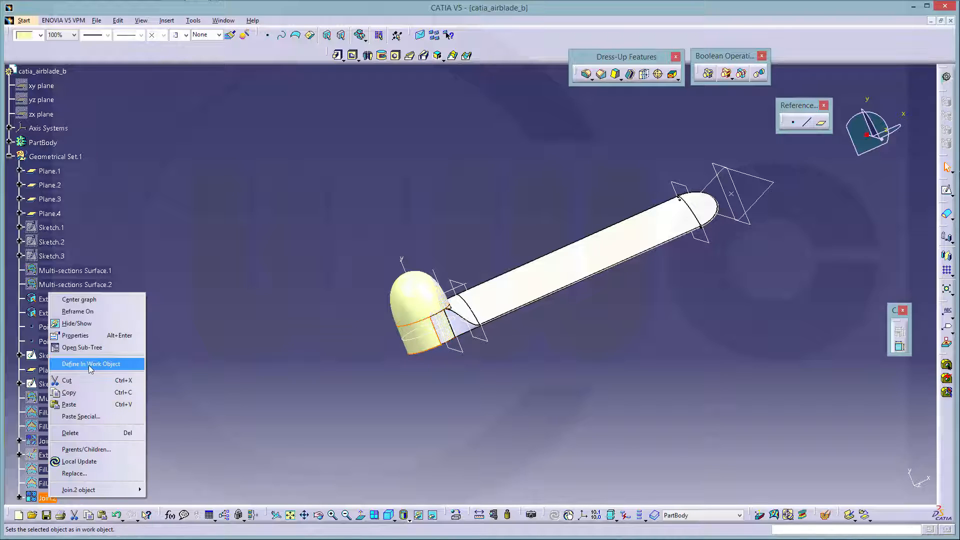
pyautogui.click(91, 363)
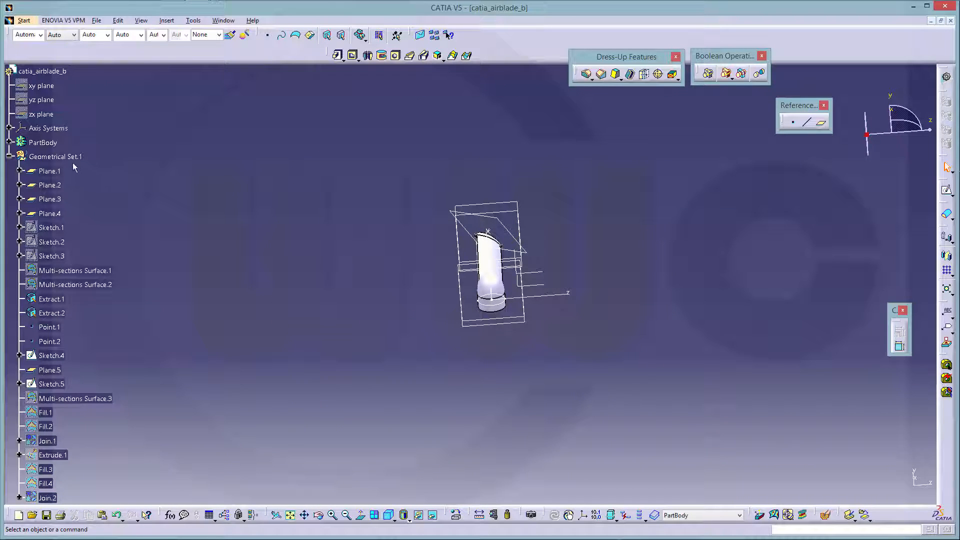
# Start a Circular Pattern of the current solid from the Transformation Features flyout.
pyautogui.rightClick(55, 156)
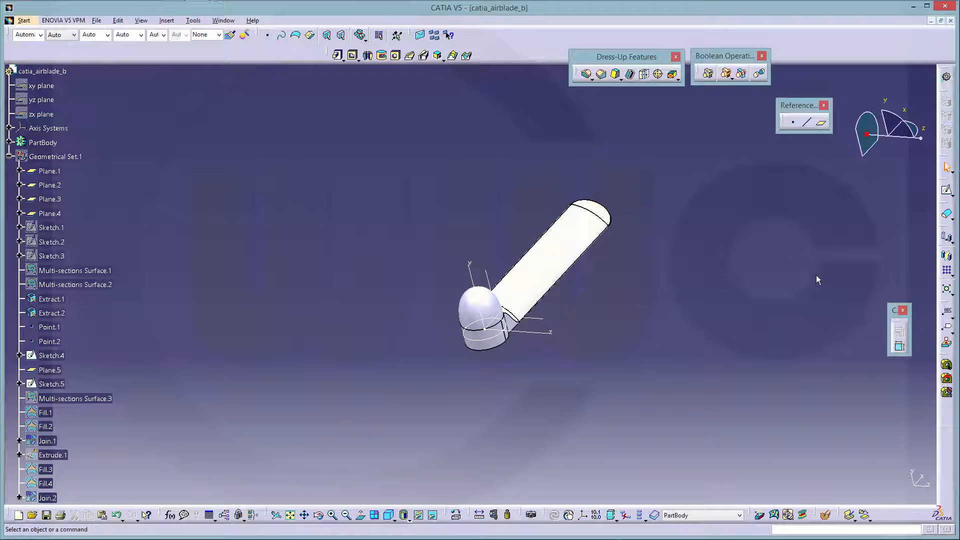
pyautogui.moveTo(955, 279)
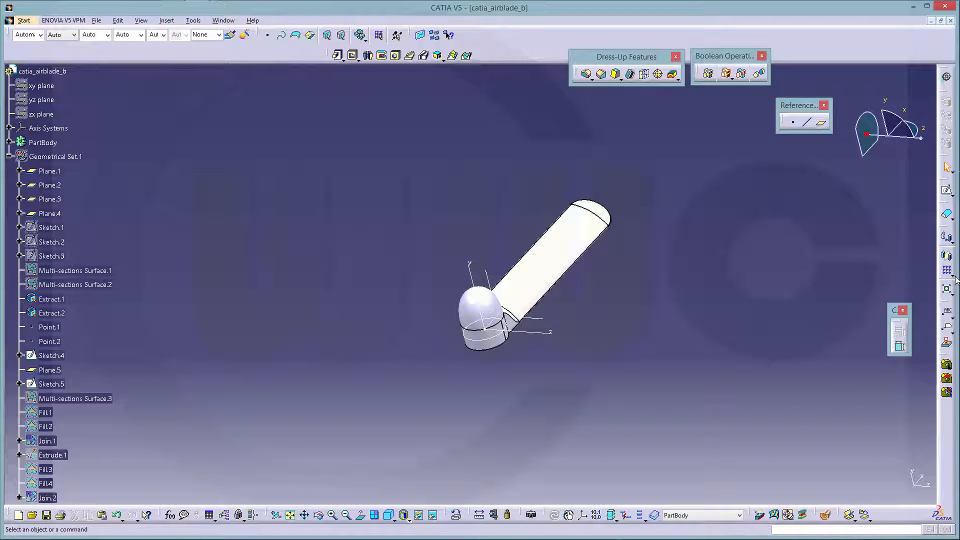
pyautogui.moveTo(944, 284)
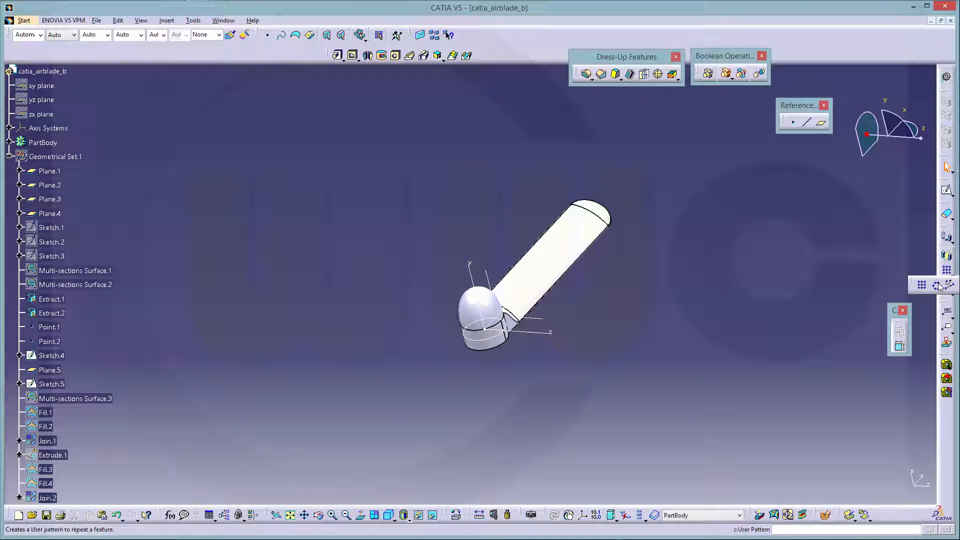
pyautogui.click(944, 283)
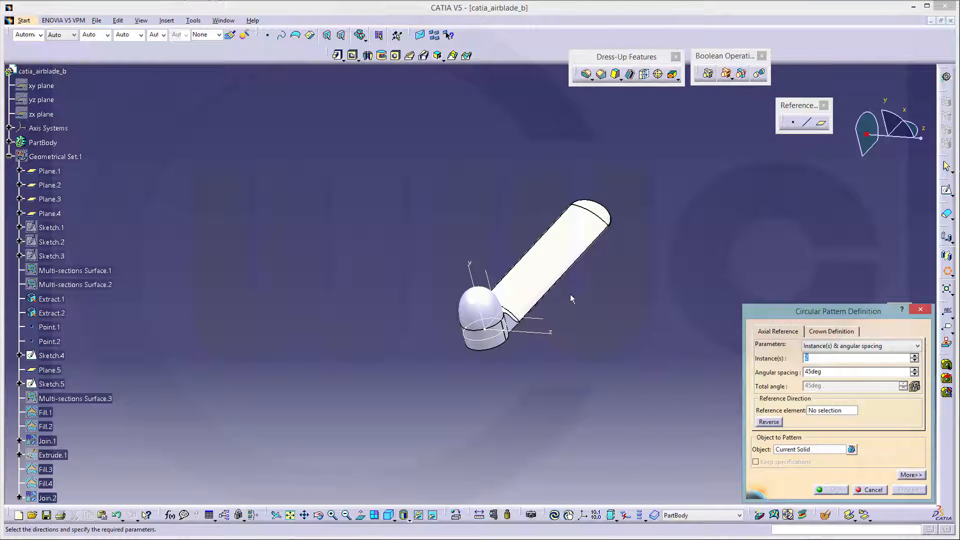
# Pattern the blade as a Complete crown with 2 instances.
pyautogui.click(857, 358)
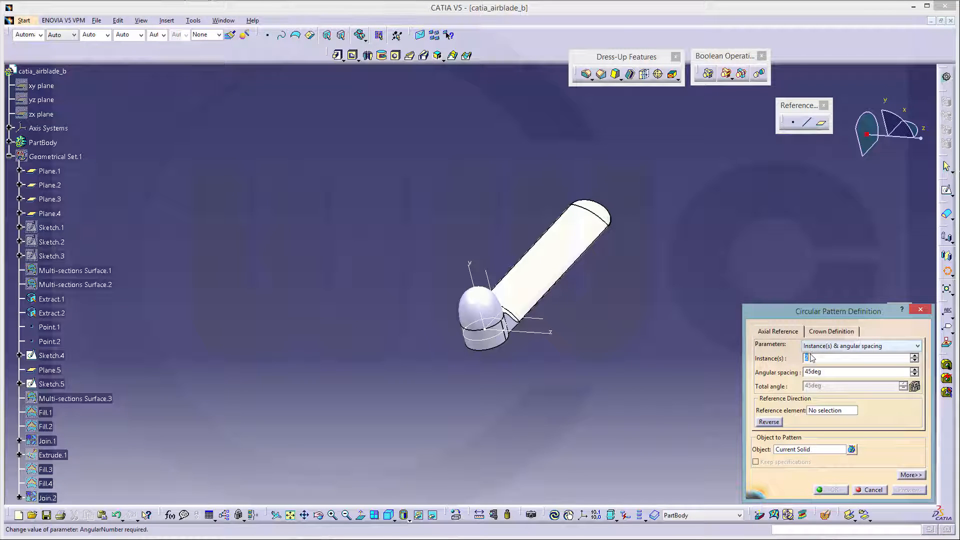
pyautogui.click(915, 346)
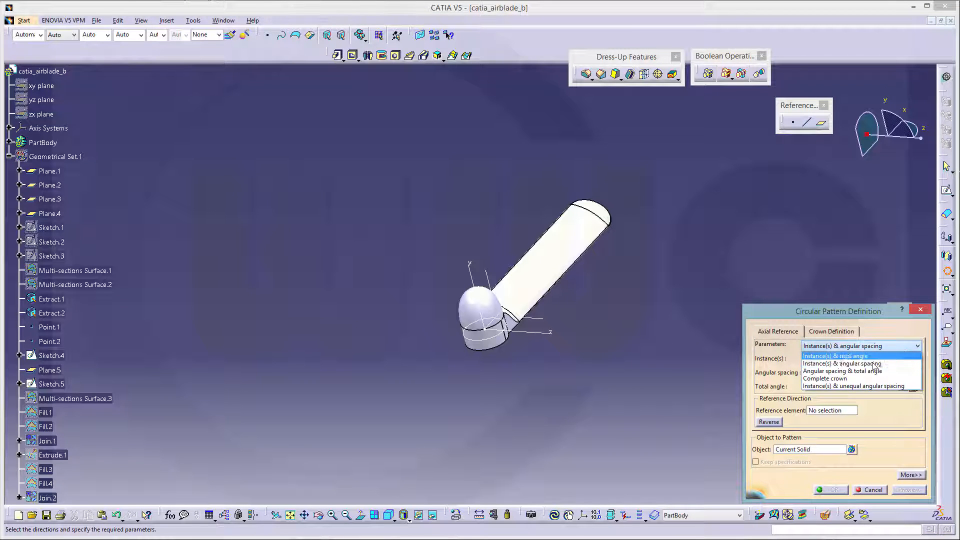
pyautogui.click(826, 379)
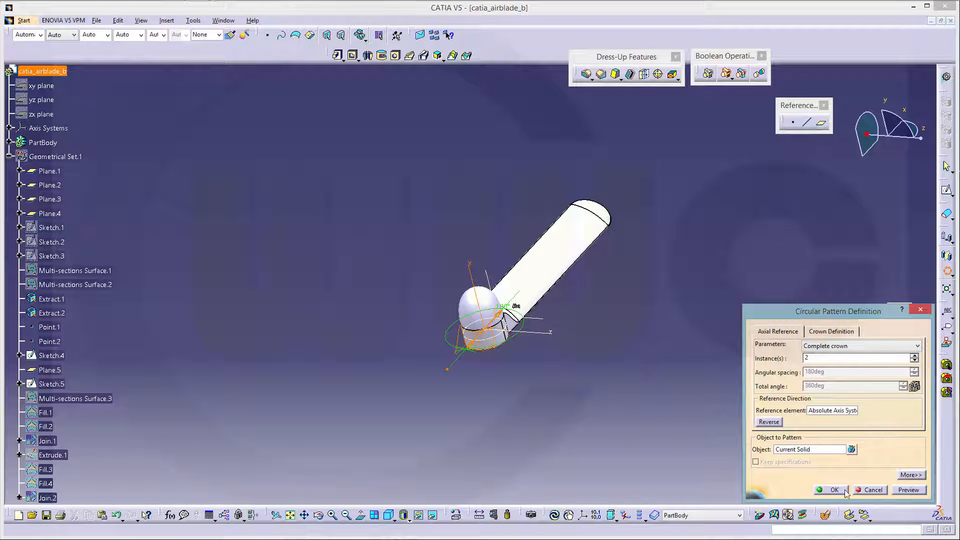
pyautogui.click(834, 489)
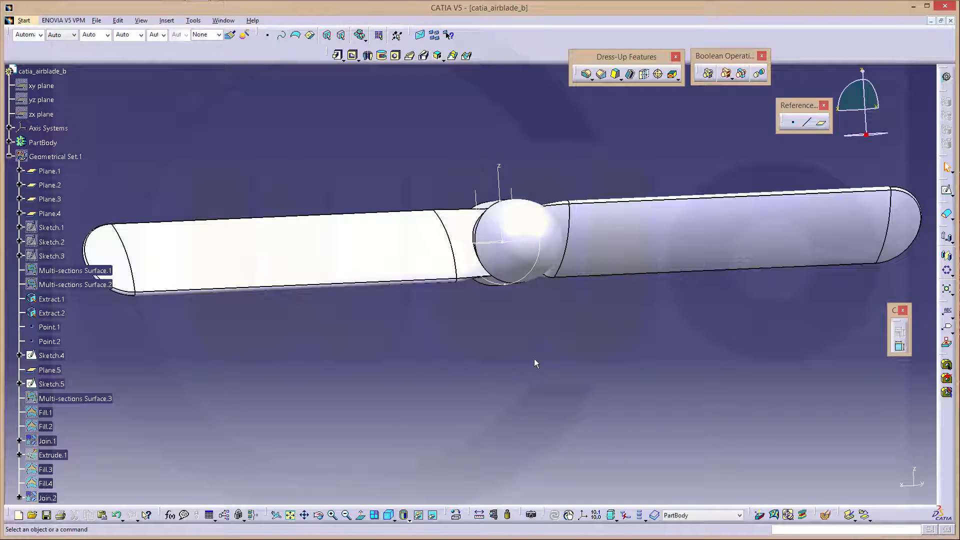
pyautogui.moveTo(543, 360)
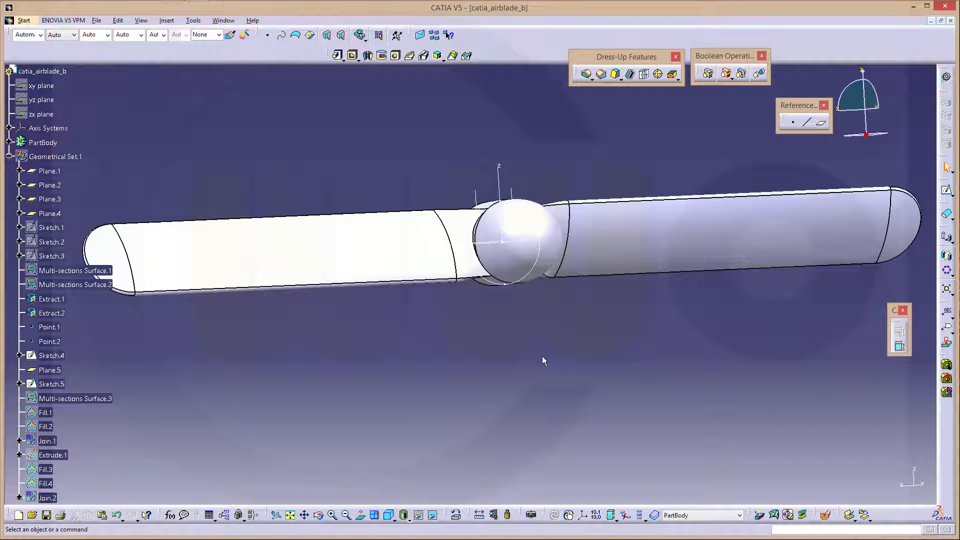